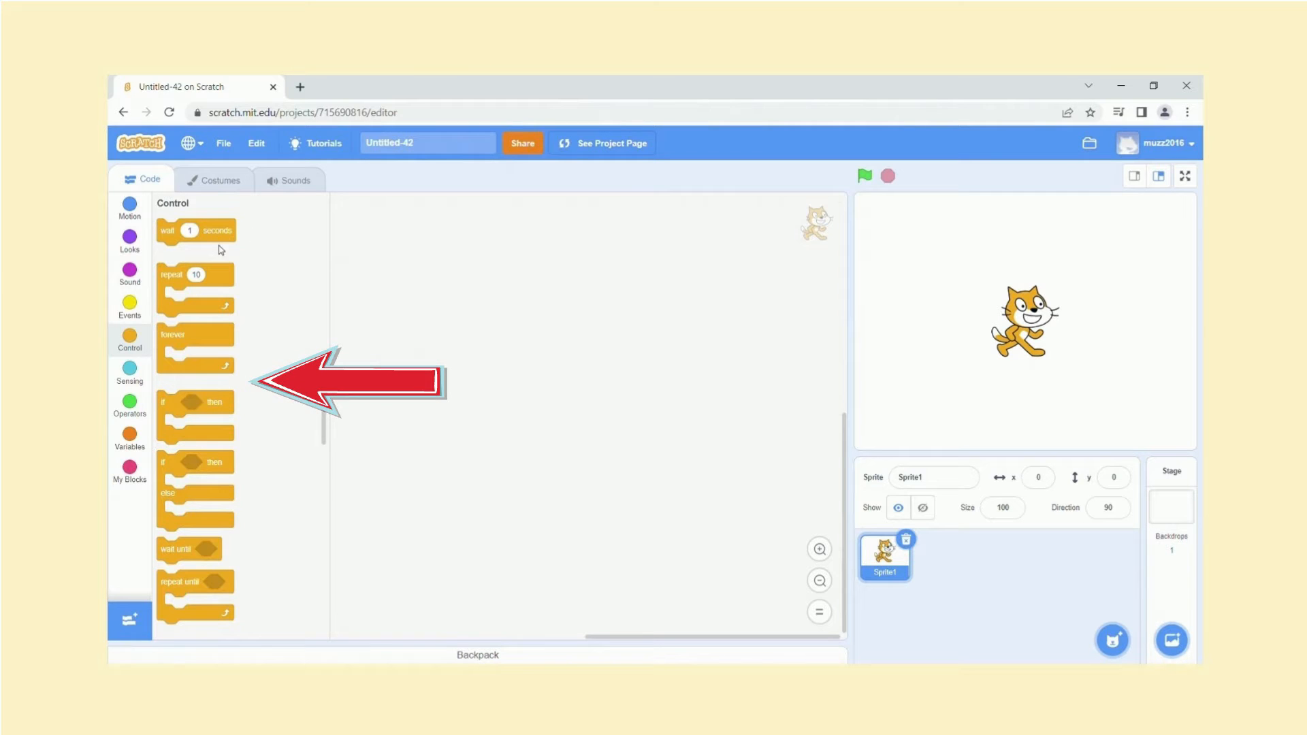
mouse_move(286, 249)
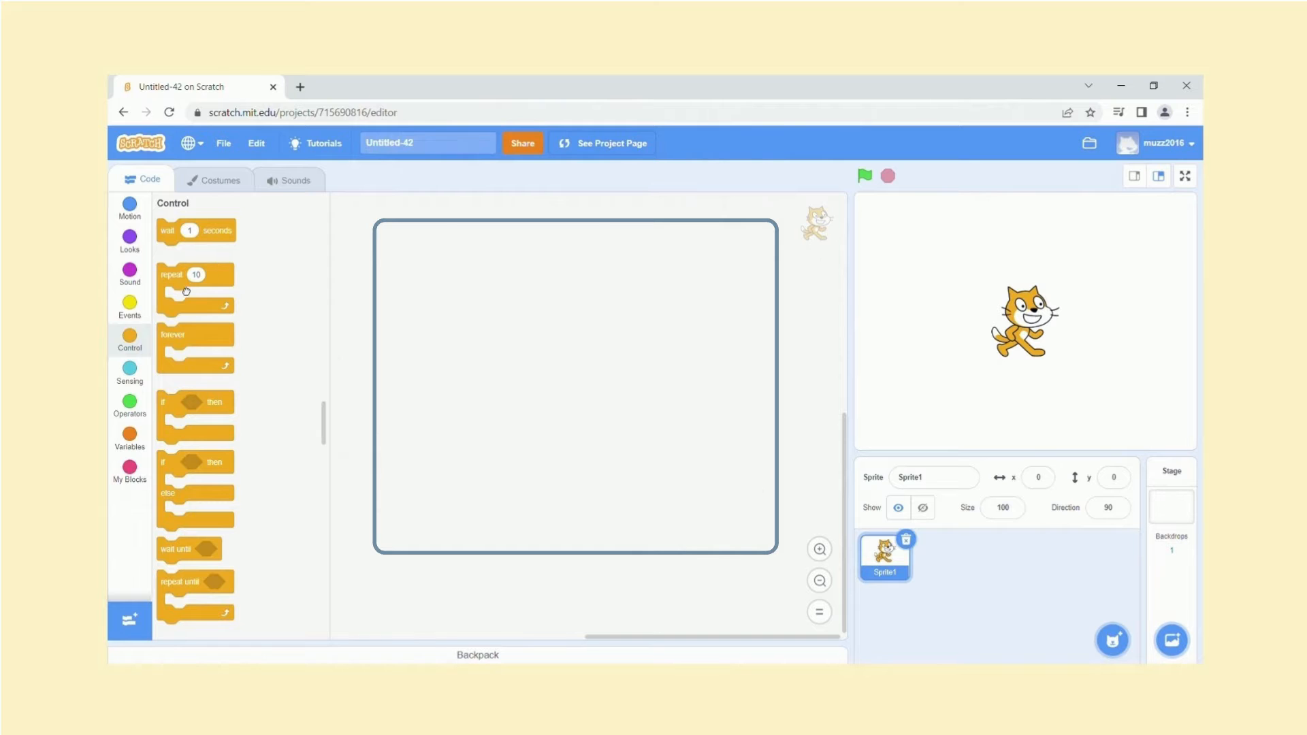
Try and remove a repeat loop, browse Events, Control and Sensing, then show Motion blocks.
left_click_drag(195, 274, 502, 268)
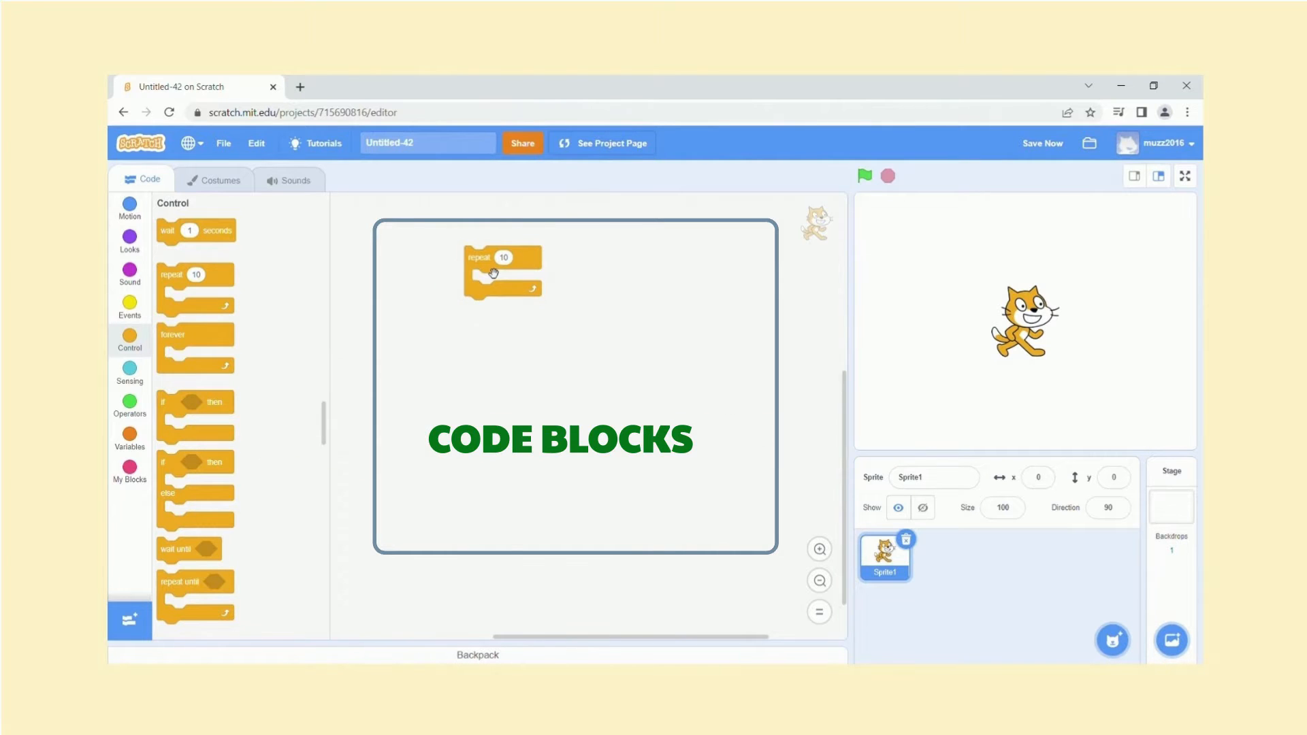
mouse_move(364, 319)
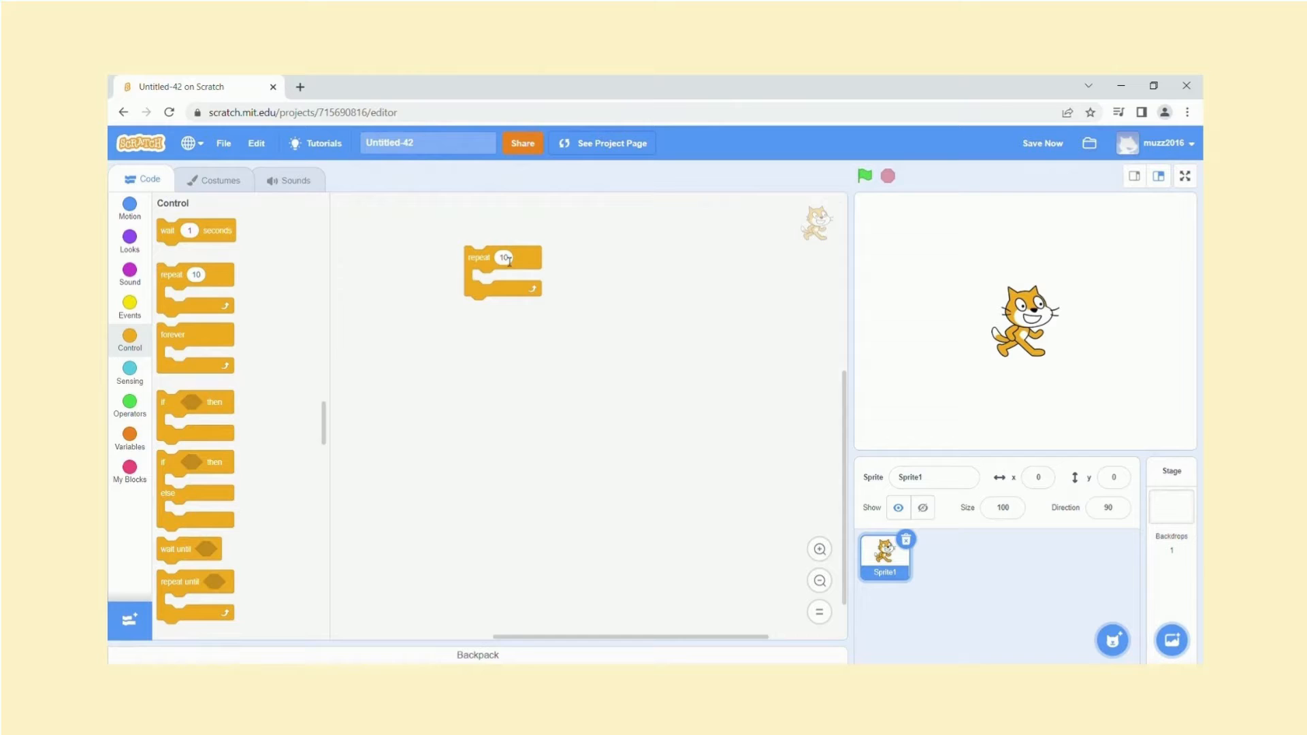
left_click_drag(502, 256, 197, 337)
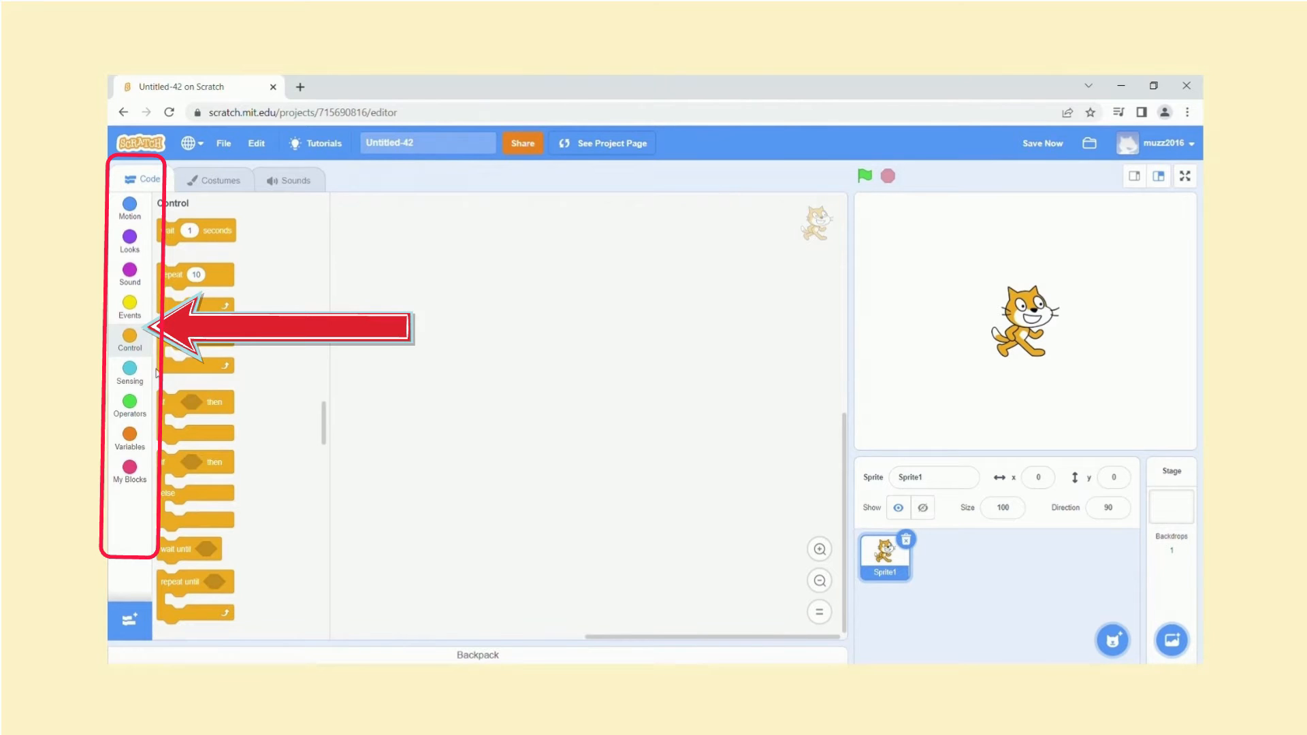
left_click(129, 304)
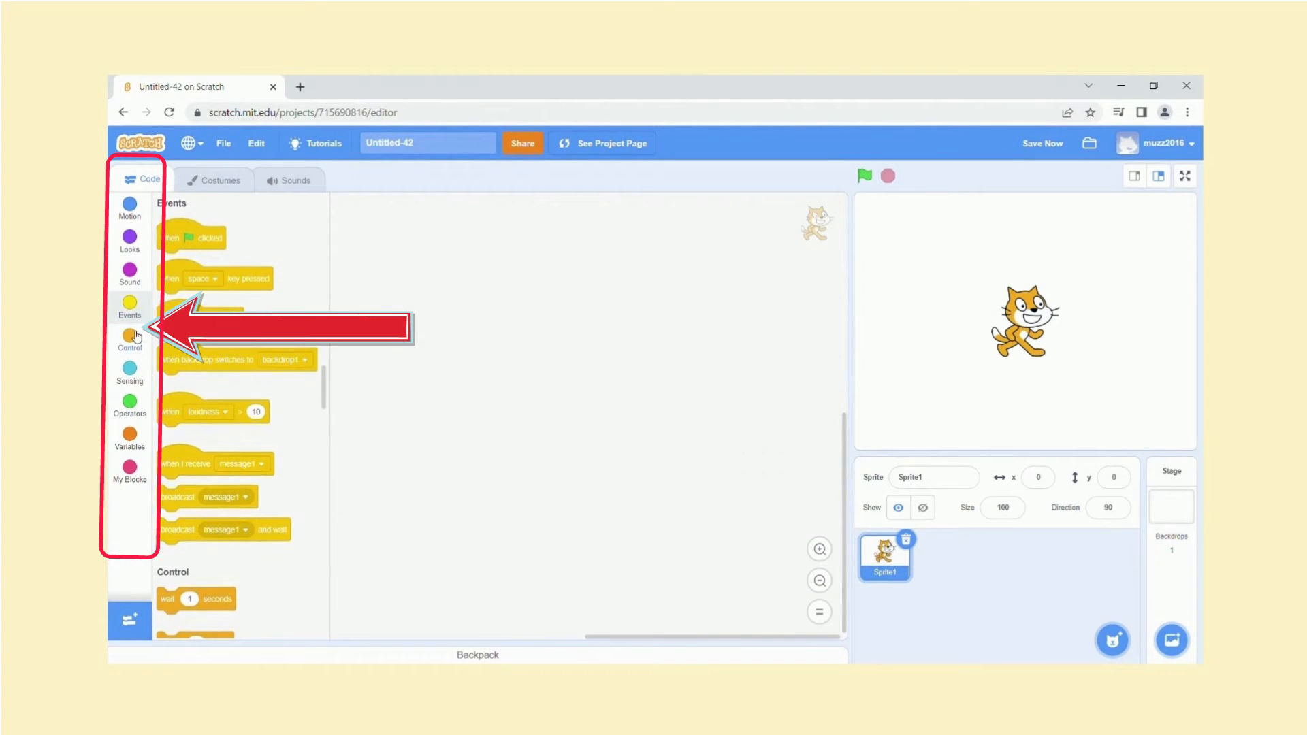
left_click(129, 341)
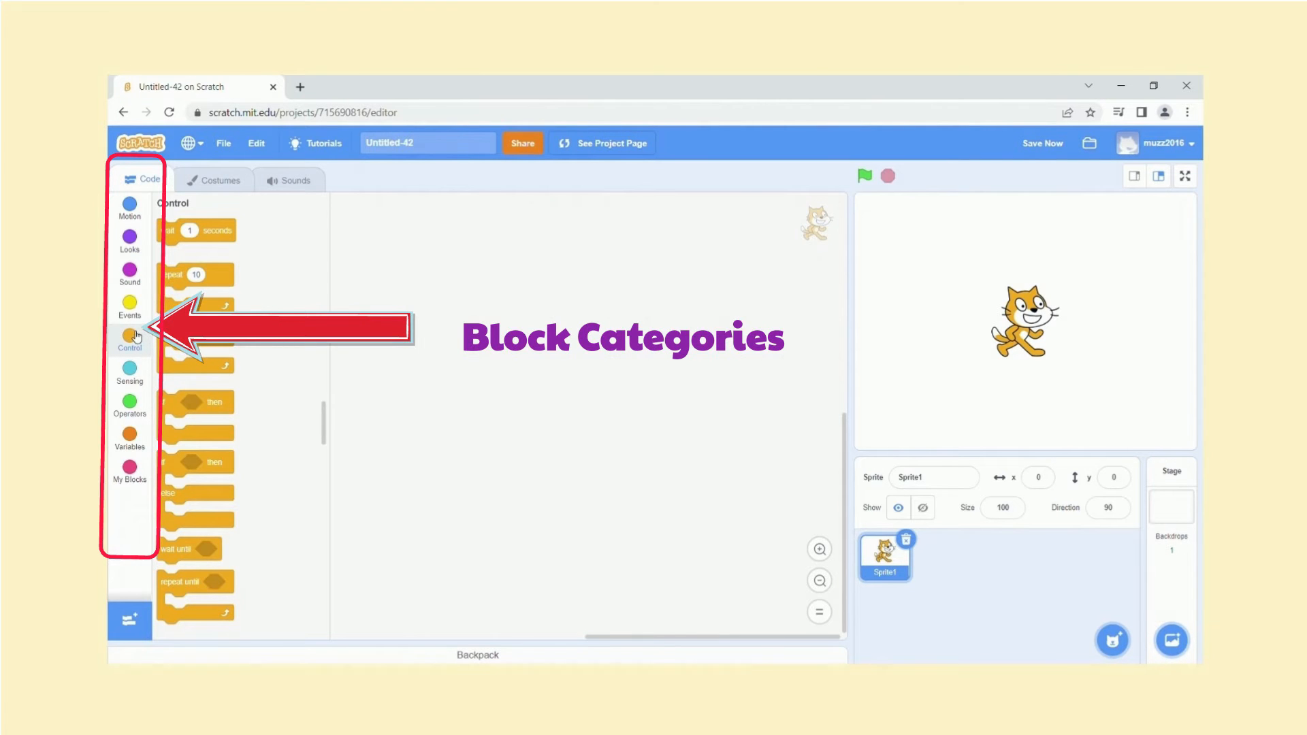
left_click(130, 373)
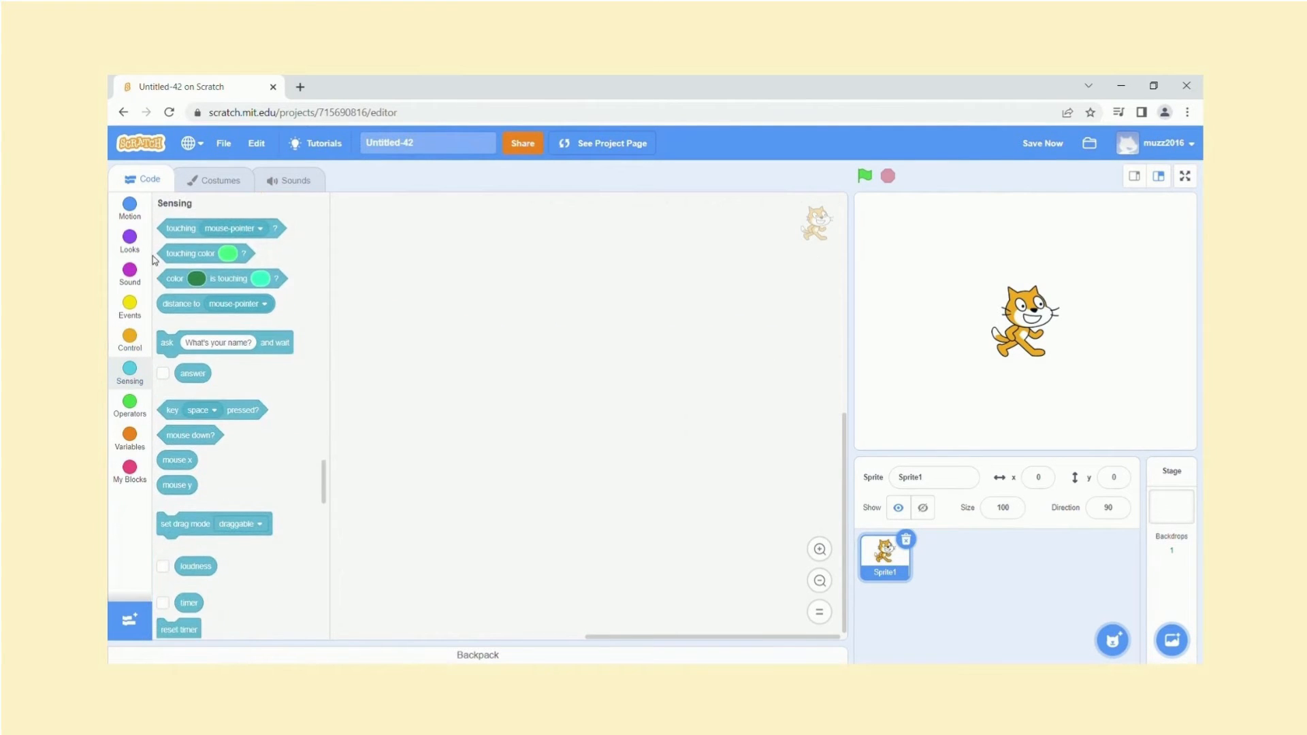
left_click(129, 207)
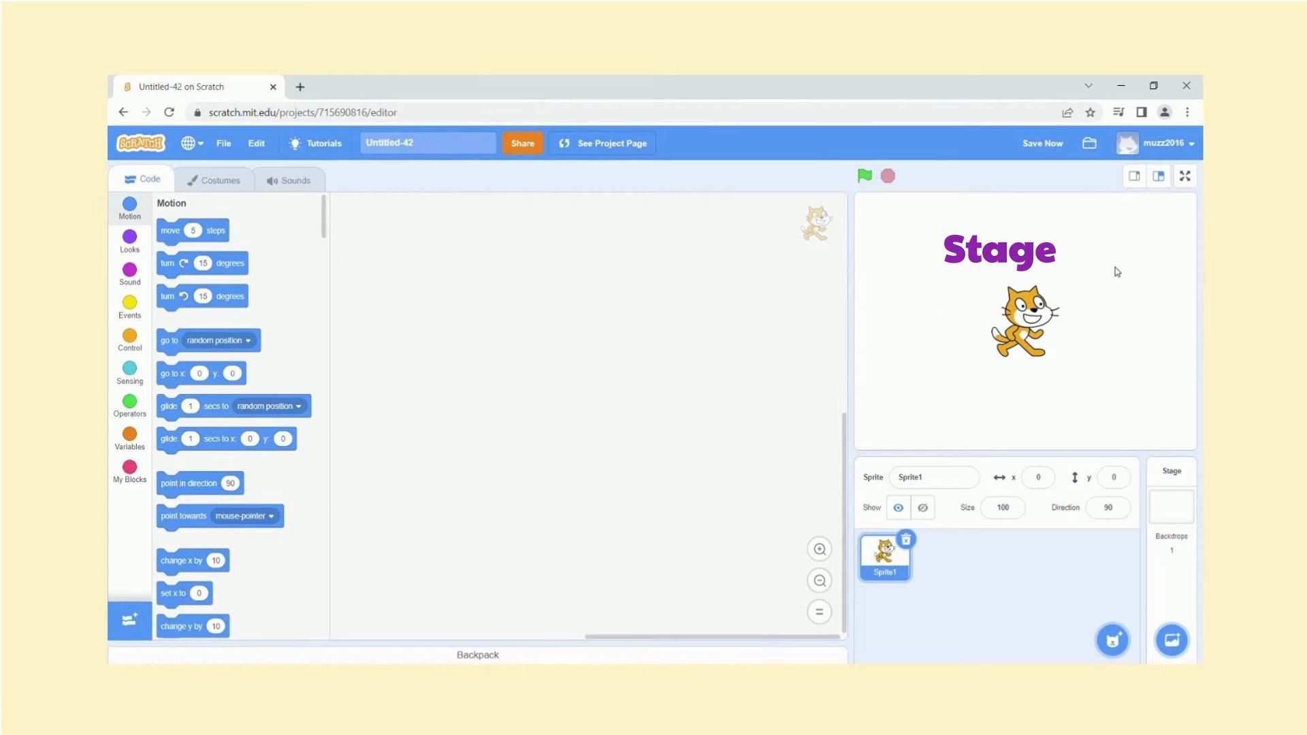
Pick Underwater 1 from the backdrop library as the stage backdrop.
left_click(1170, 639)
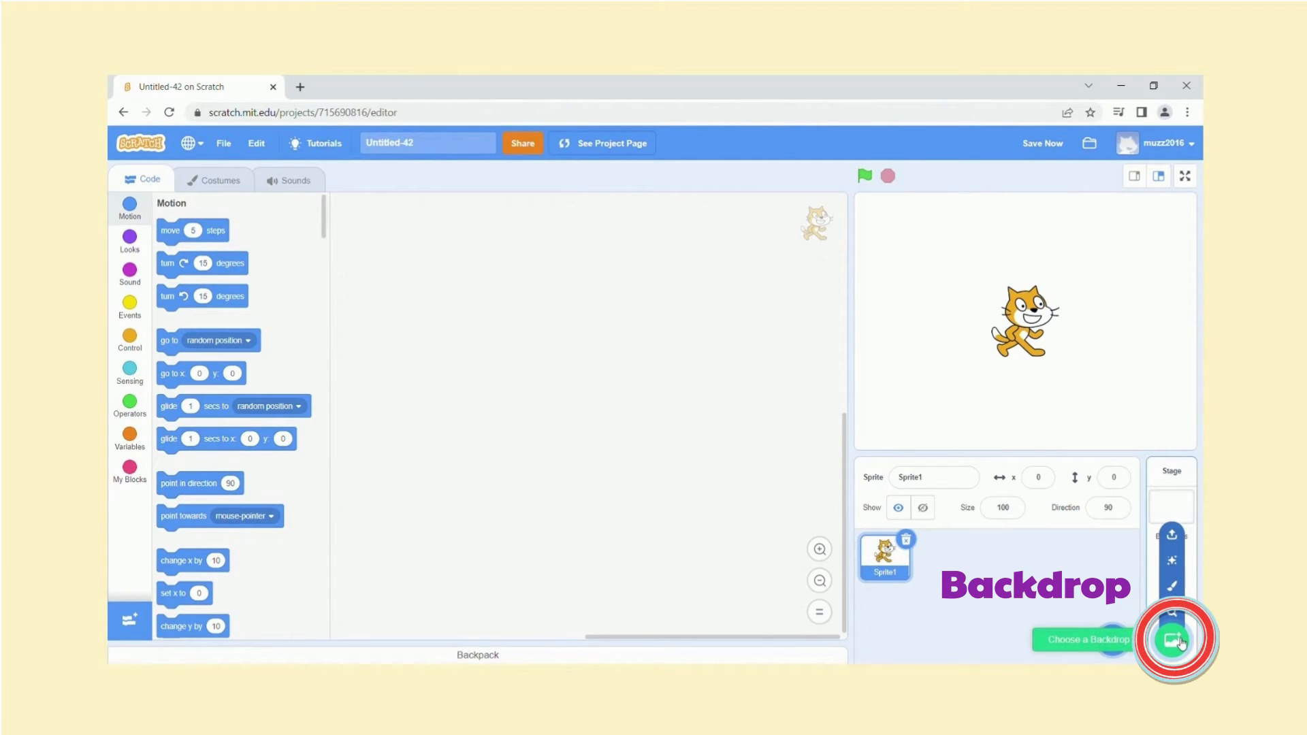
left_click(1176, 639)
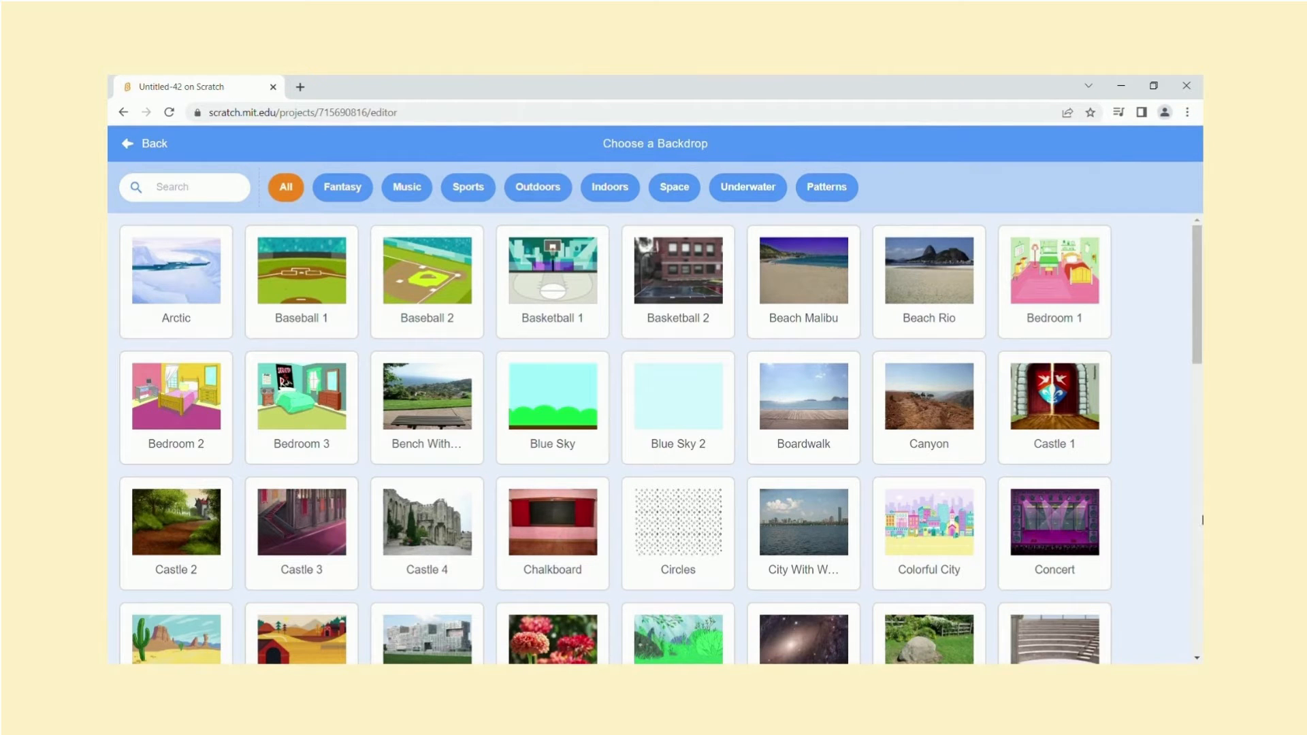
scroll("down", 3)
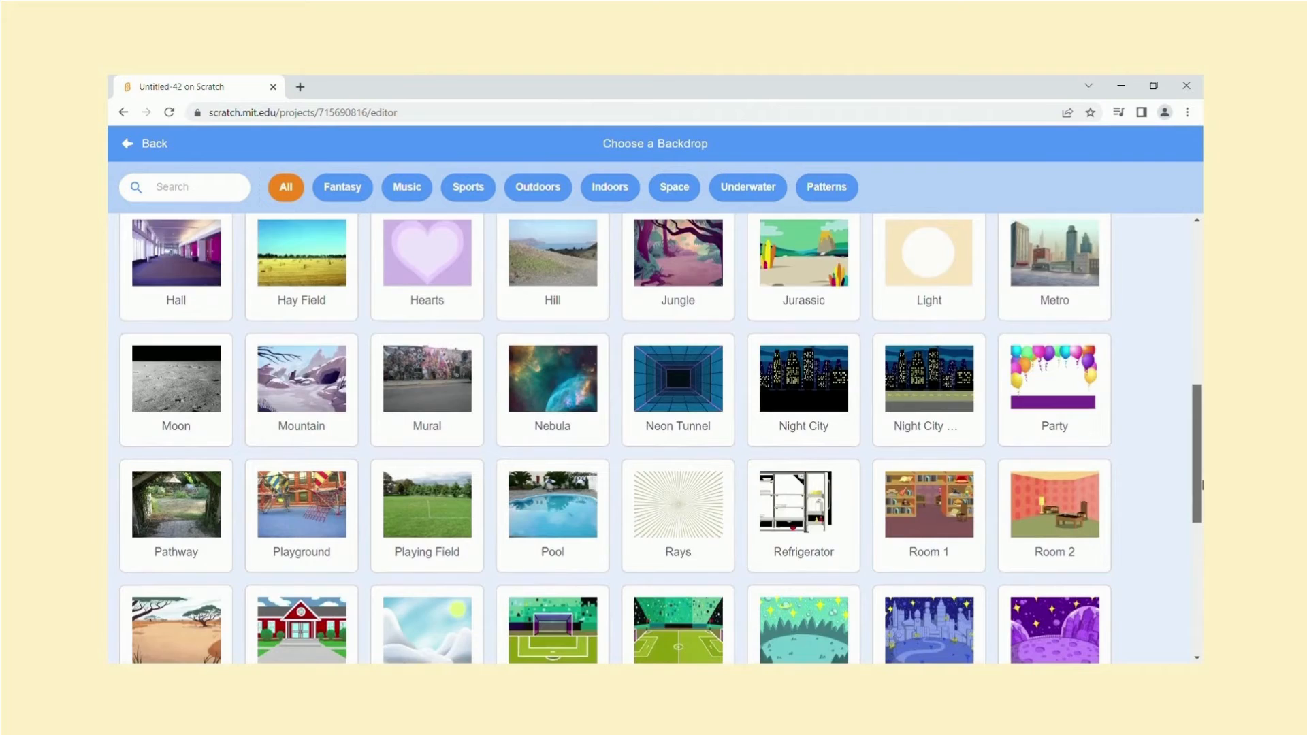
scroll("down", 3)
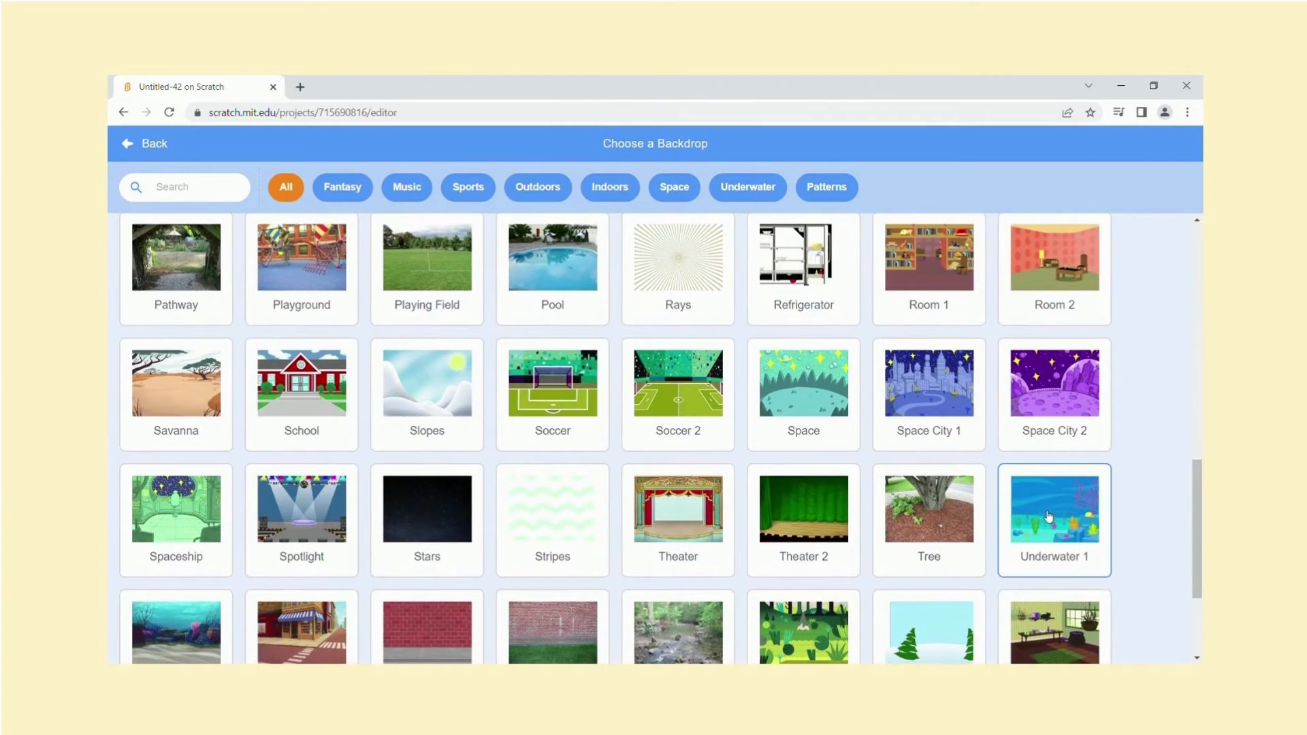
left_click(1053, 509)
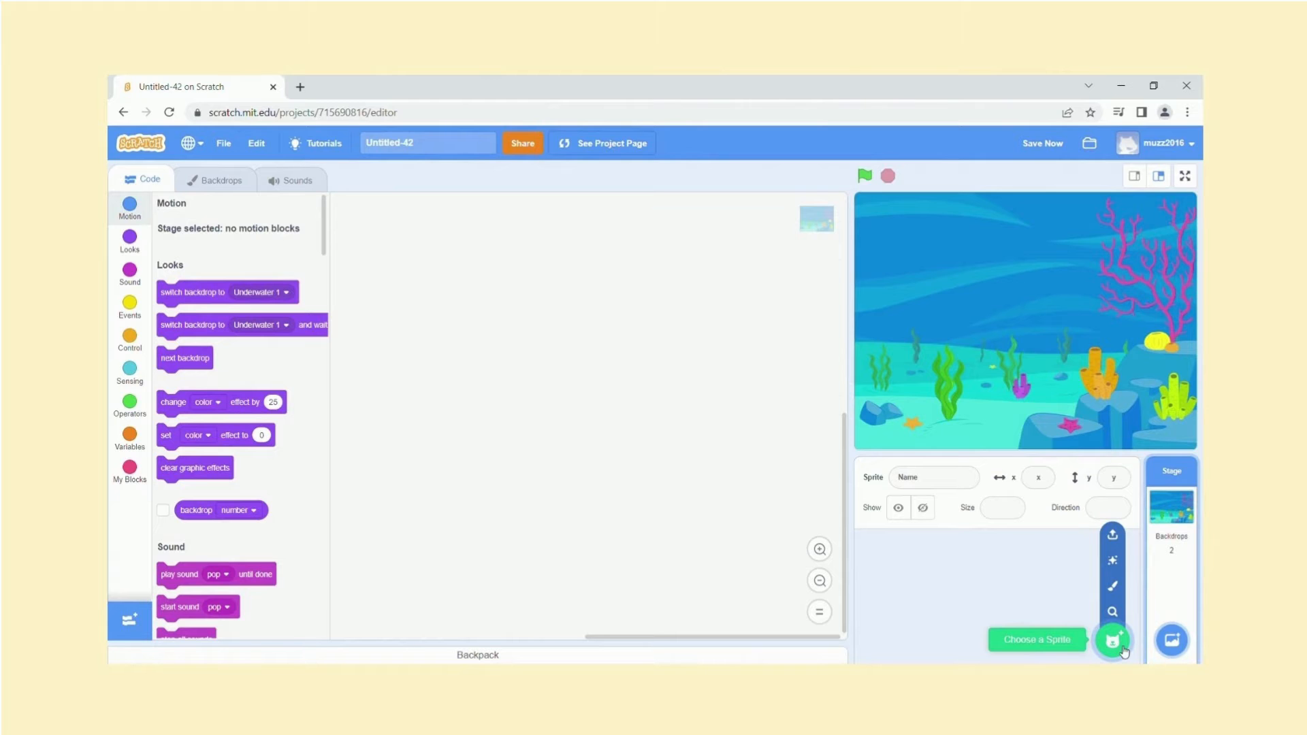
Search the sprite library for 'fish' to add the Fish sprite.
left_click(1111, 639)
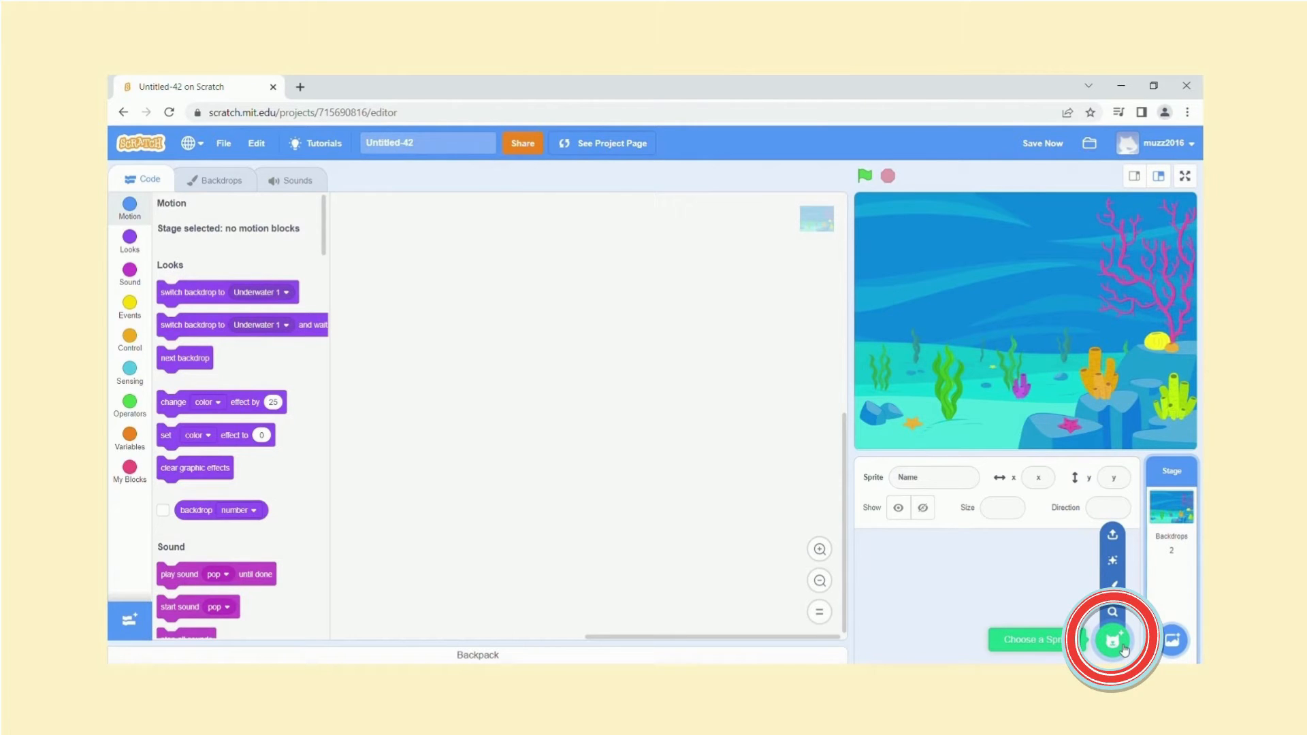
left_click(1111, 636)
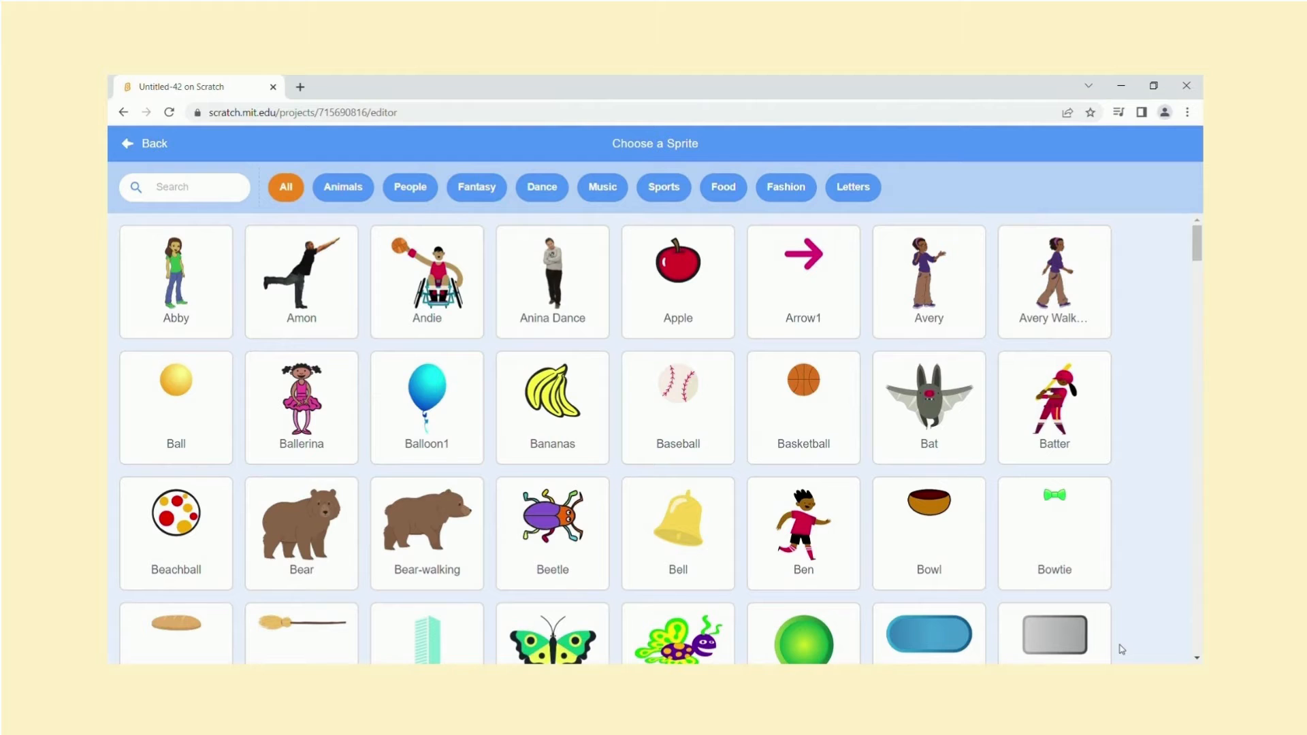
mouse_move(360, 222)
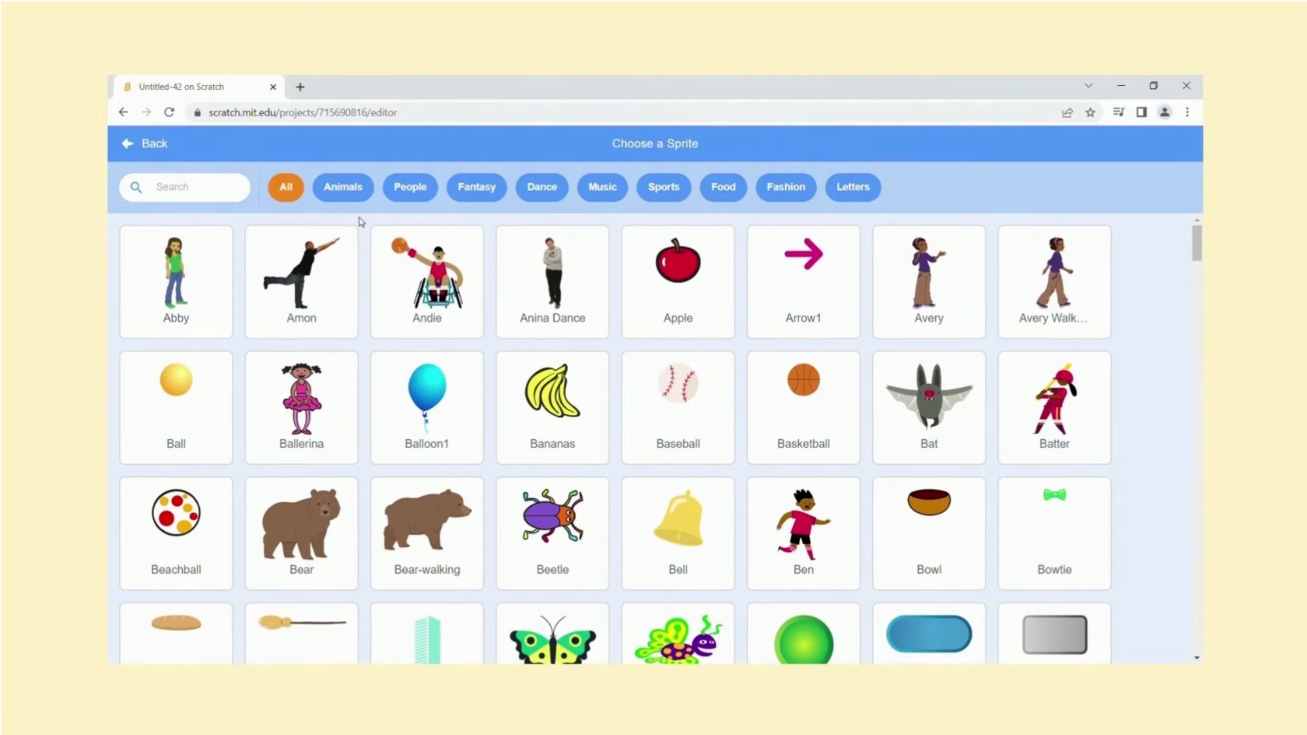
left_click(184, 187)
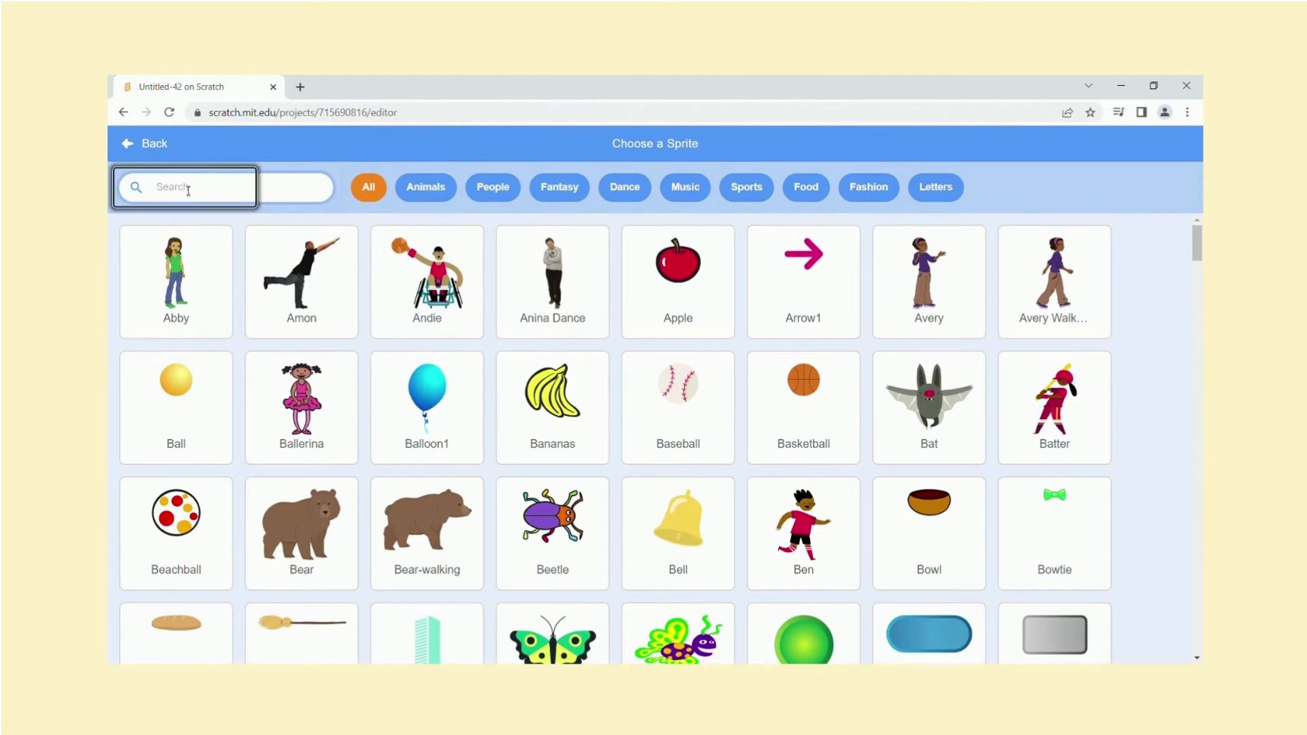
type("fish")
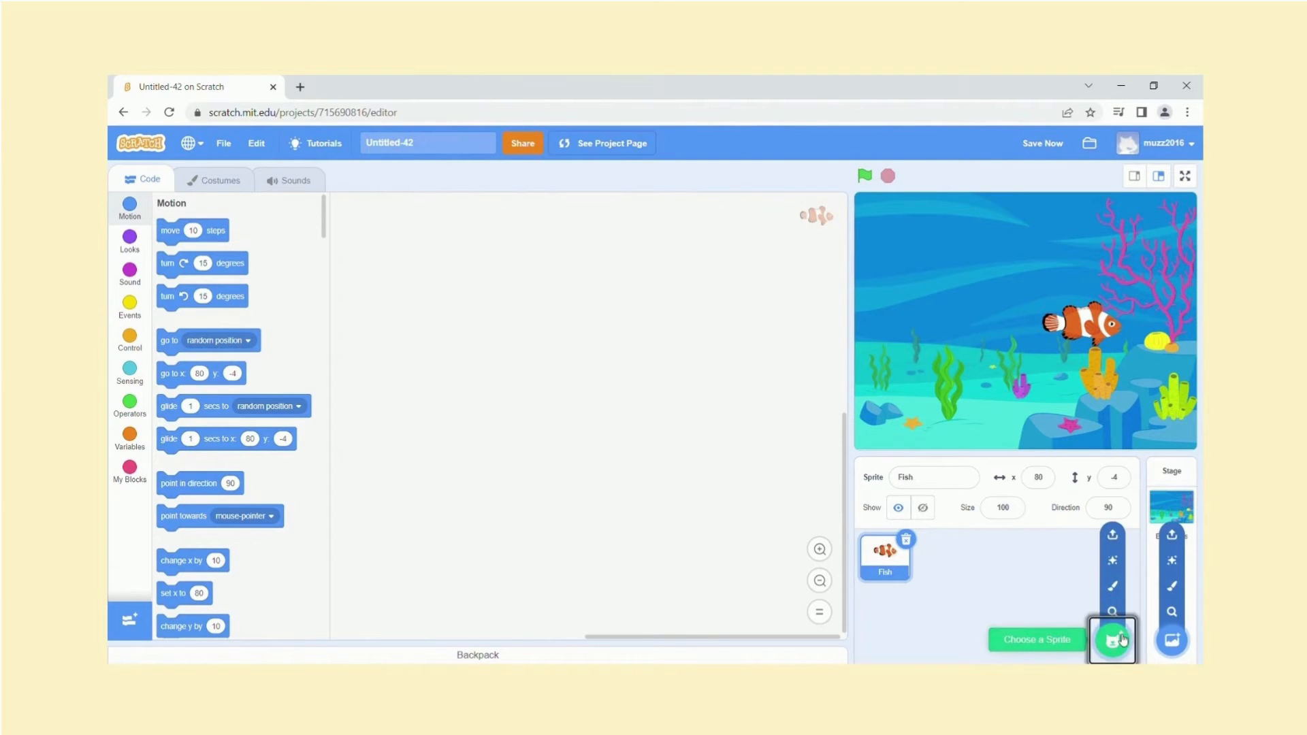
Search the sprite library for 'crab' and add the Crab sprite.
left_click(1112, 640)
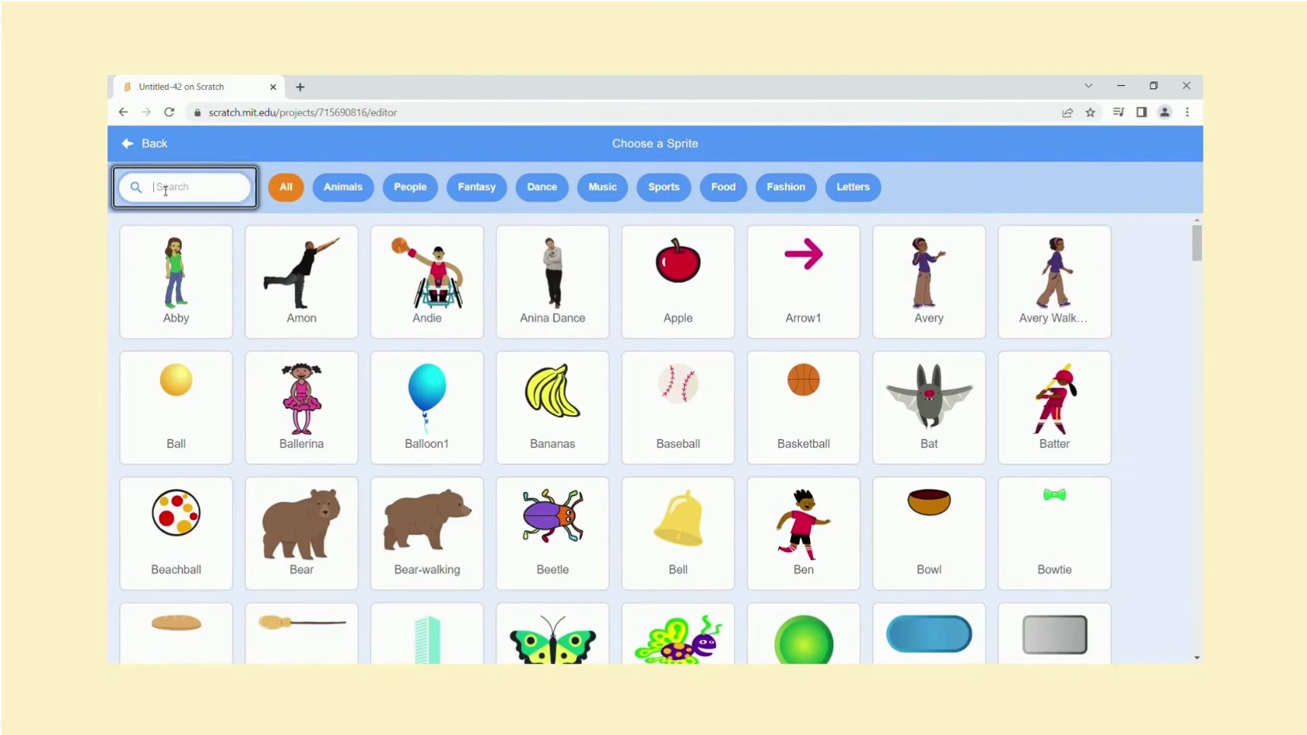
type("crab")
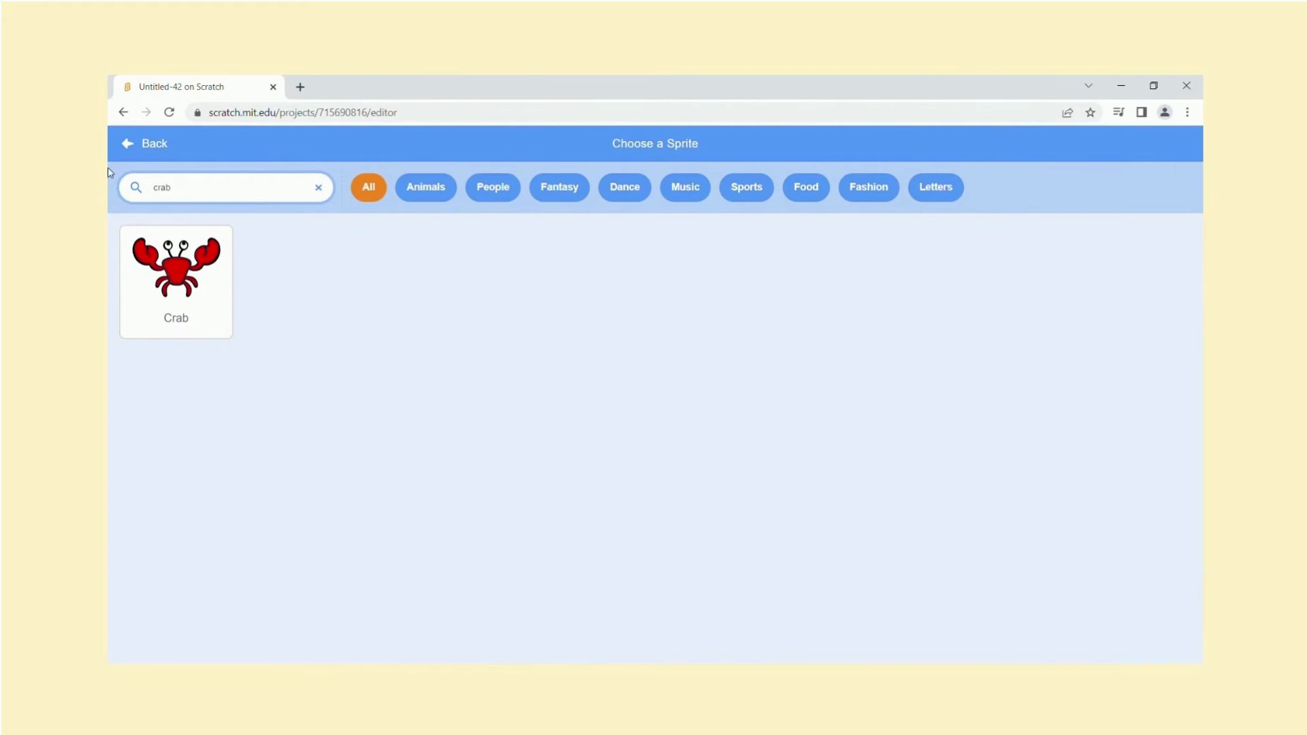
left_click(175, 268)
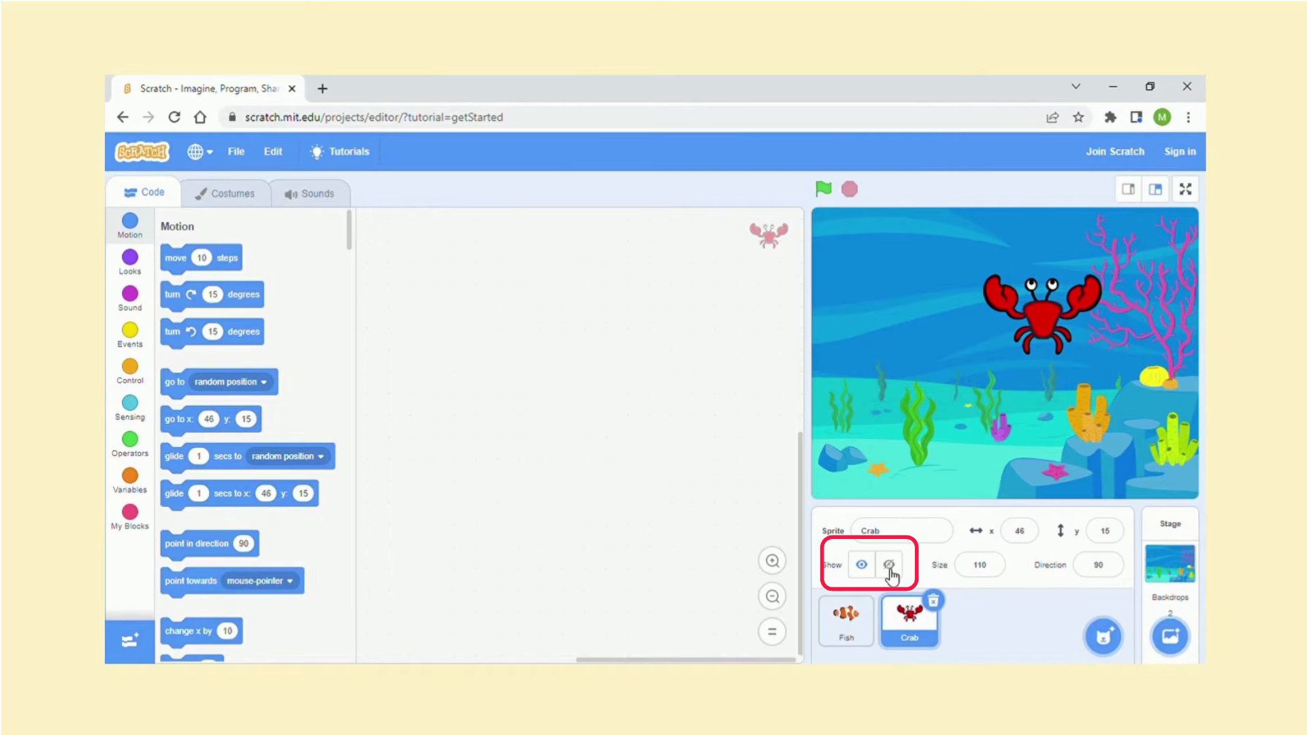
left_click(888, 565)
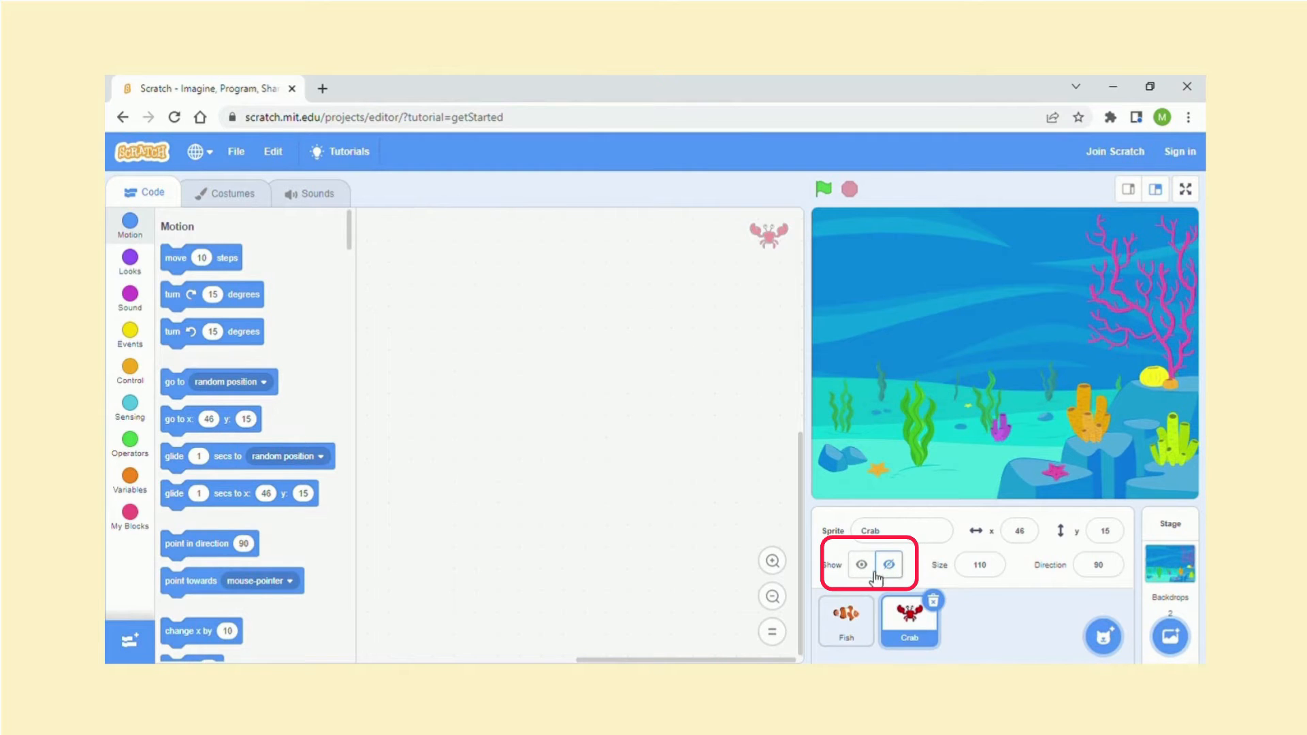
left_click(862, 564)
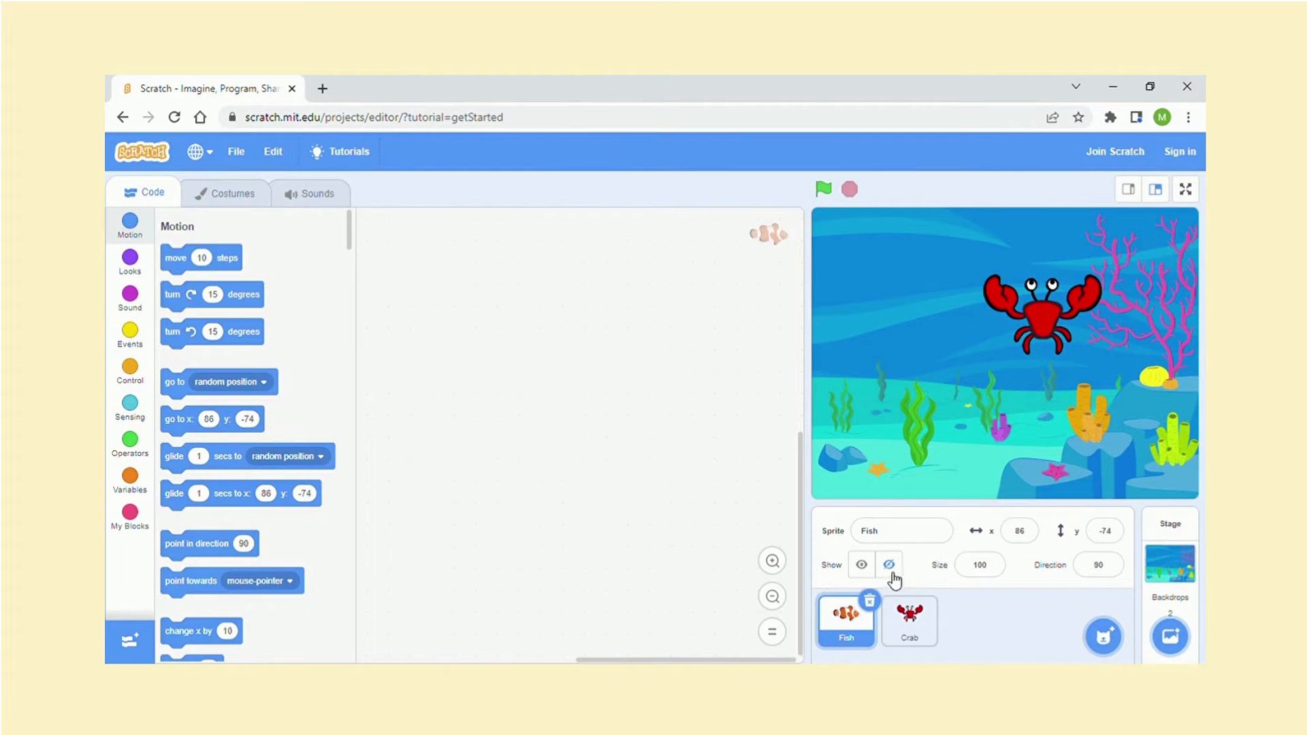
left_click(861, 565)
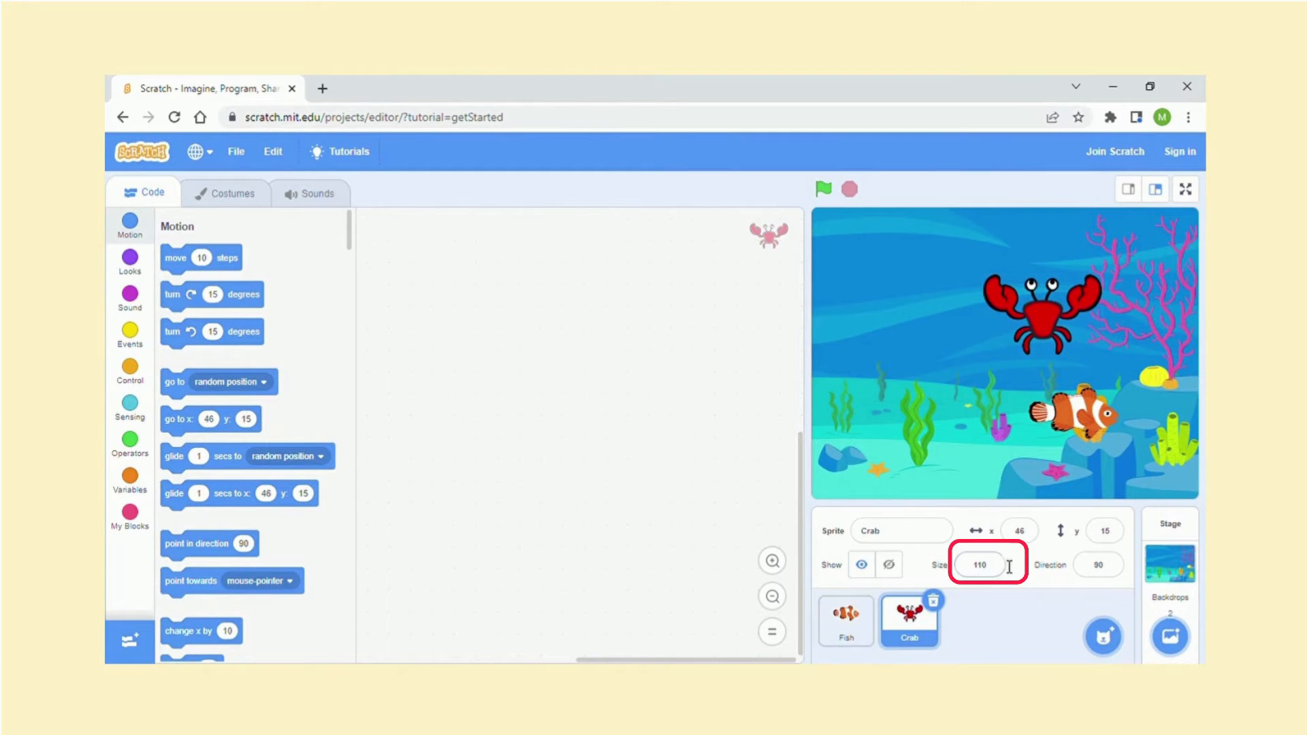
type("70")
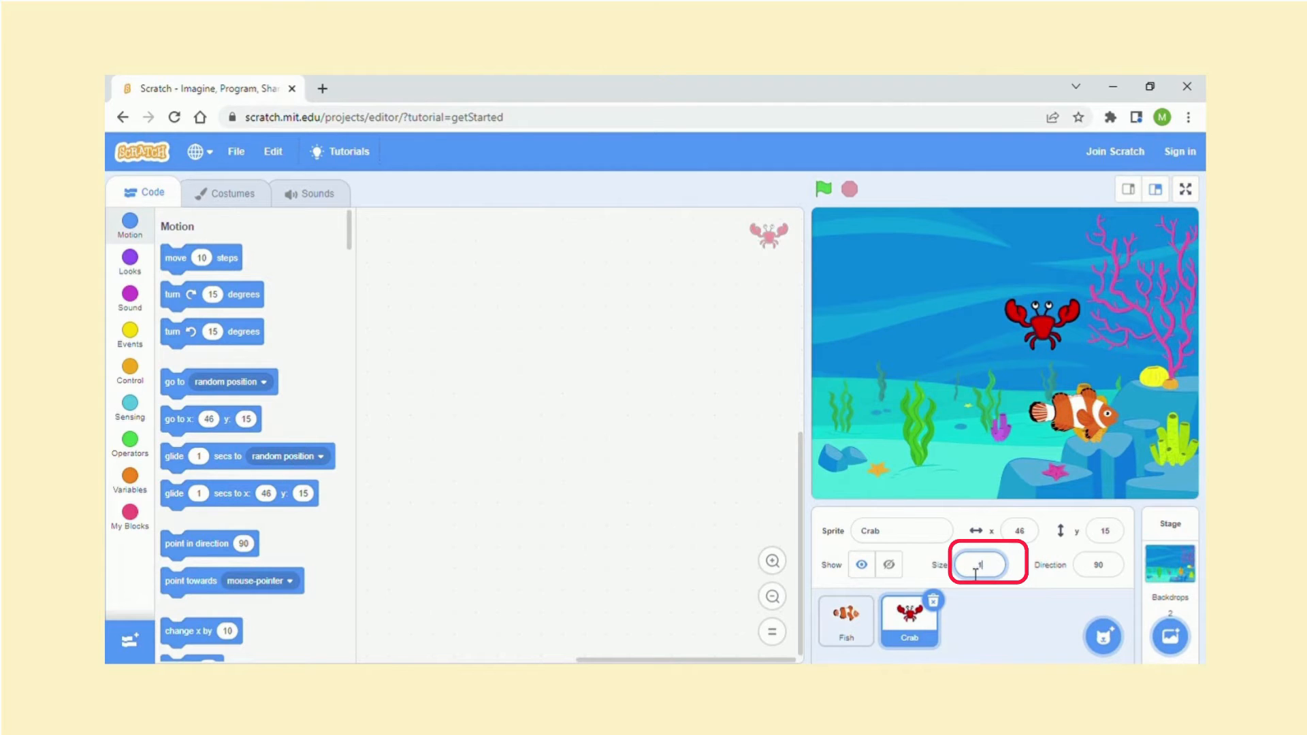
type("110")
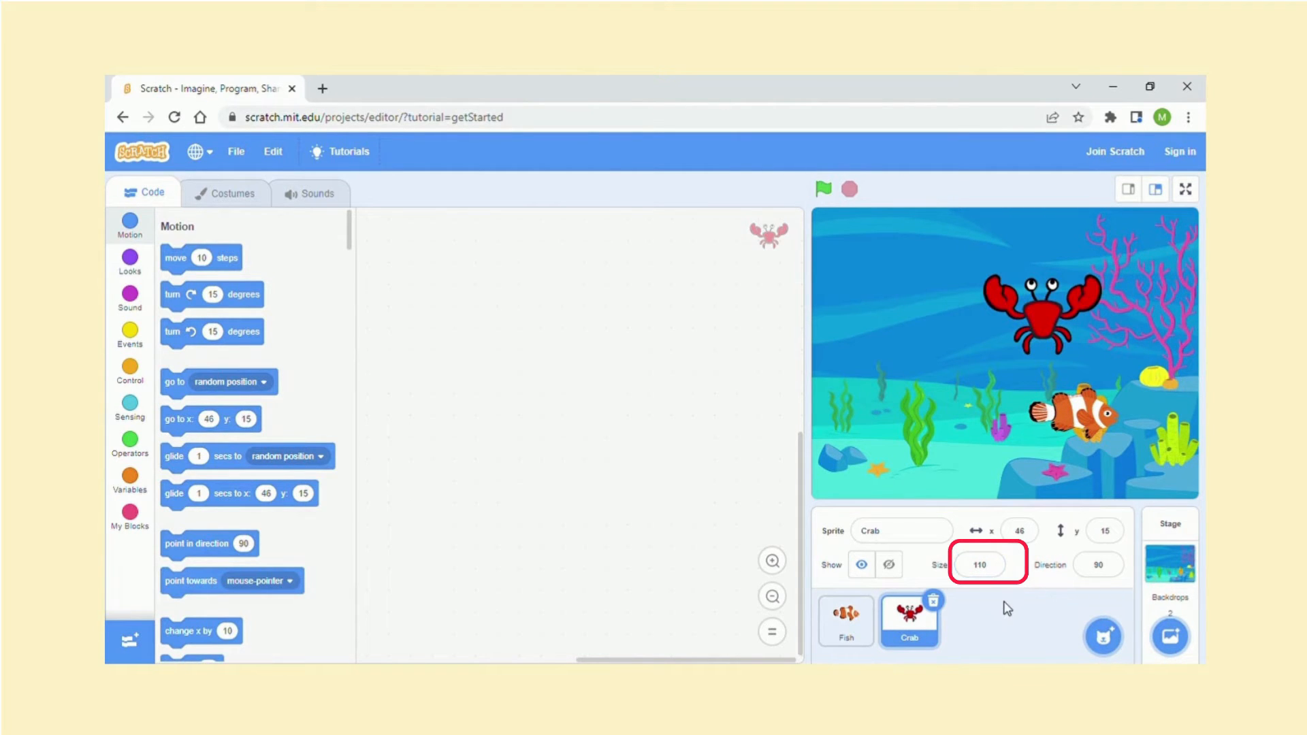
mouse_move(1062, 573)
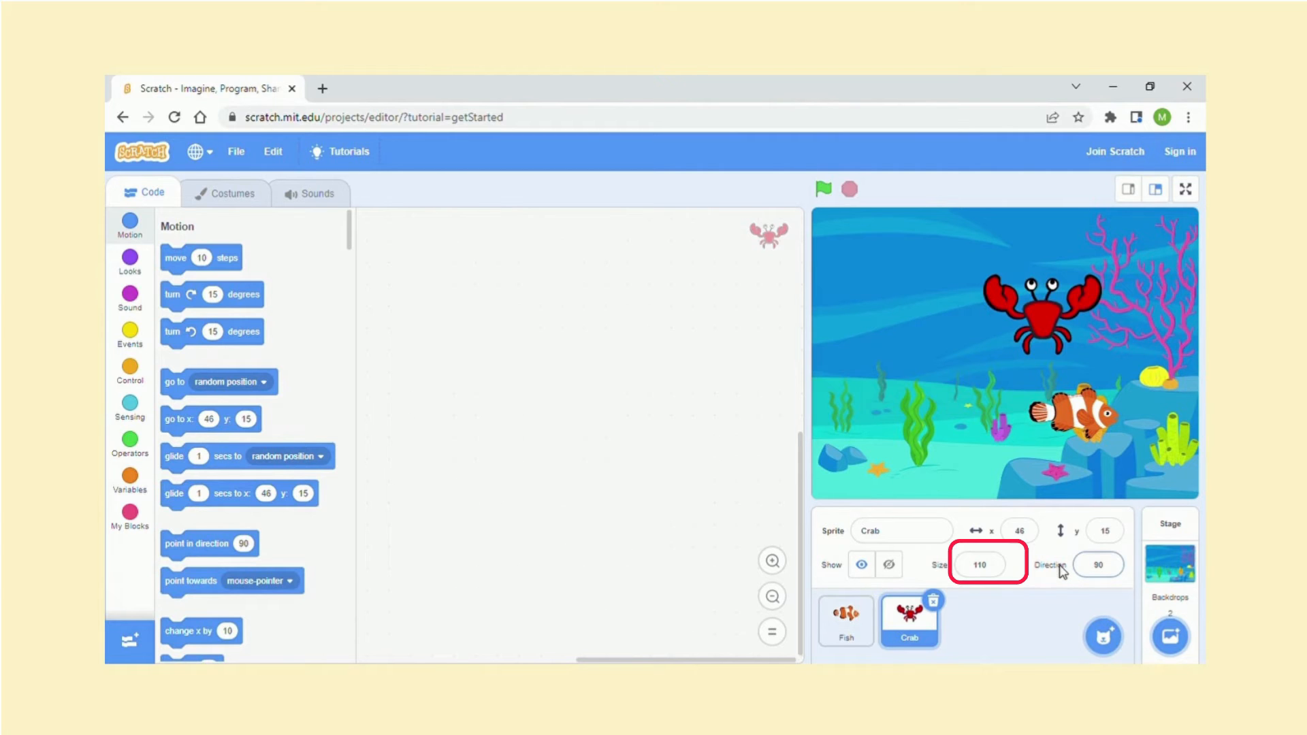
left_click(1098, 564)
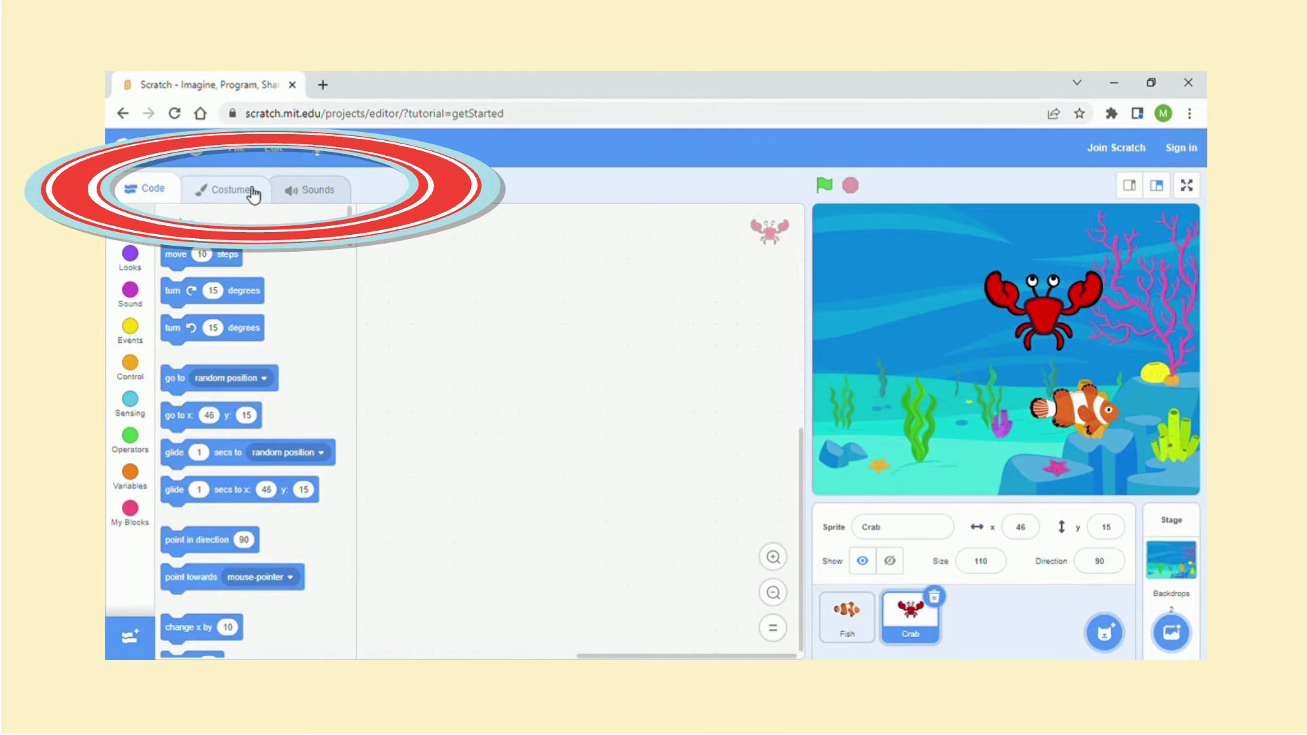
Open the Crab's costumes and toggle between crab-a and crab-b, ending on crab-a.
left_click(226, 188)
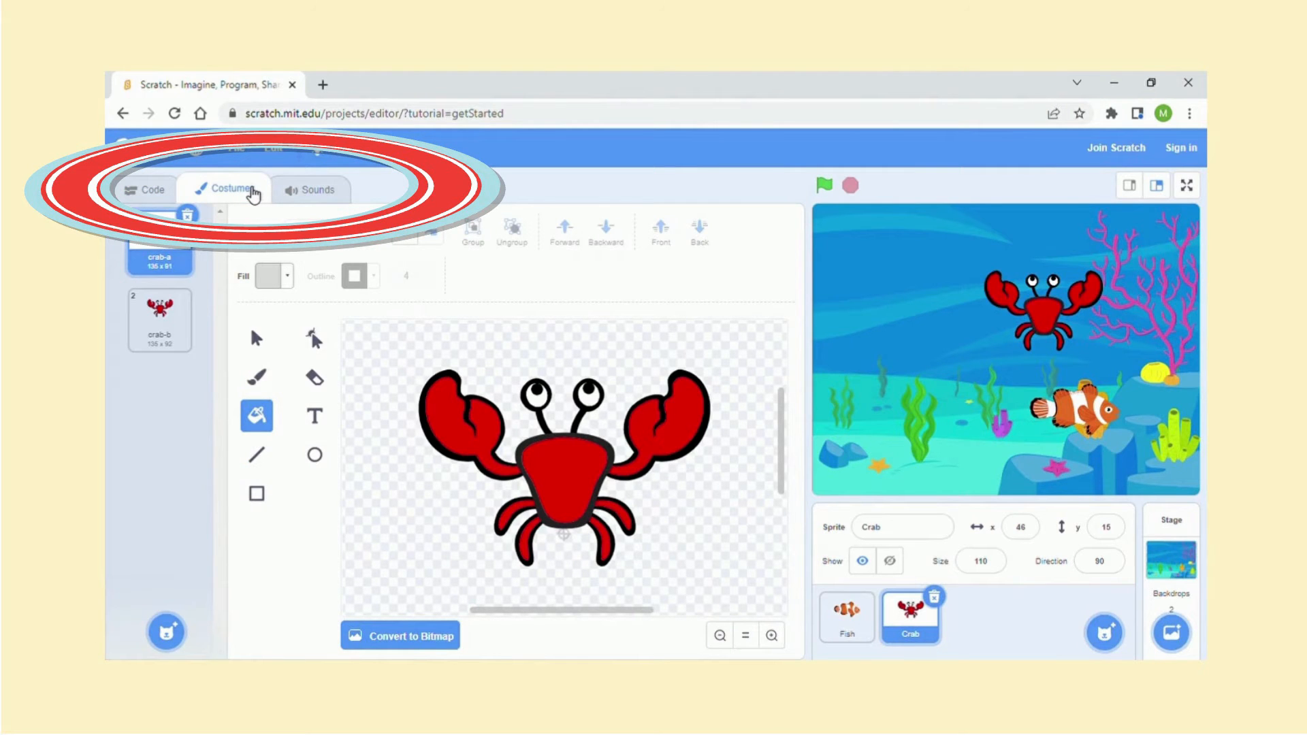
left_click(159, 317)
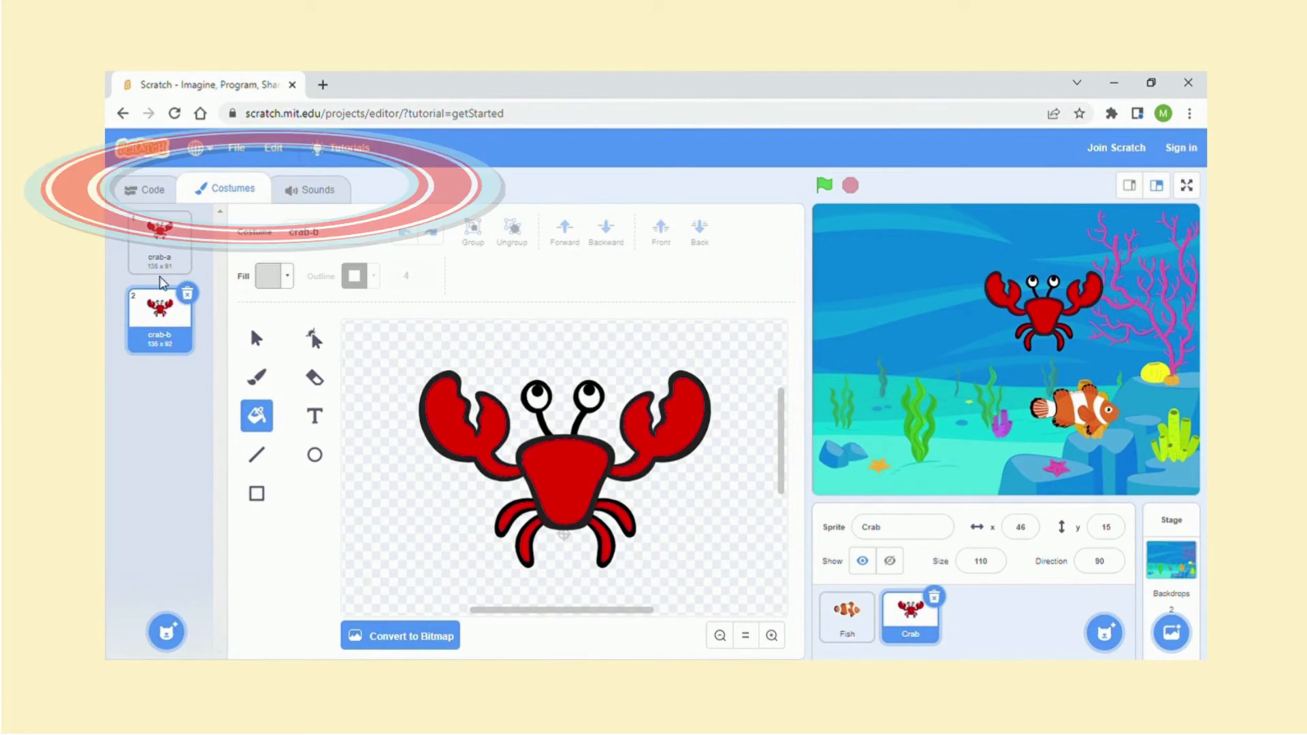
left_click(159, 241)
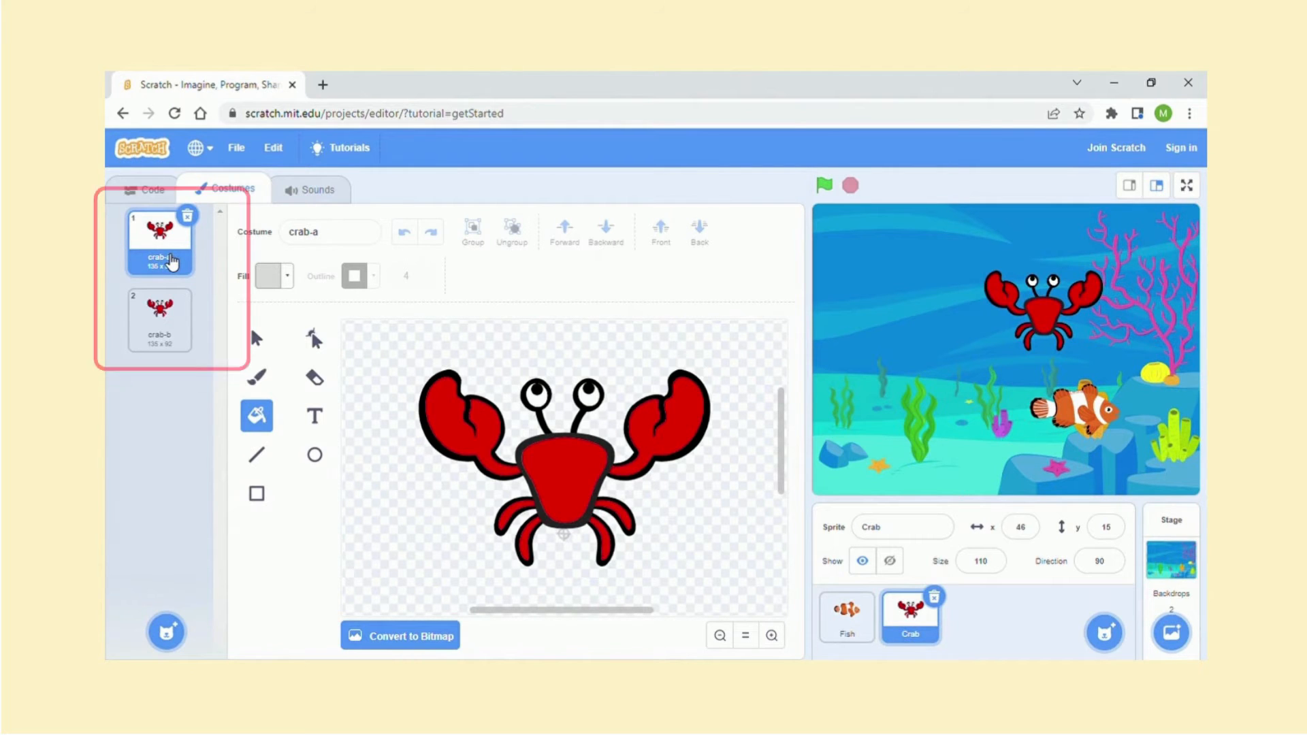
left_click(159, 319)
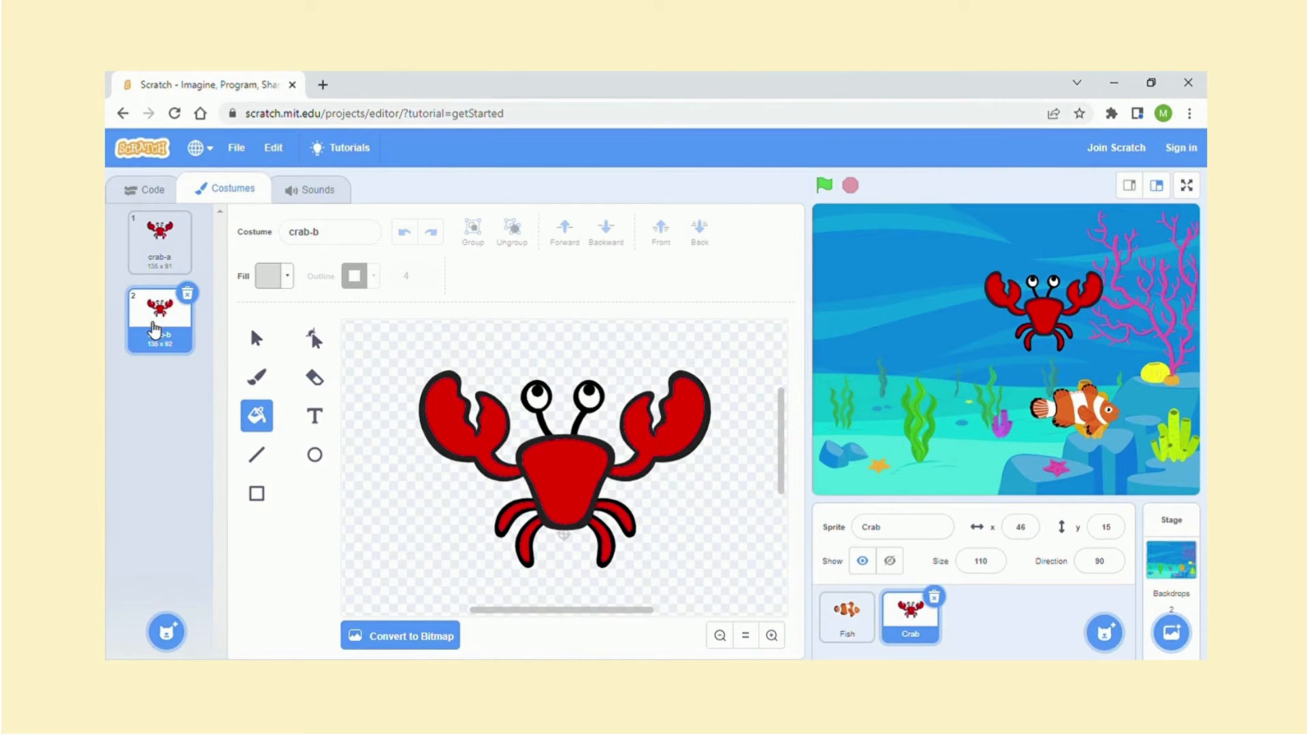
left_click(159, 241)
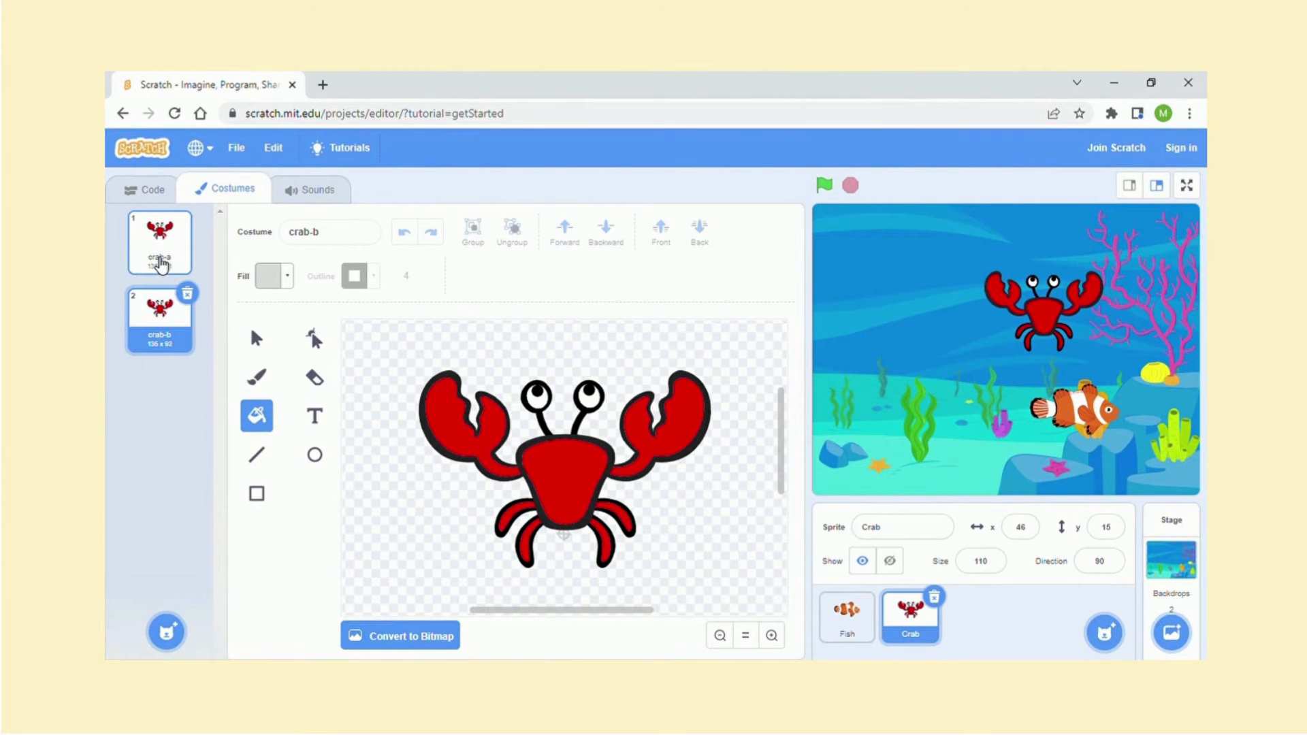
left_click(159, 242)
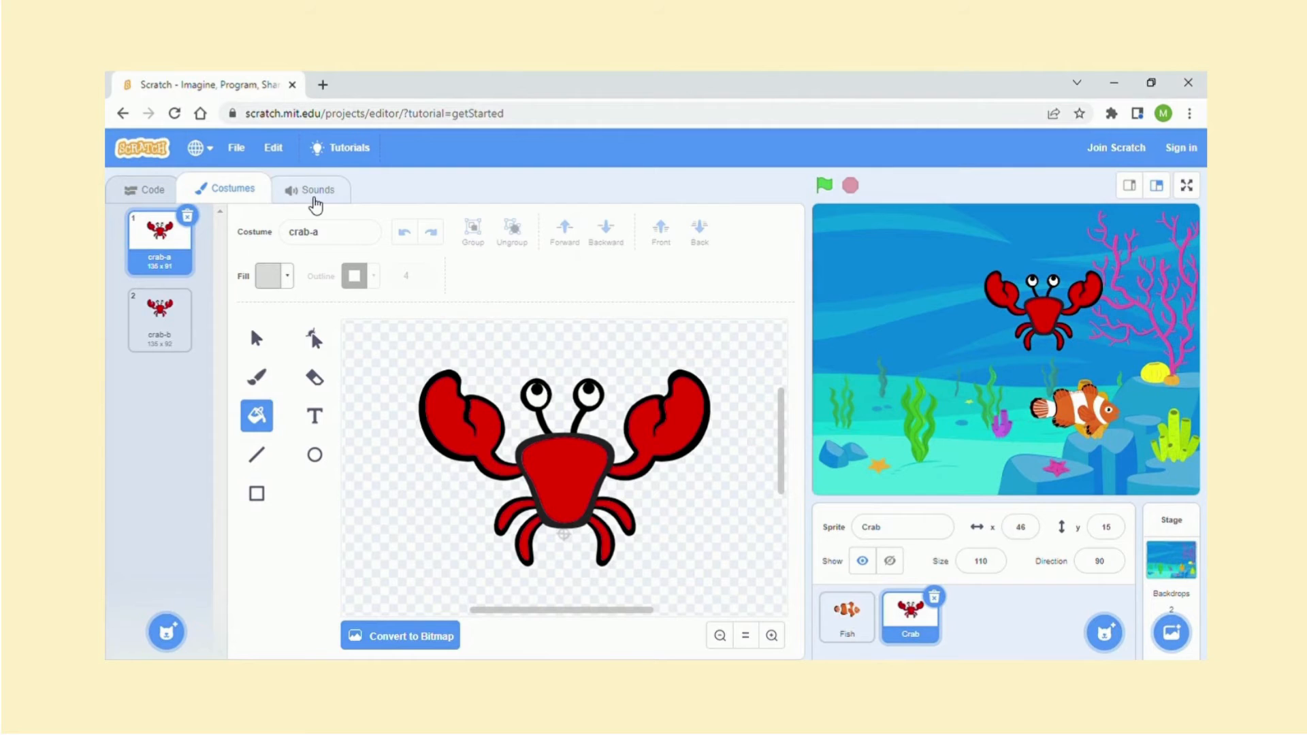
View the Crab's pop sound in Sounds, then go back to its code area.
left_click(311, 190)
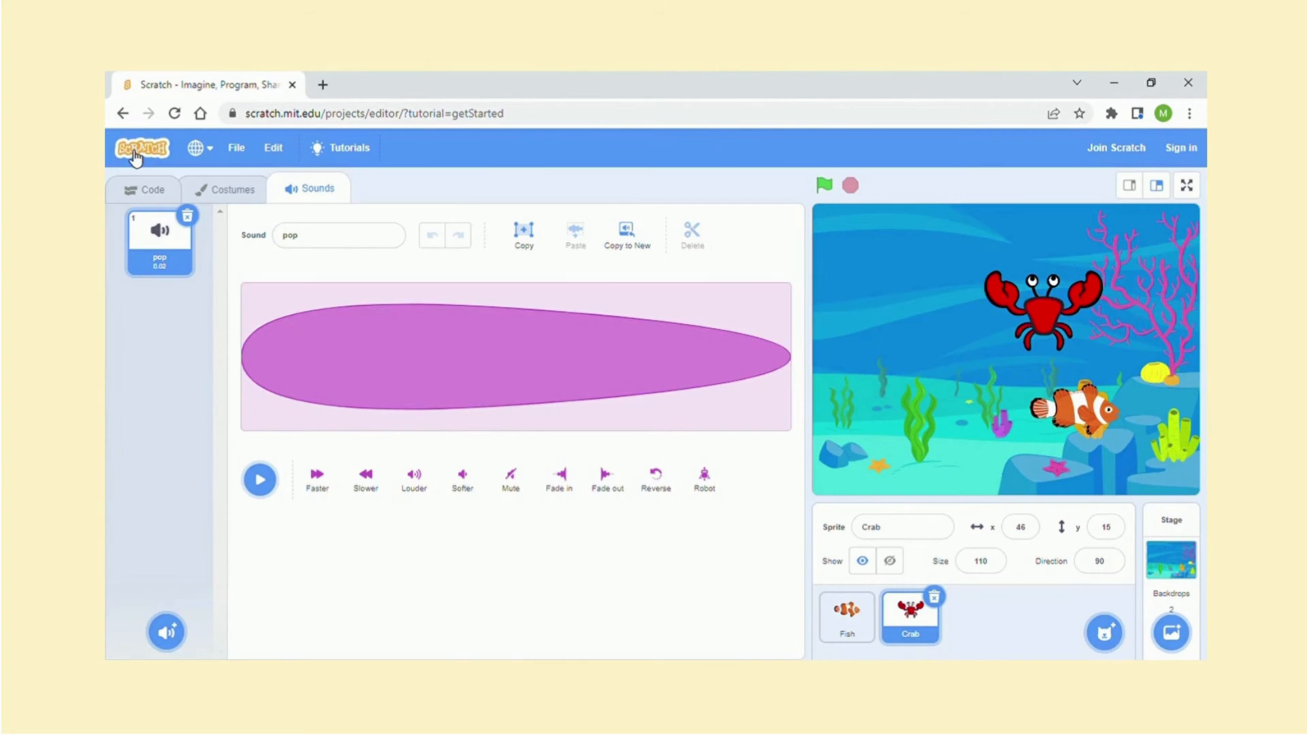
mouse_move(109, 396)
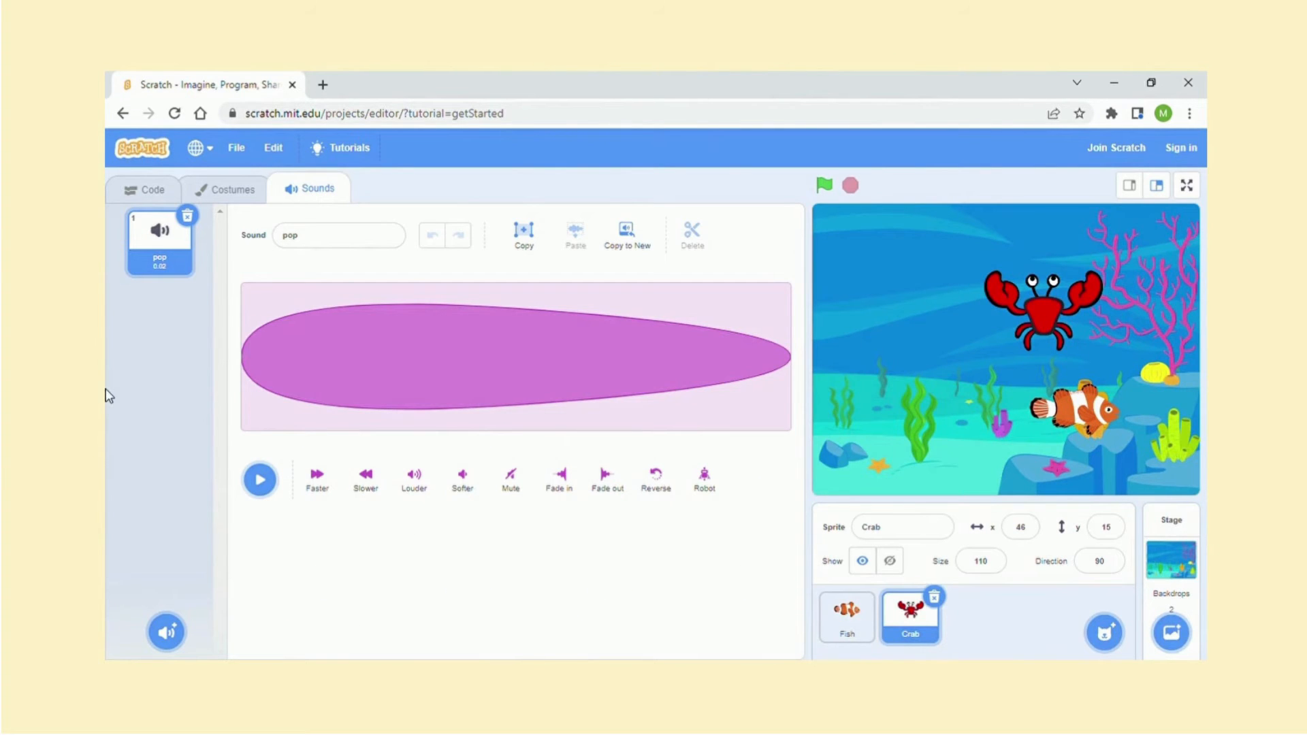
mouse_move(334, 531)
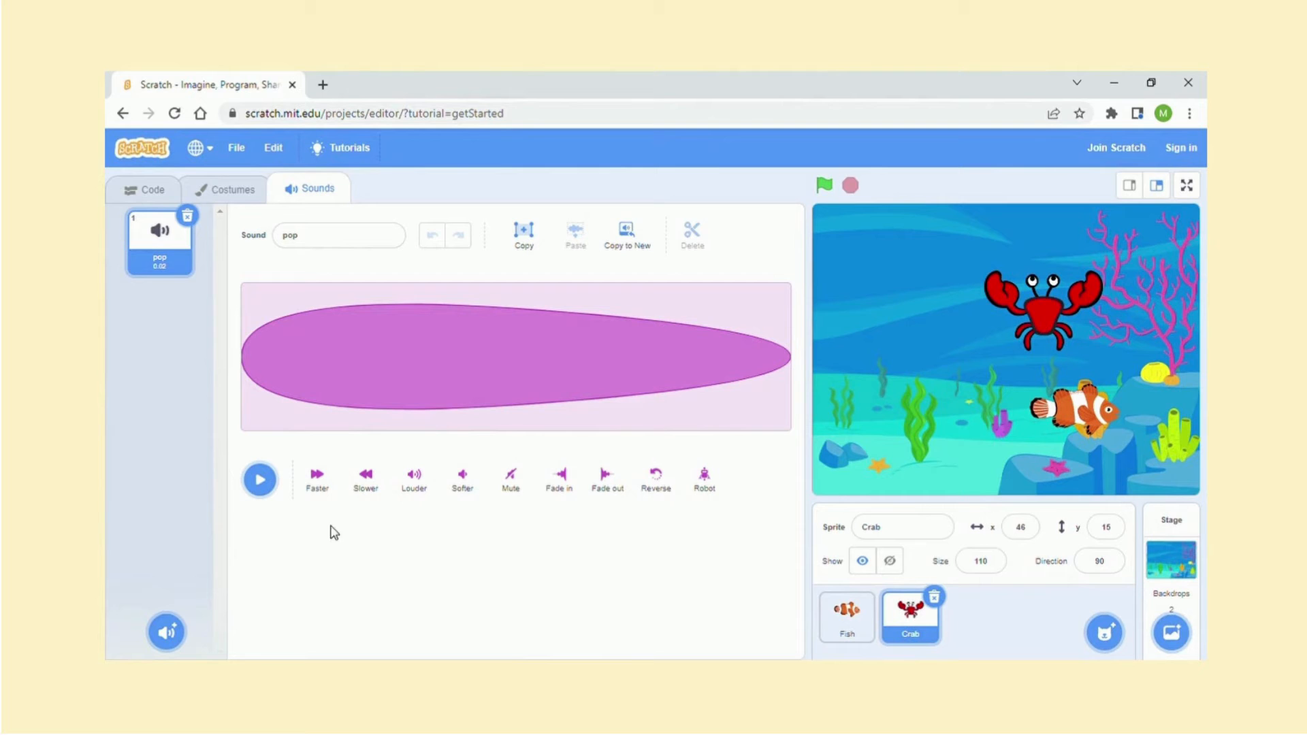
left_click(149, 189)
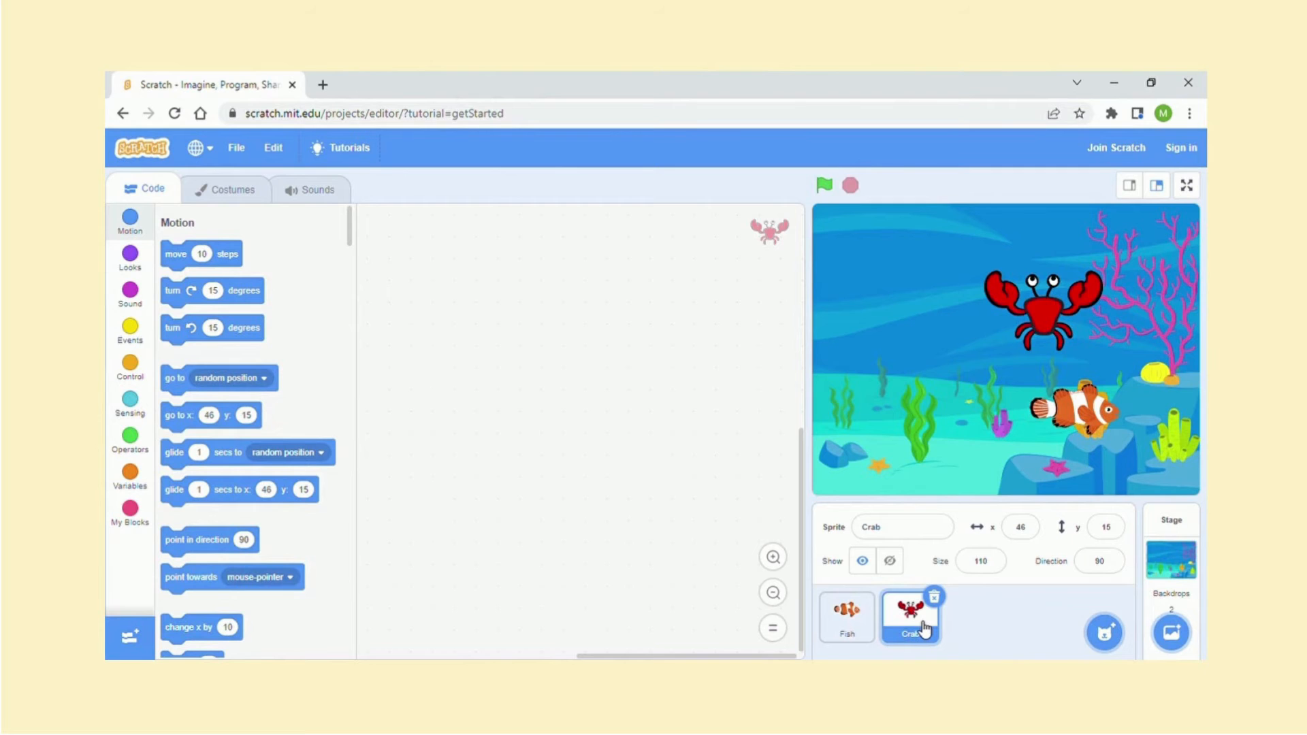
right_click(910, 616)
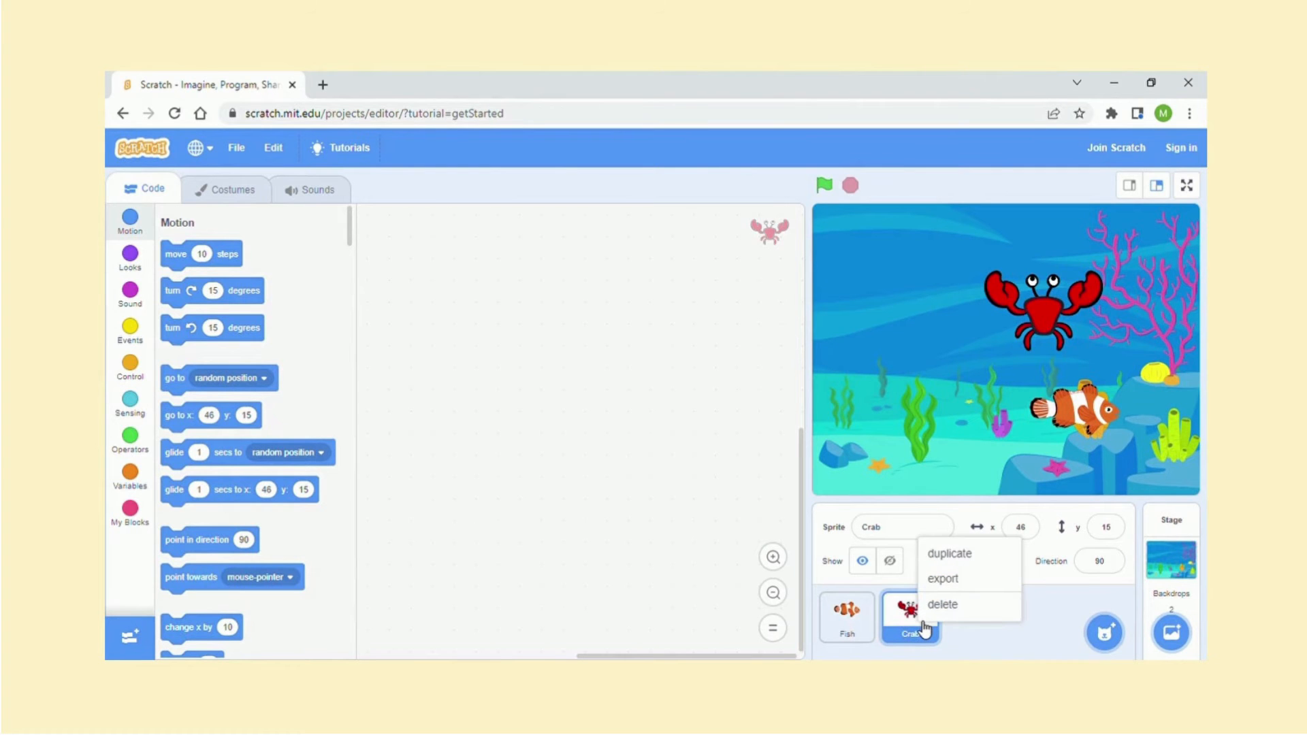
right_click(910, 621)
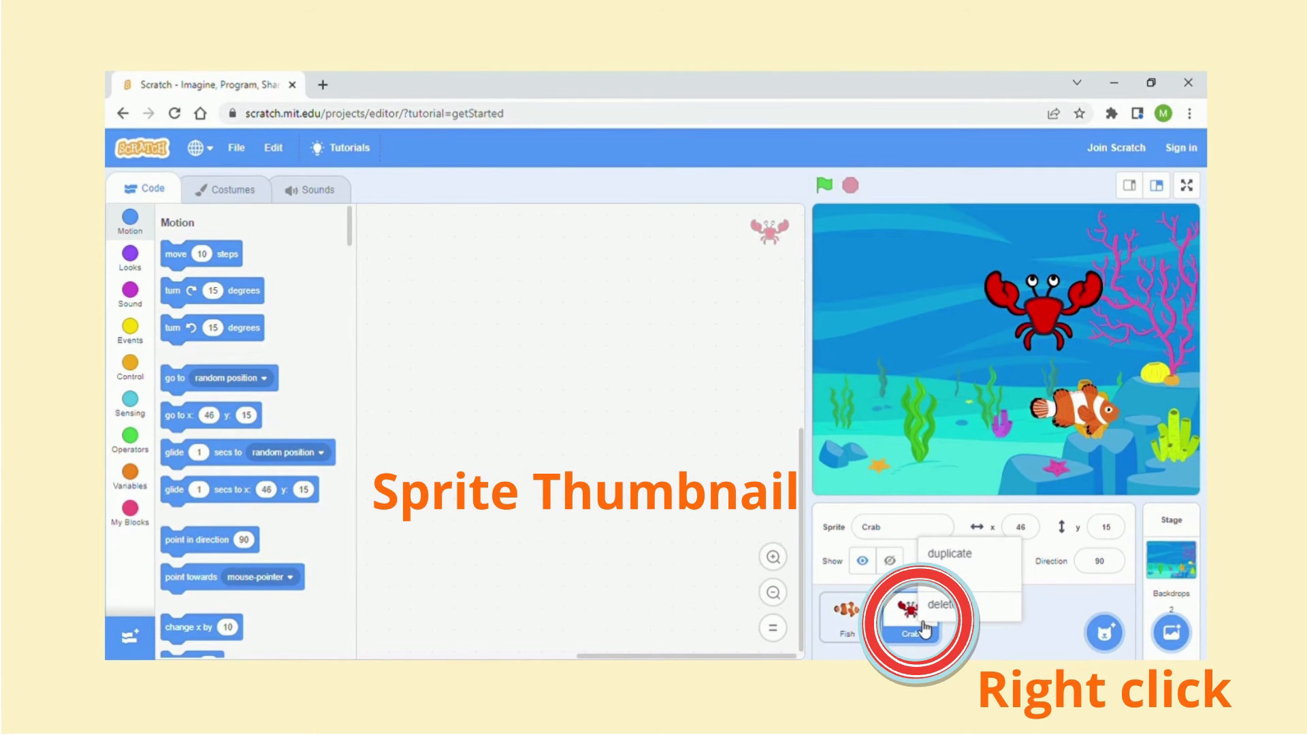
right_click(910, 624)
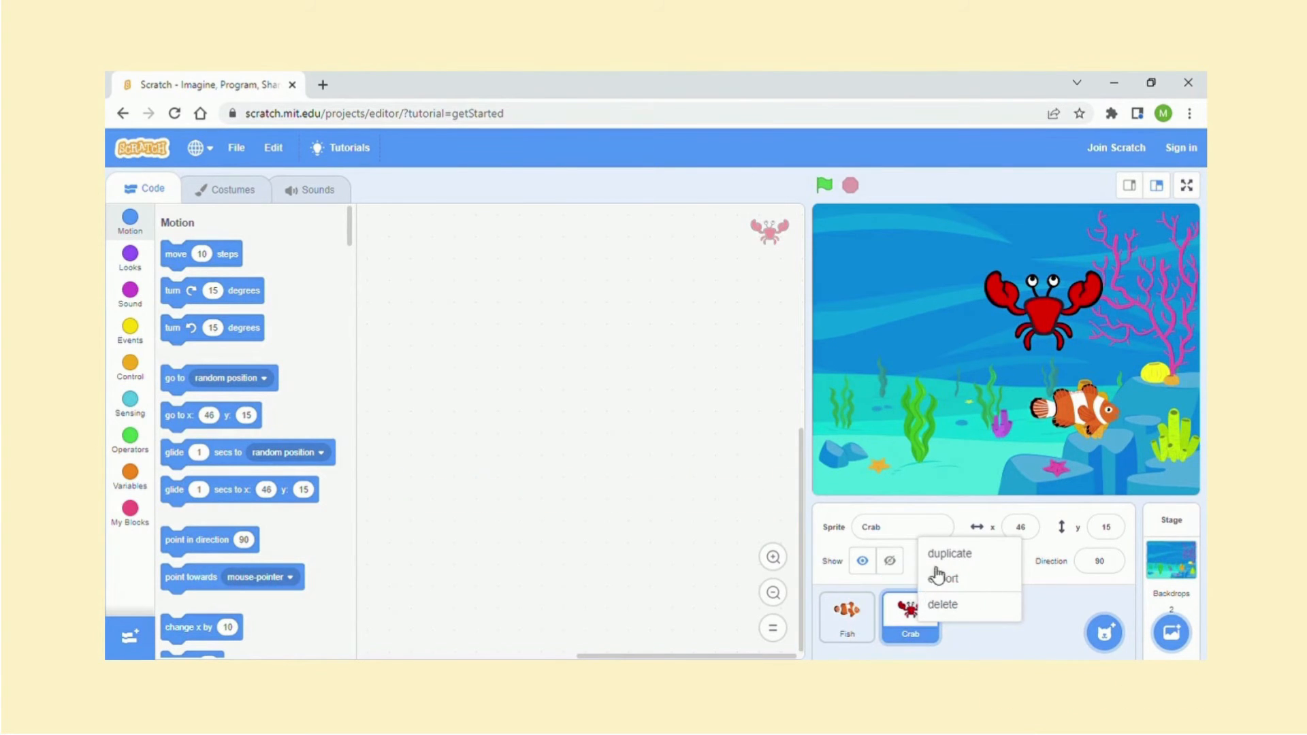
left_click(948, 553)
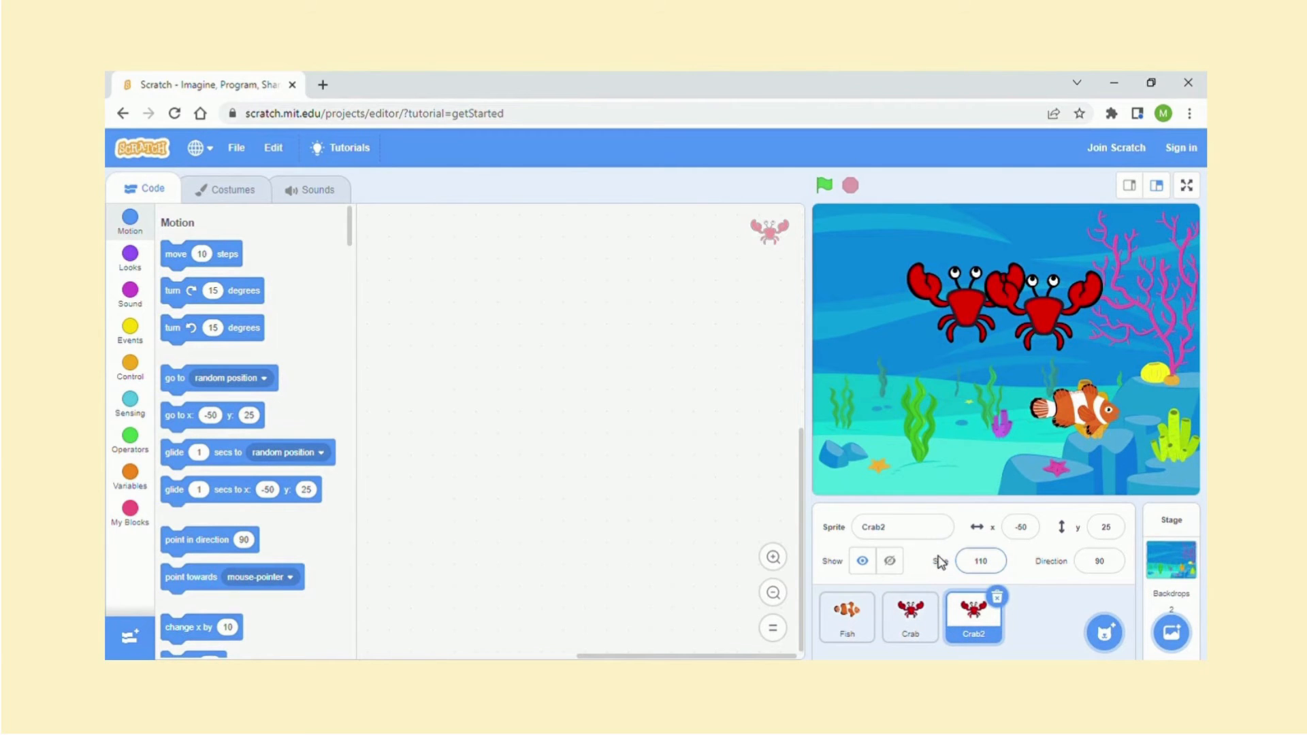
left_click(909, 617)
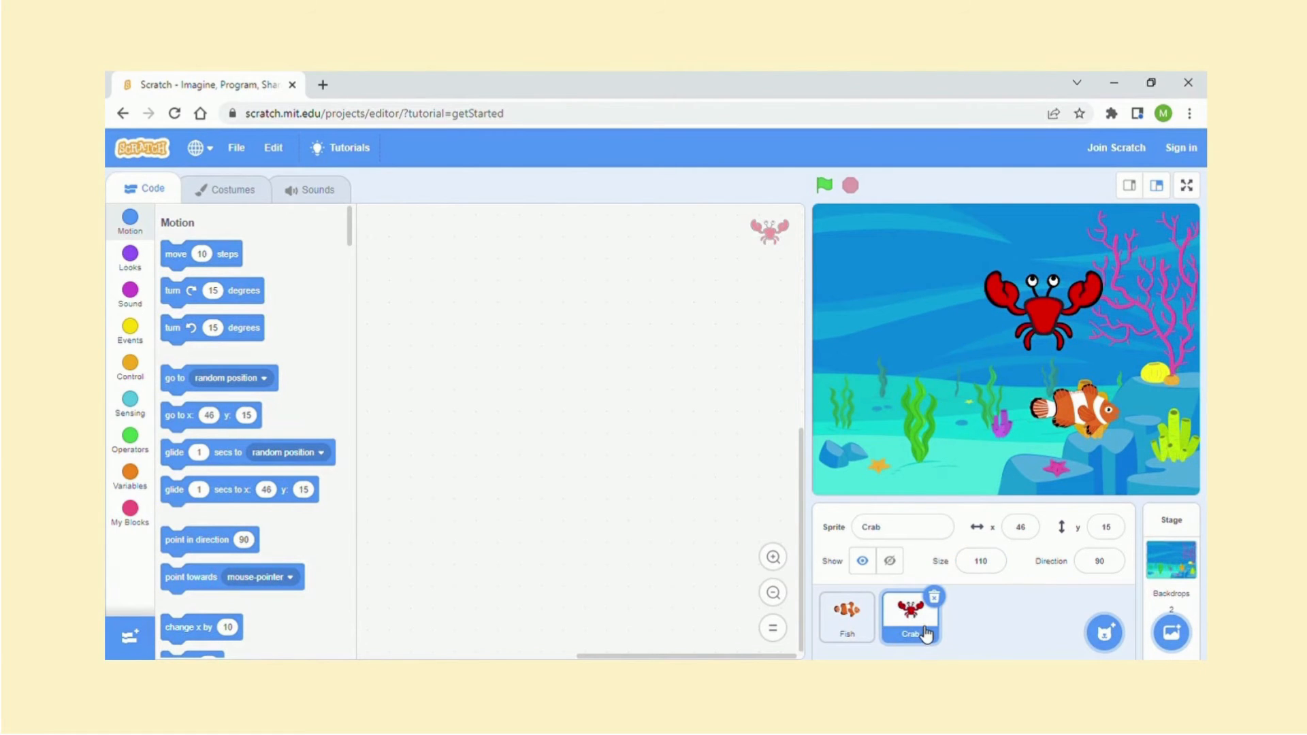
right_click(909, 613)
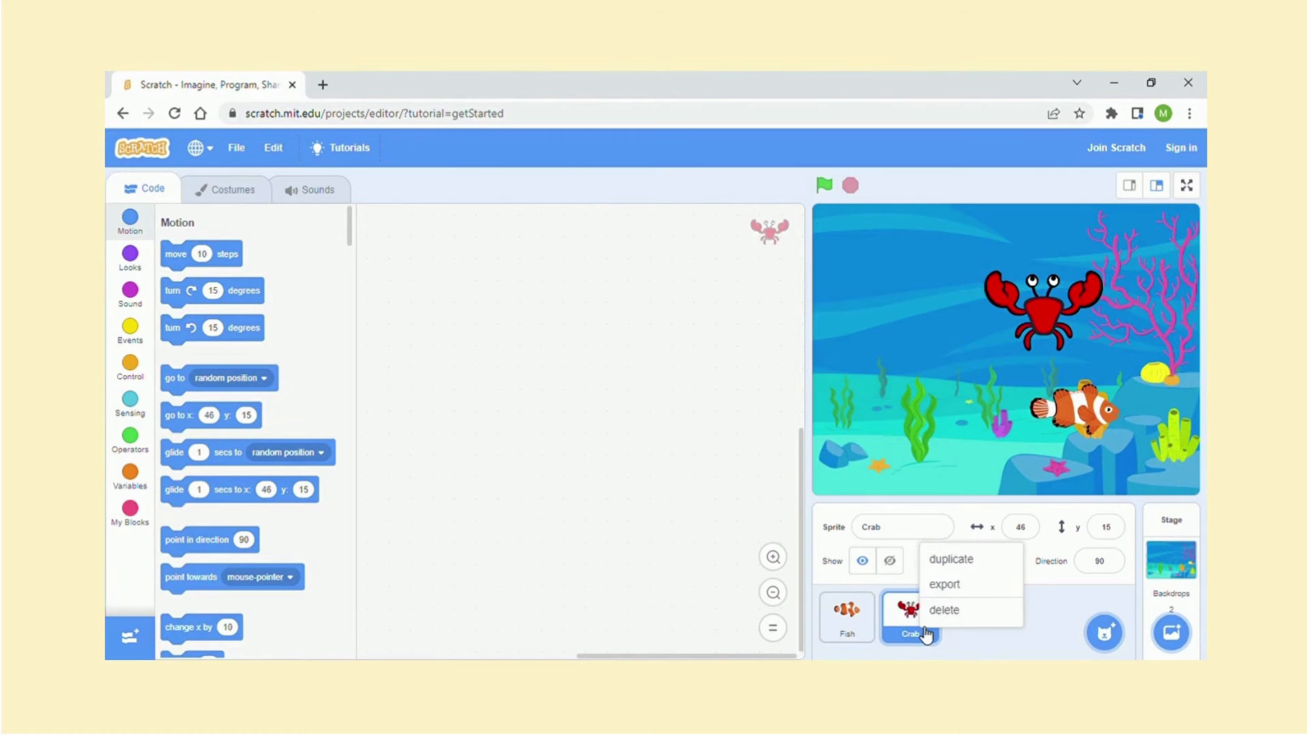
mouse_move(944, 584)
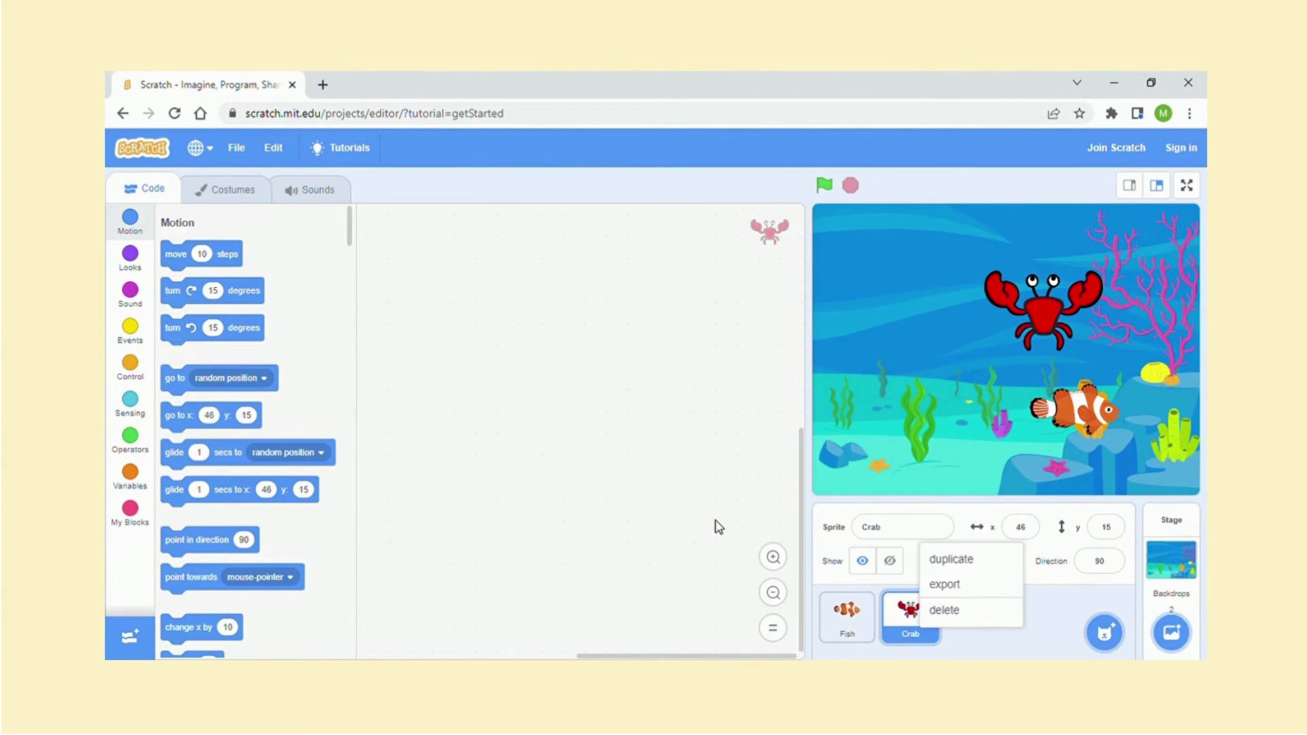
mouse_move(750, 527)
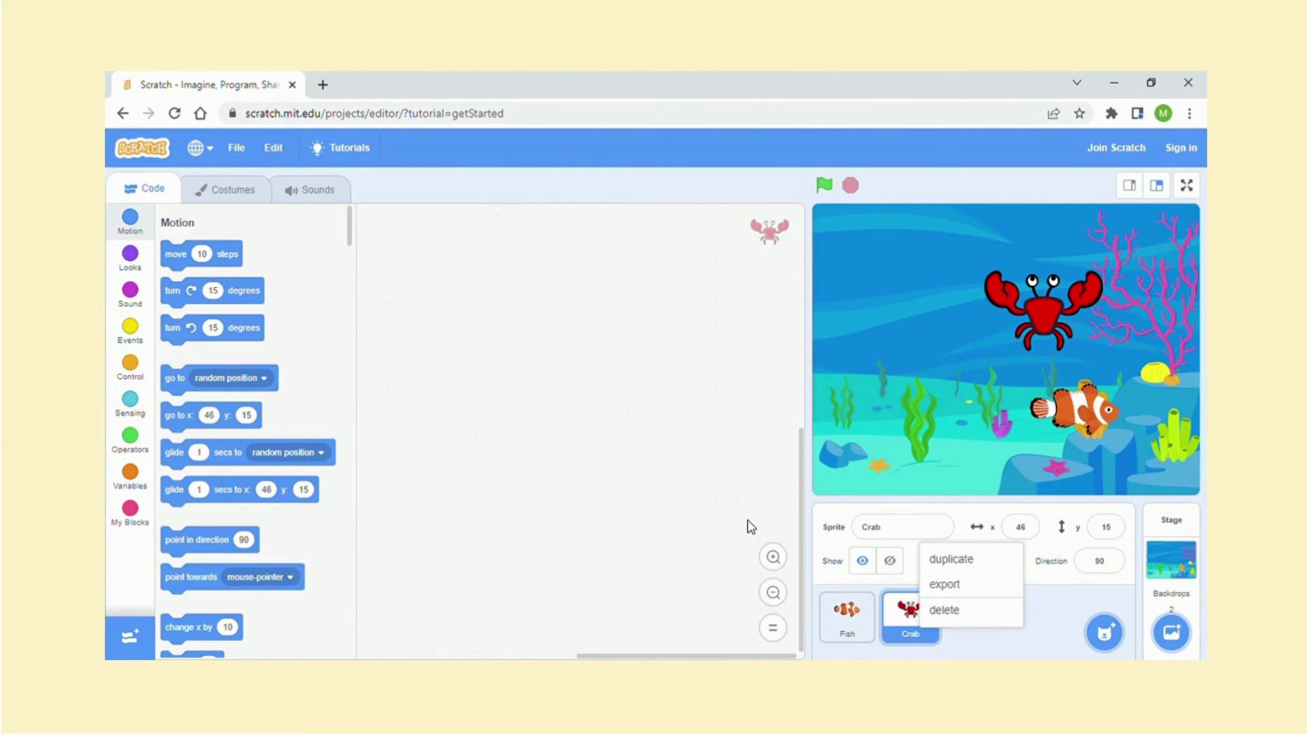
mouse_move(742, 529)
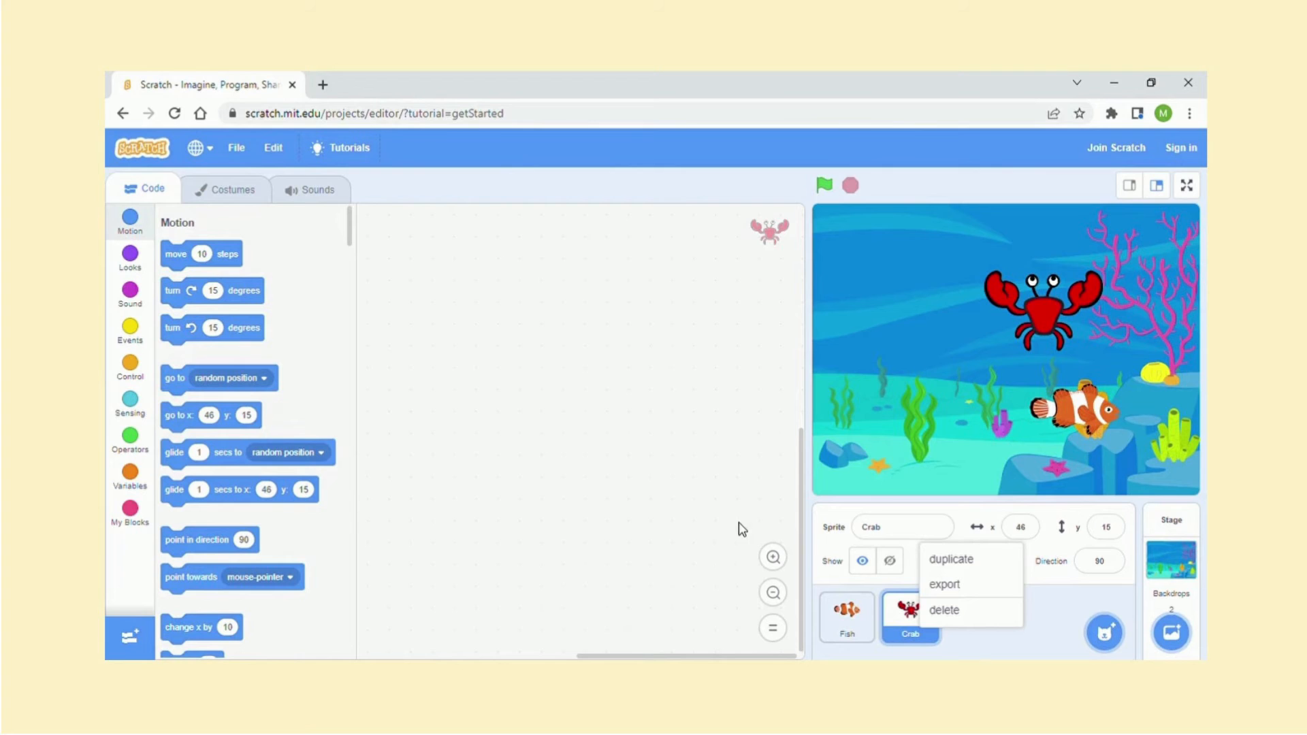
mouse_move(265, 348)
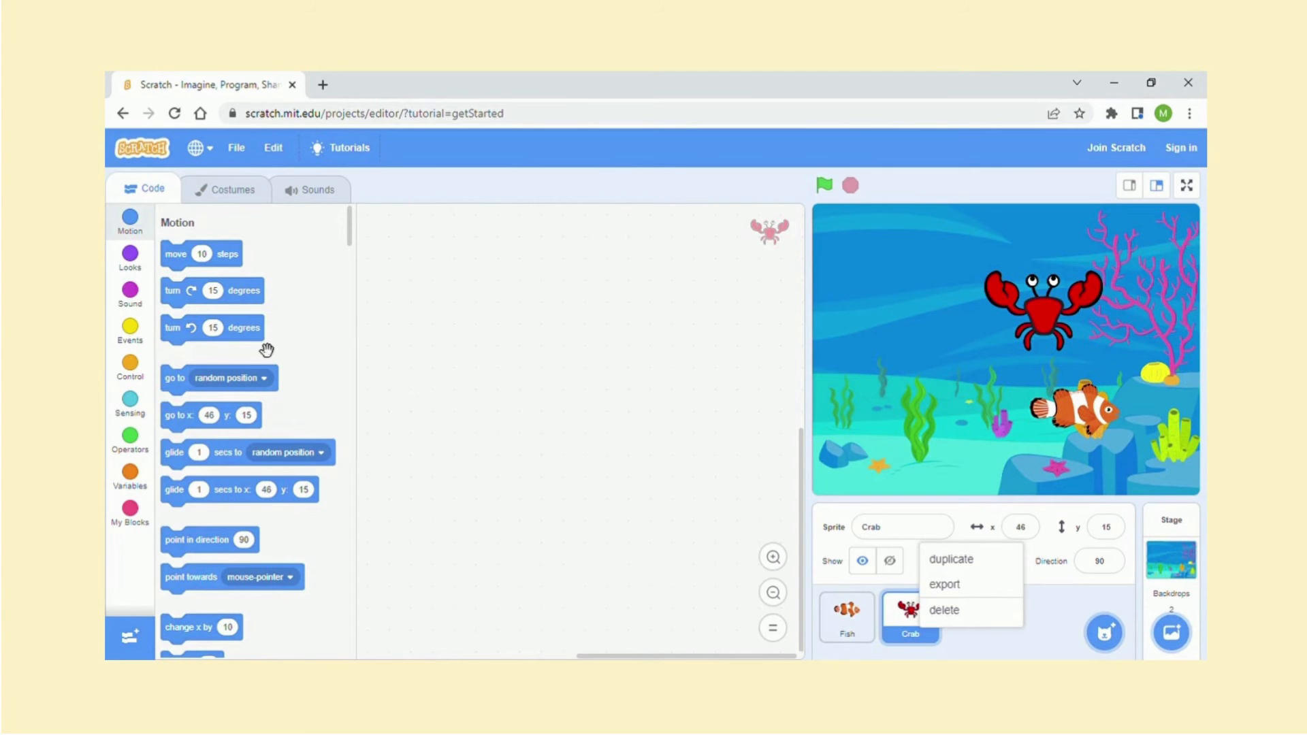
mouse_move(194, 373)
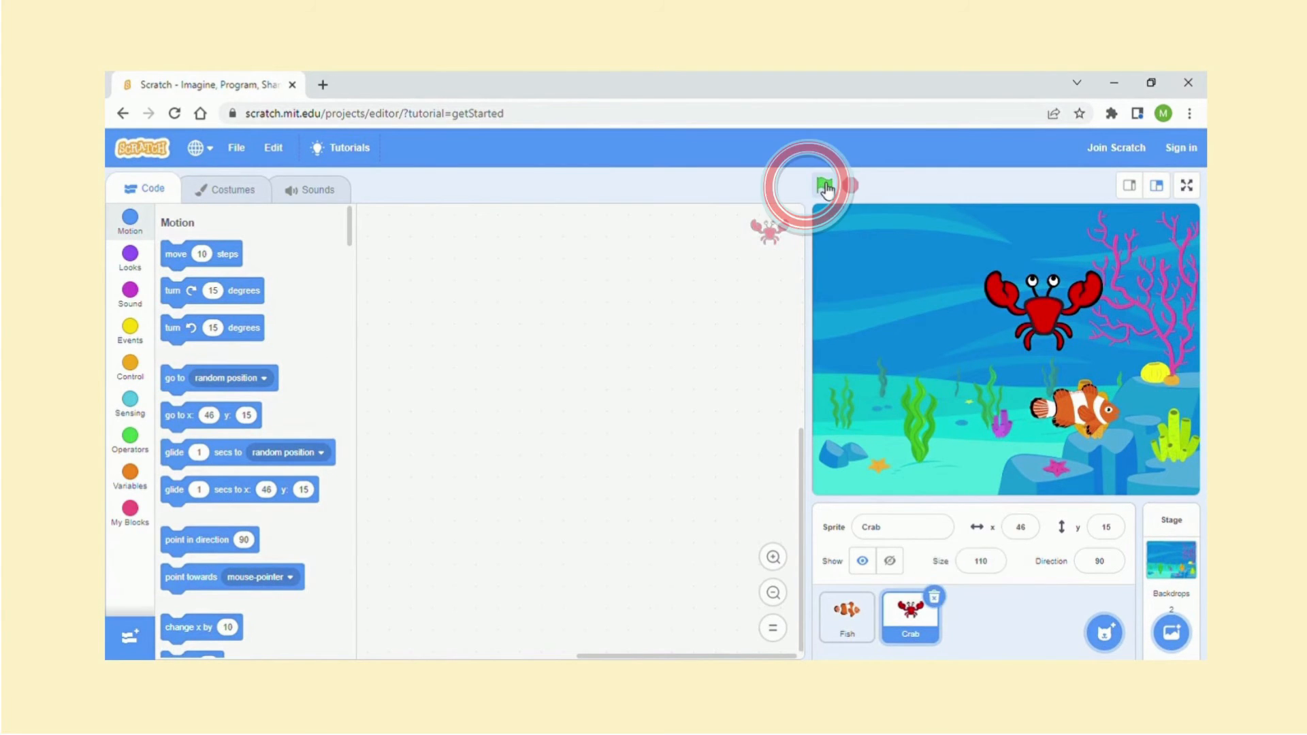
Run the project from the green flag three times.
left_click(823, 185)
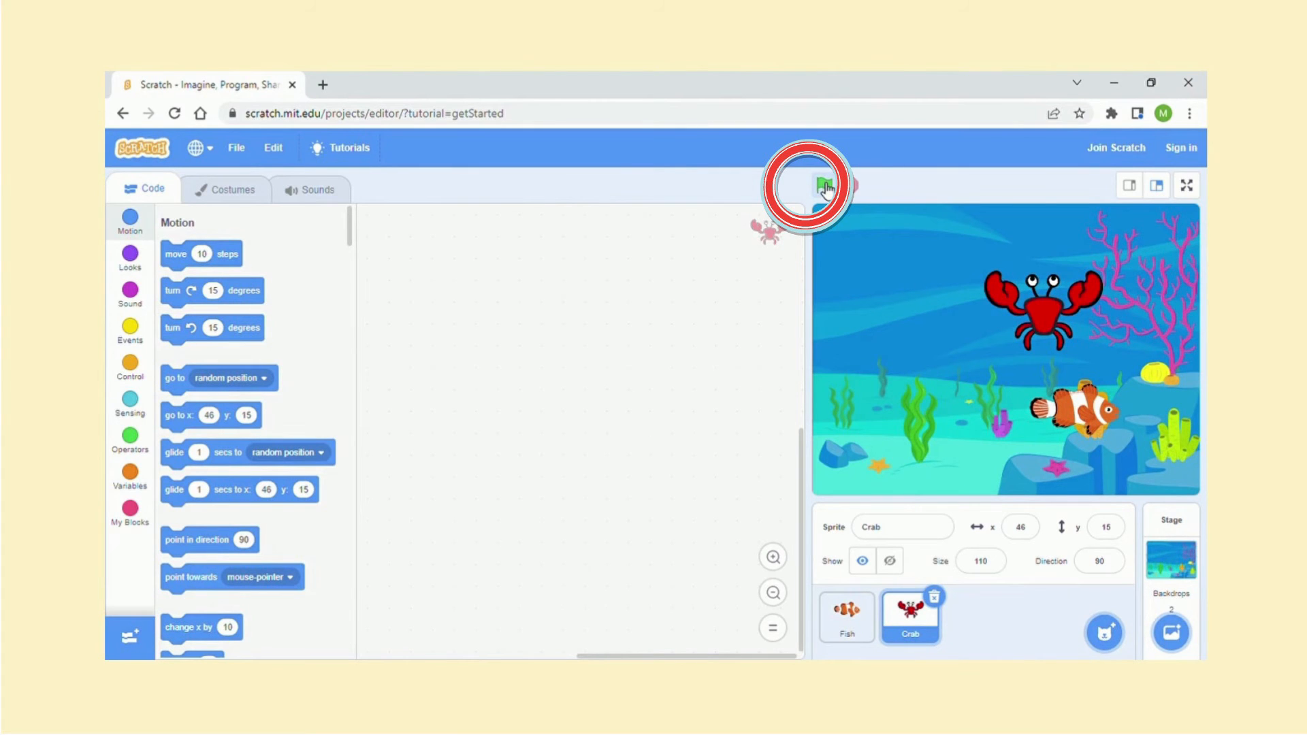
left_click(824, 186)
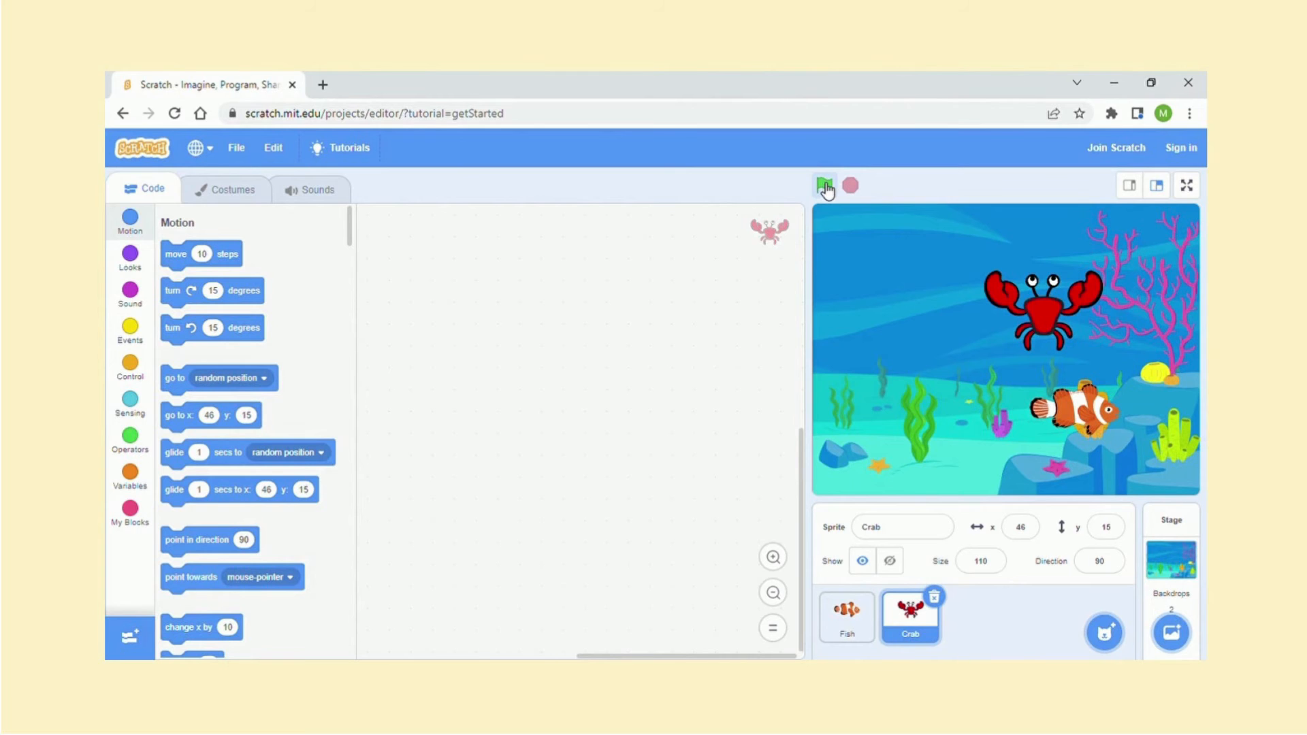
left_click(824, 185)
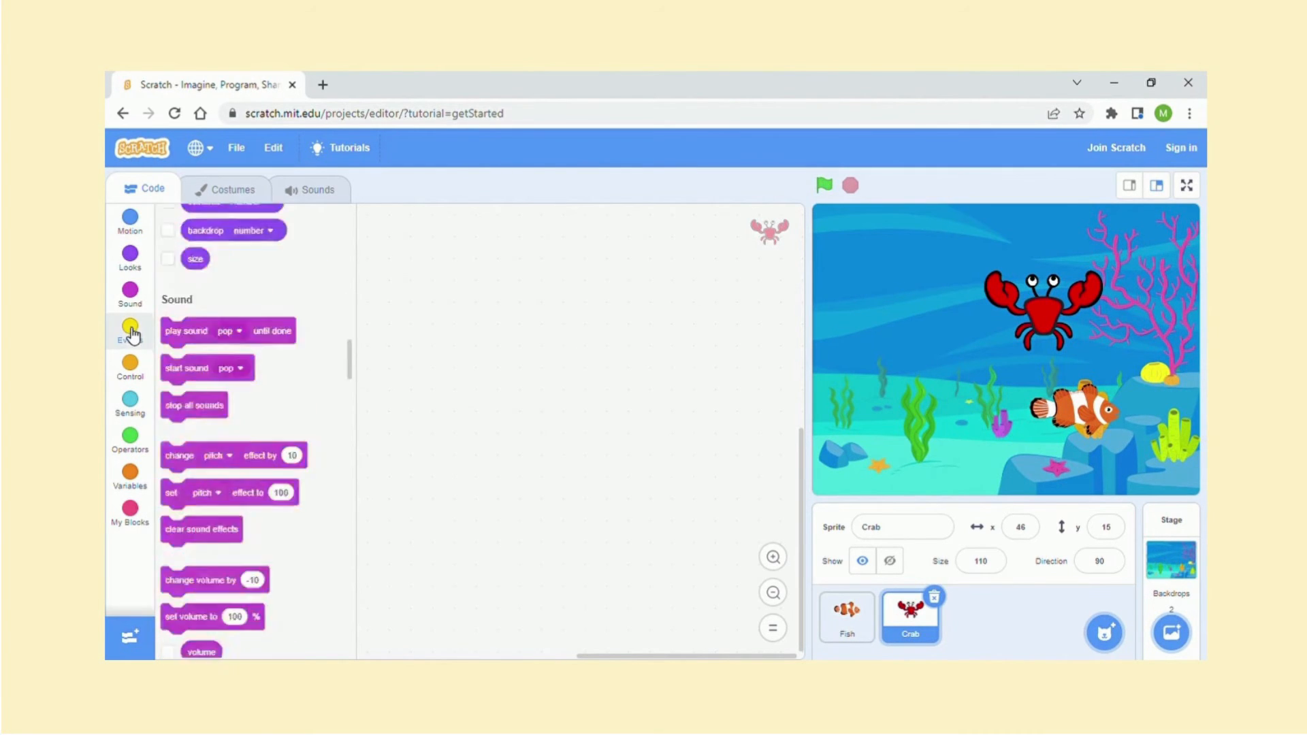
Start the Crab's script with 'when flag clicked' and a forever loop.
left_click(130, 332)
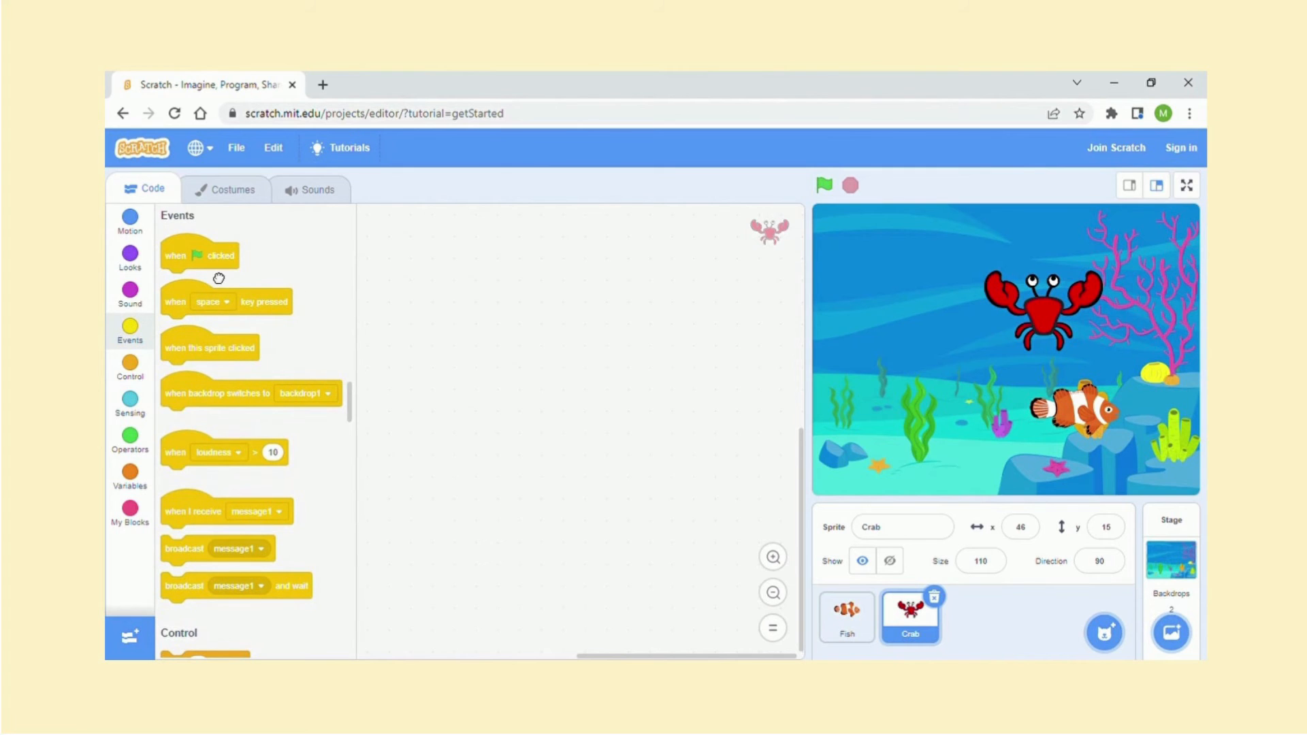
left_click_drag(200, 255, 542, 292)
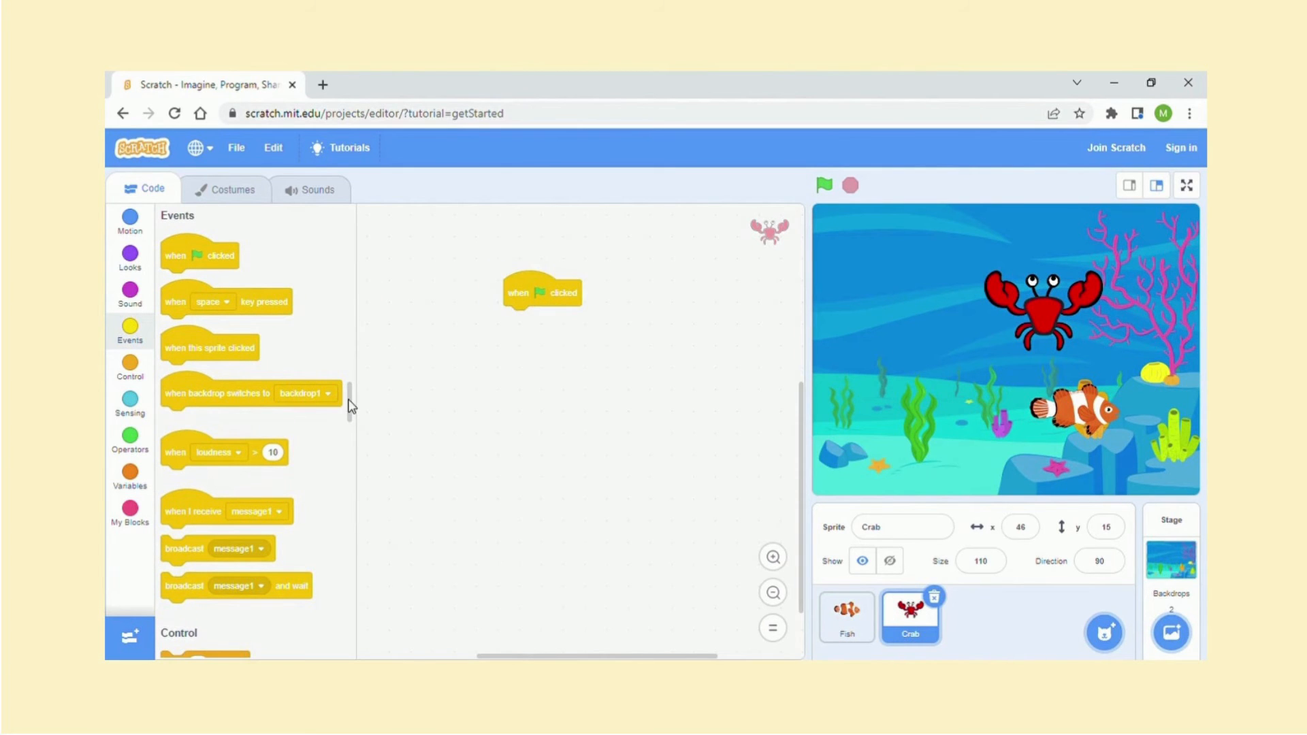
scroll("down", 3)
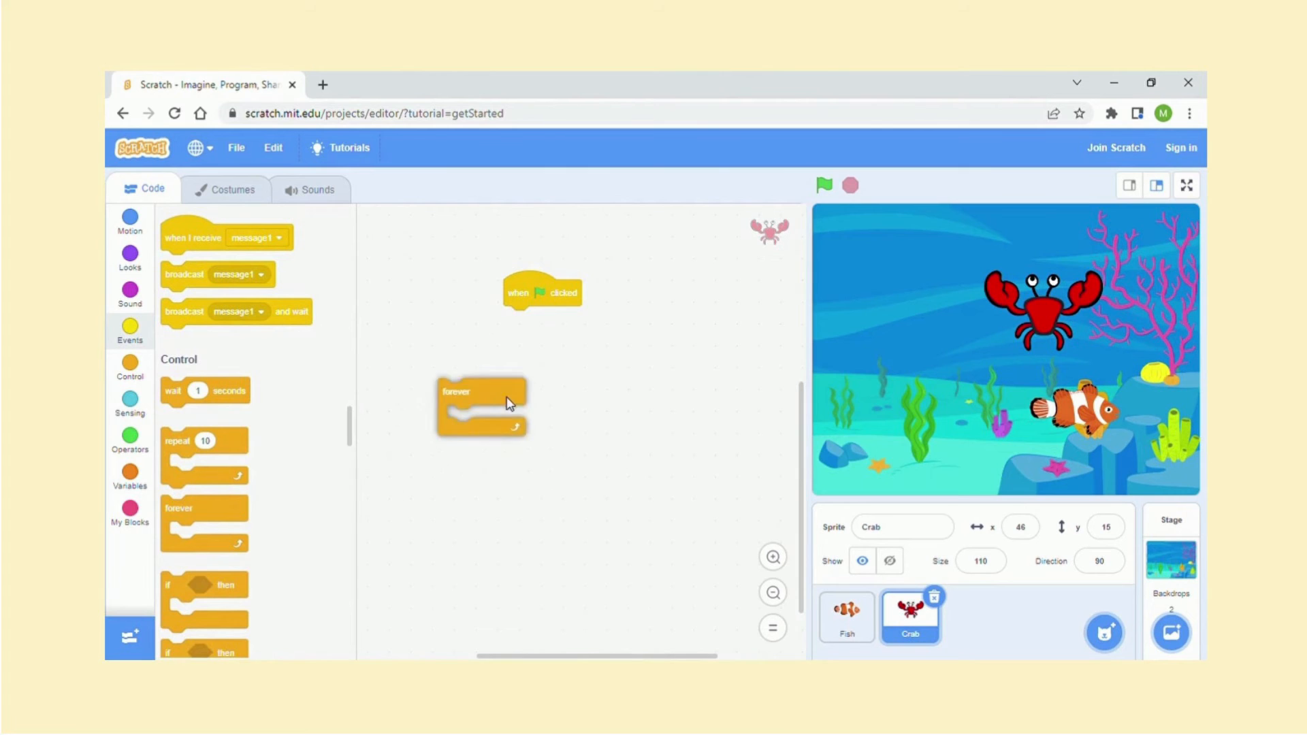
left_click_drag(456, 402, 520, 320)
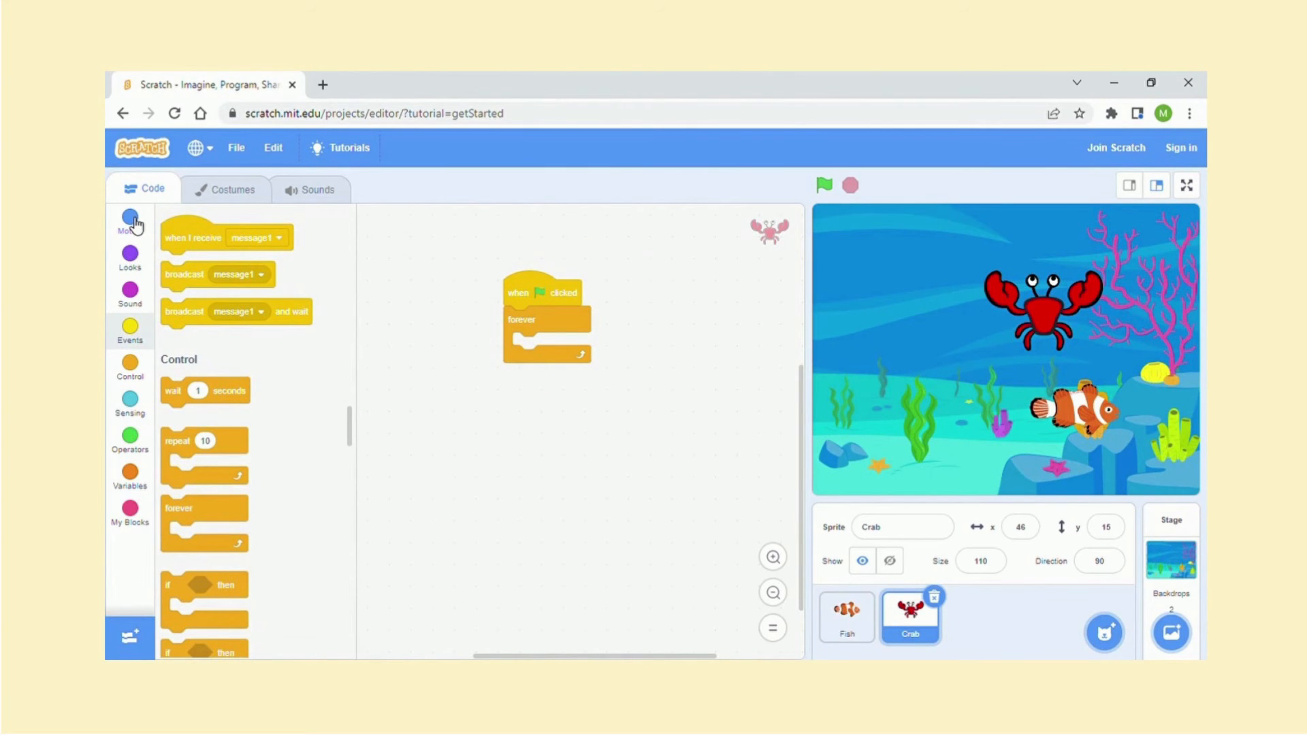
Put 'point towards Fish' and 'move 5 steps' inside the loop, then select Fish.
left_click(130, 220)
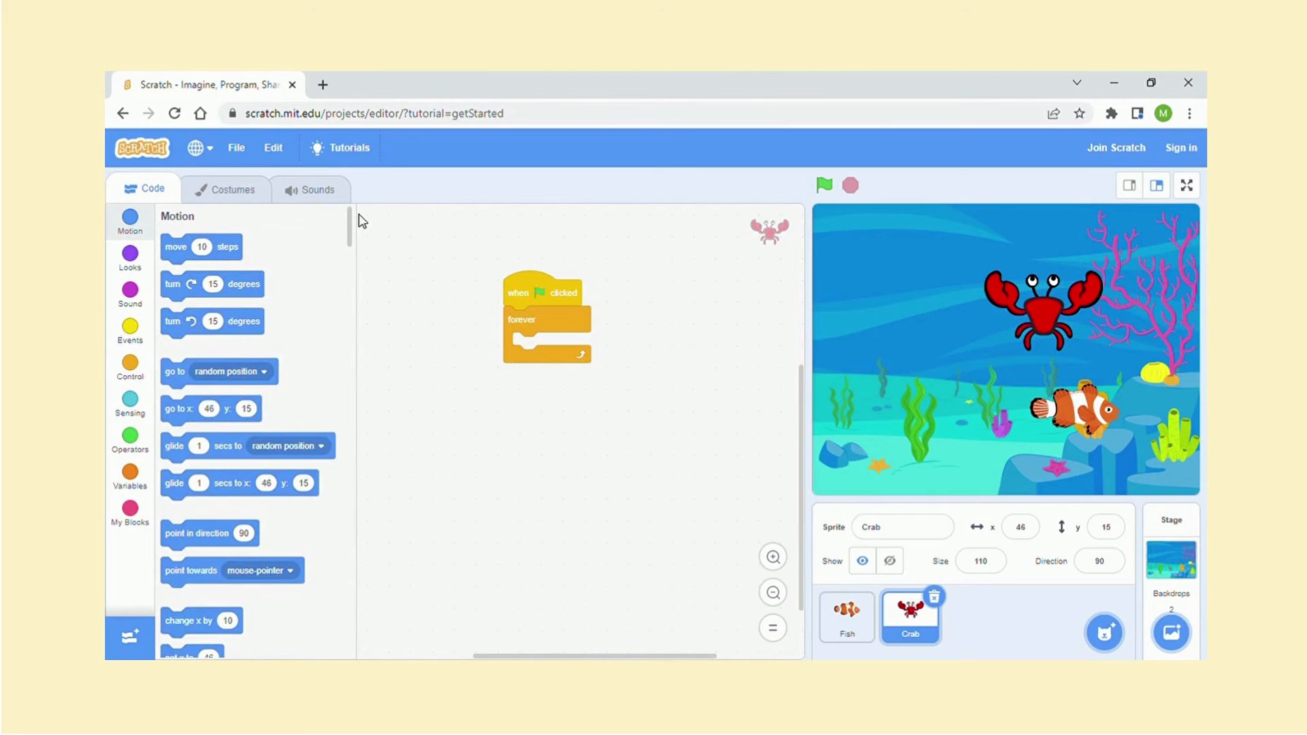
mouse_move(236, 246)
type("5")
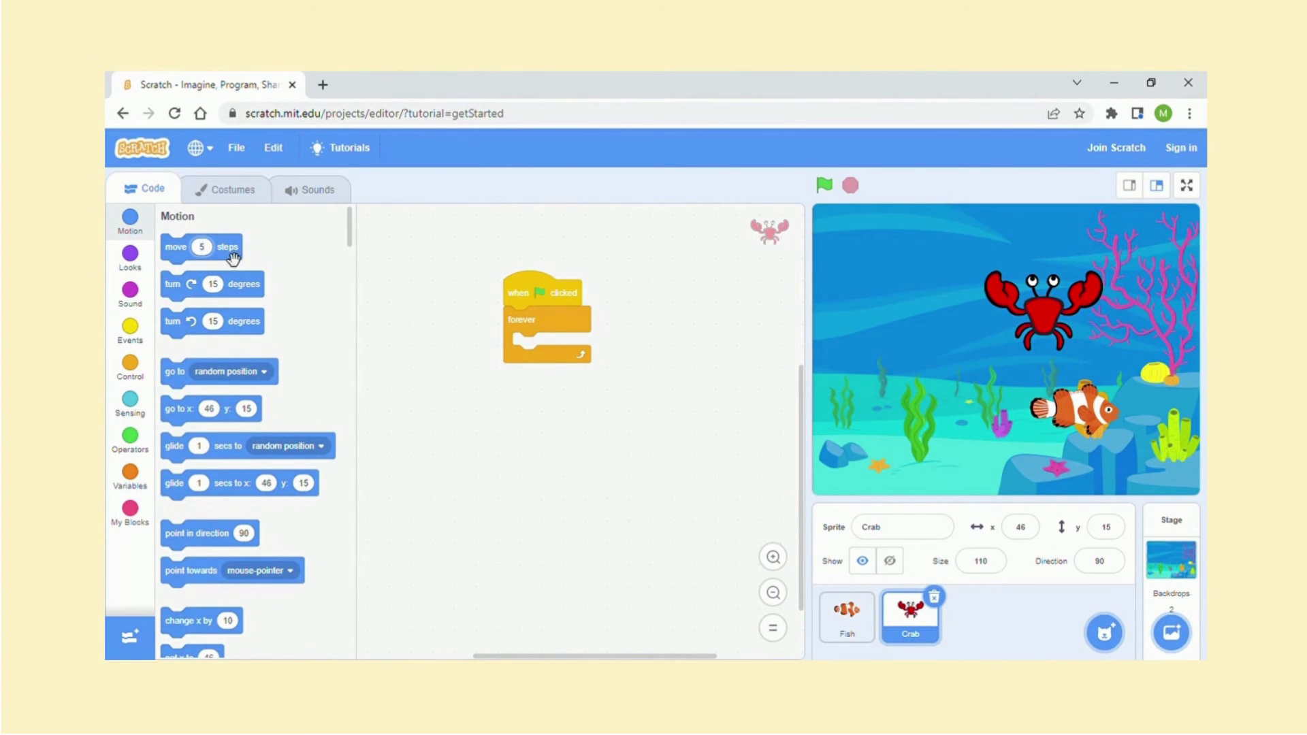
left_click_drag(200, 247, 719, 220)
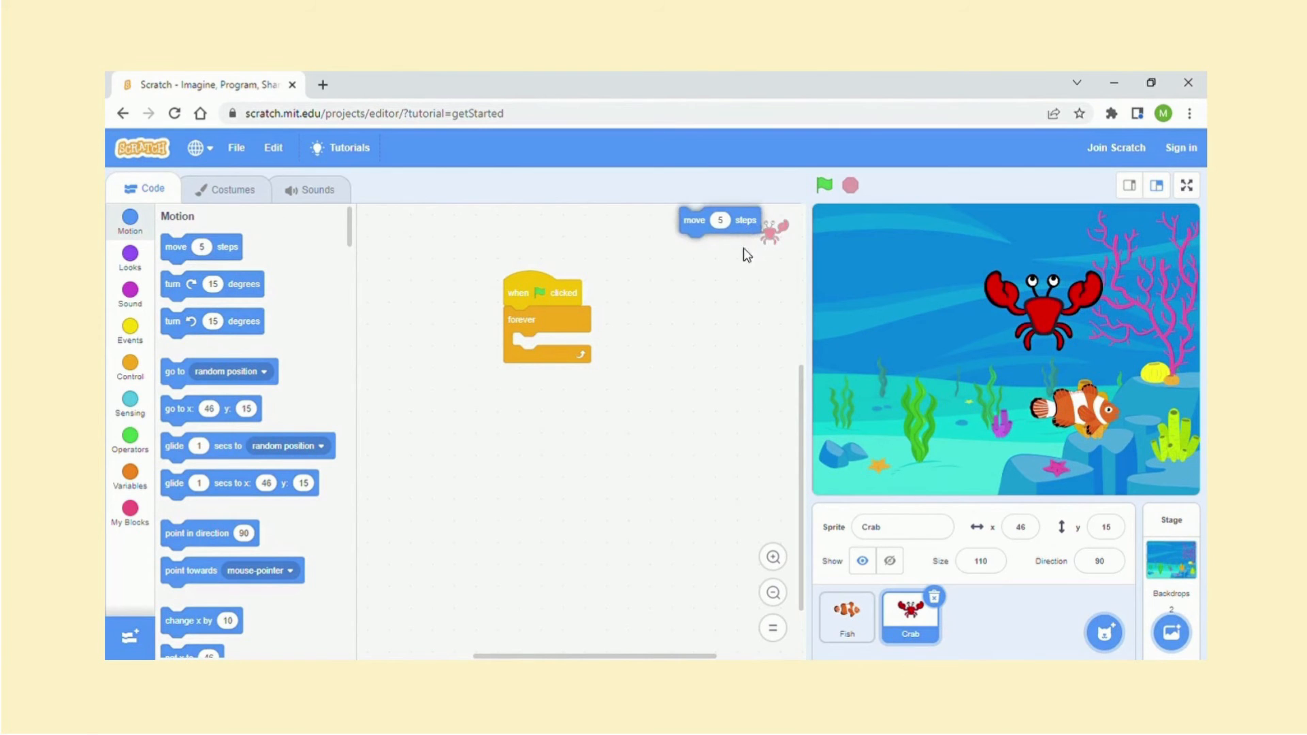
left_click_drag(716, 219, 550, 348)
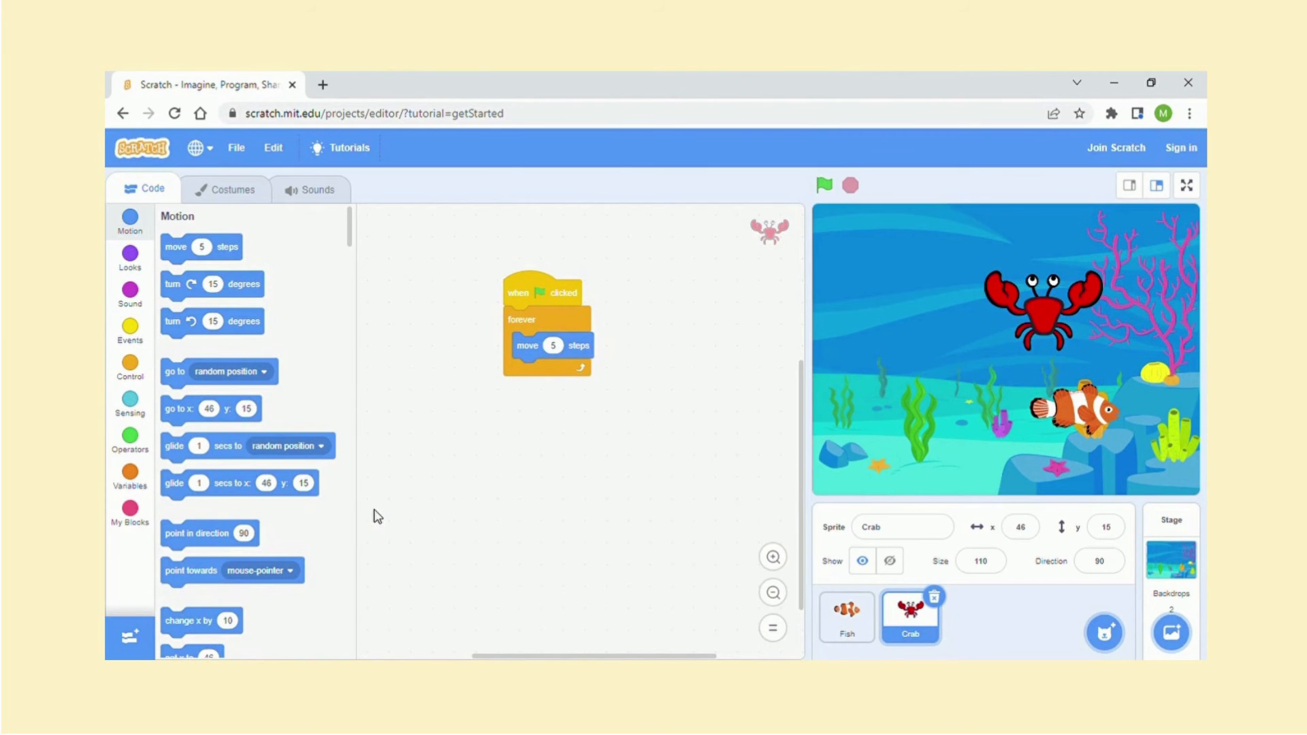
mouse_move(320, 546)
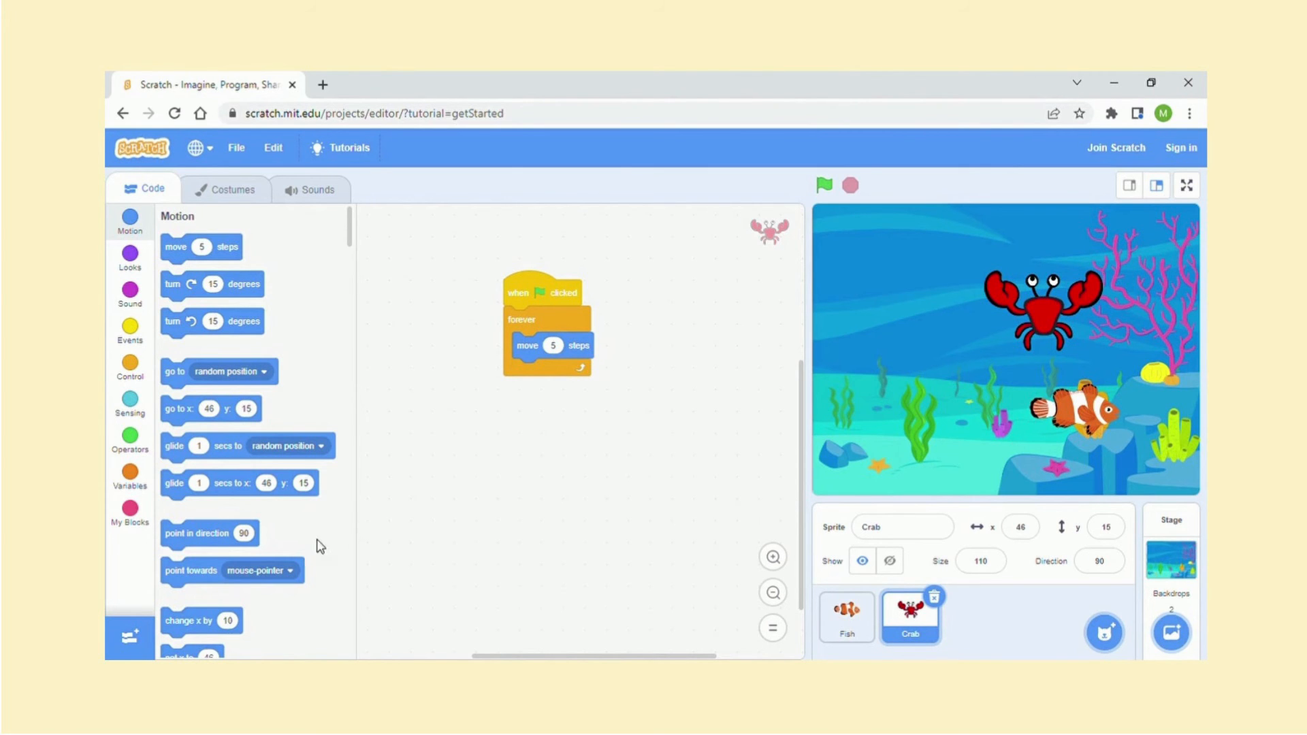
left_click(289, 571)
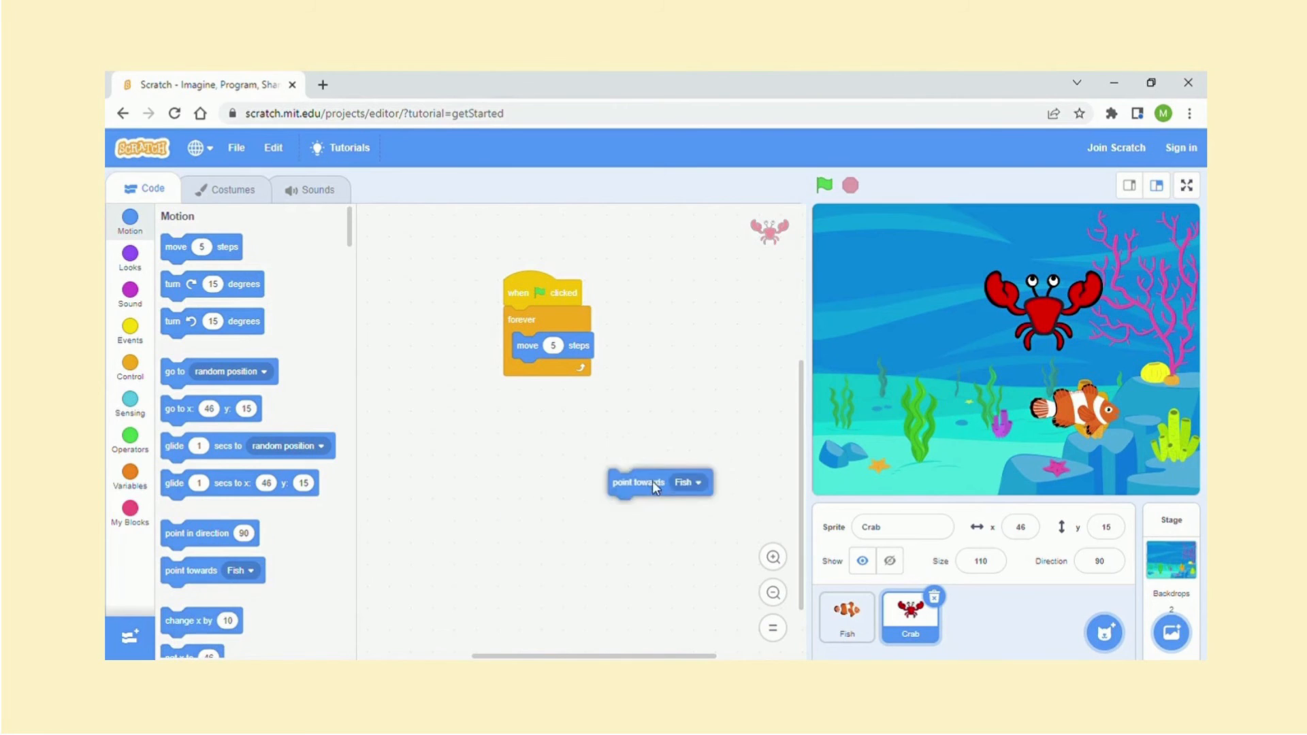
left_click_drag(658, 482, 554, 345)
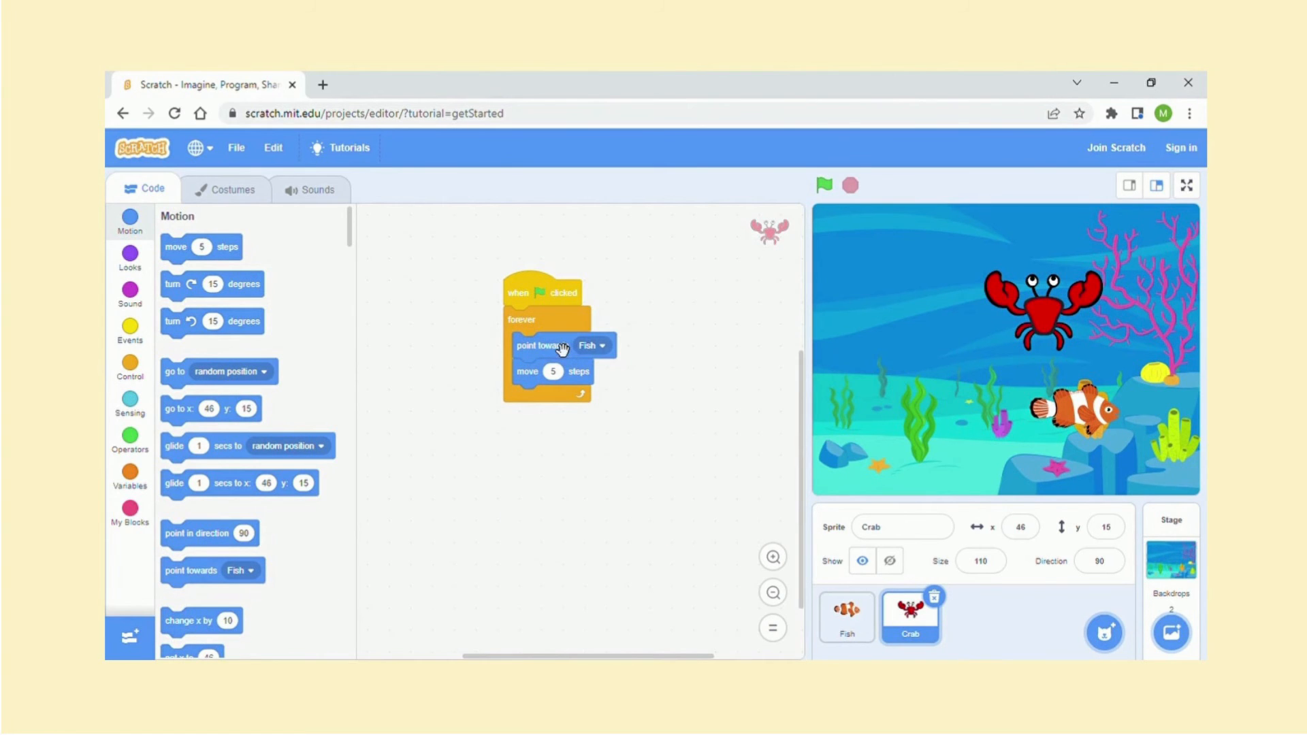
left_click(847, 617)
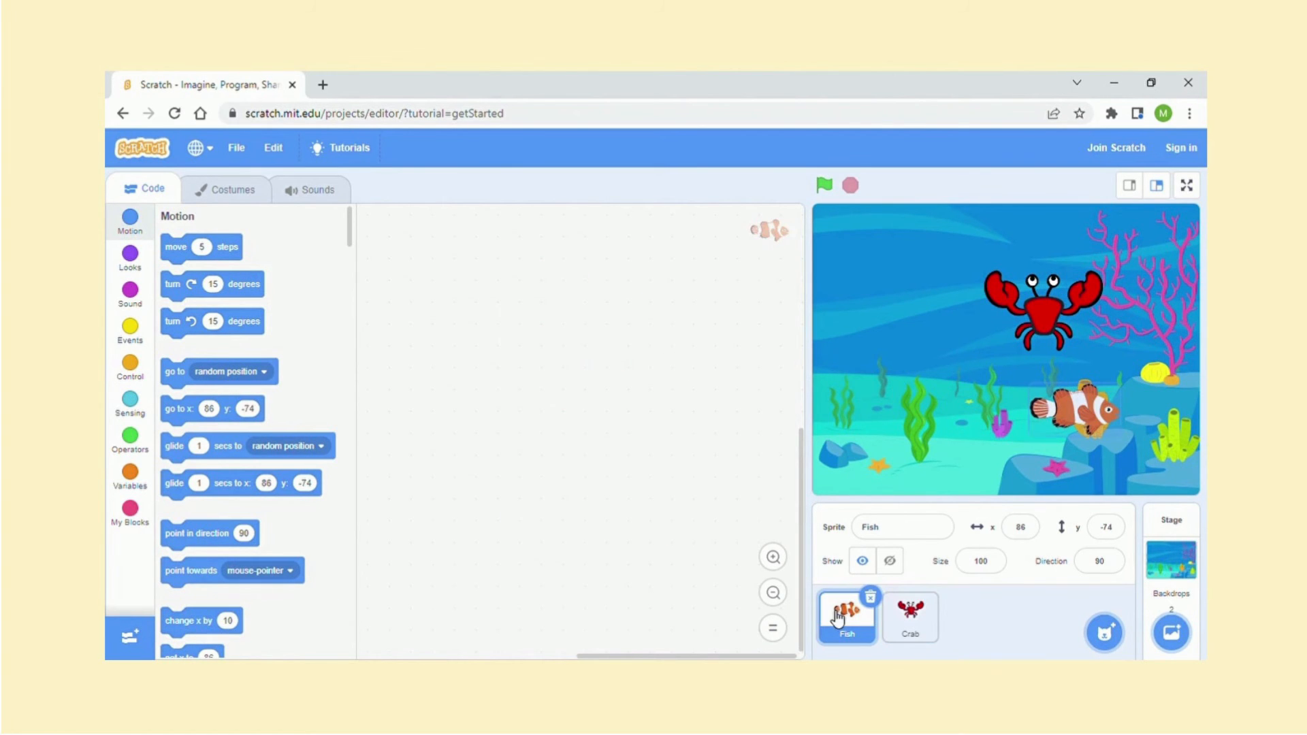
Start the Fish's script with 'when flag clicked' and a forever loop.
left_click(129, 330)
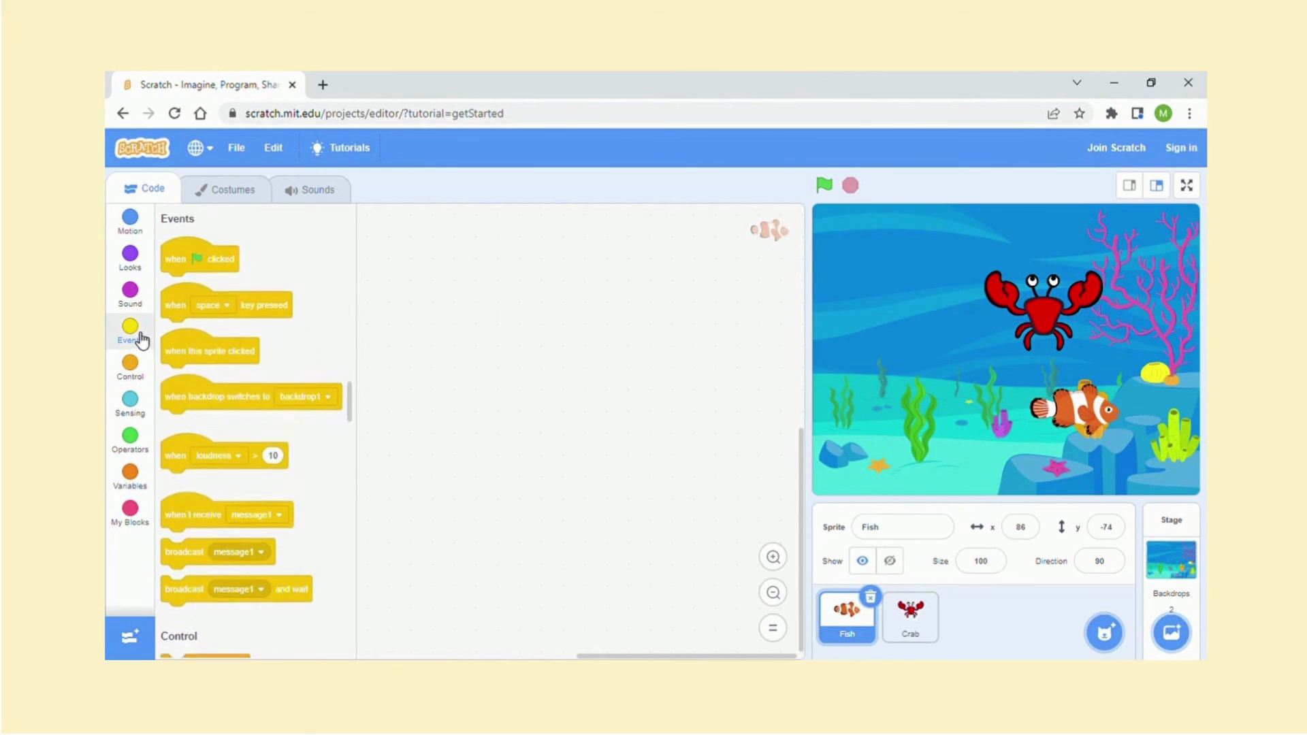
left_click_drag(200, 257, 323, 258)
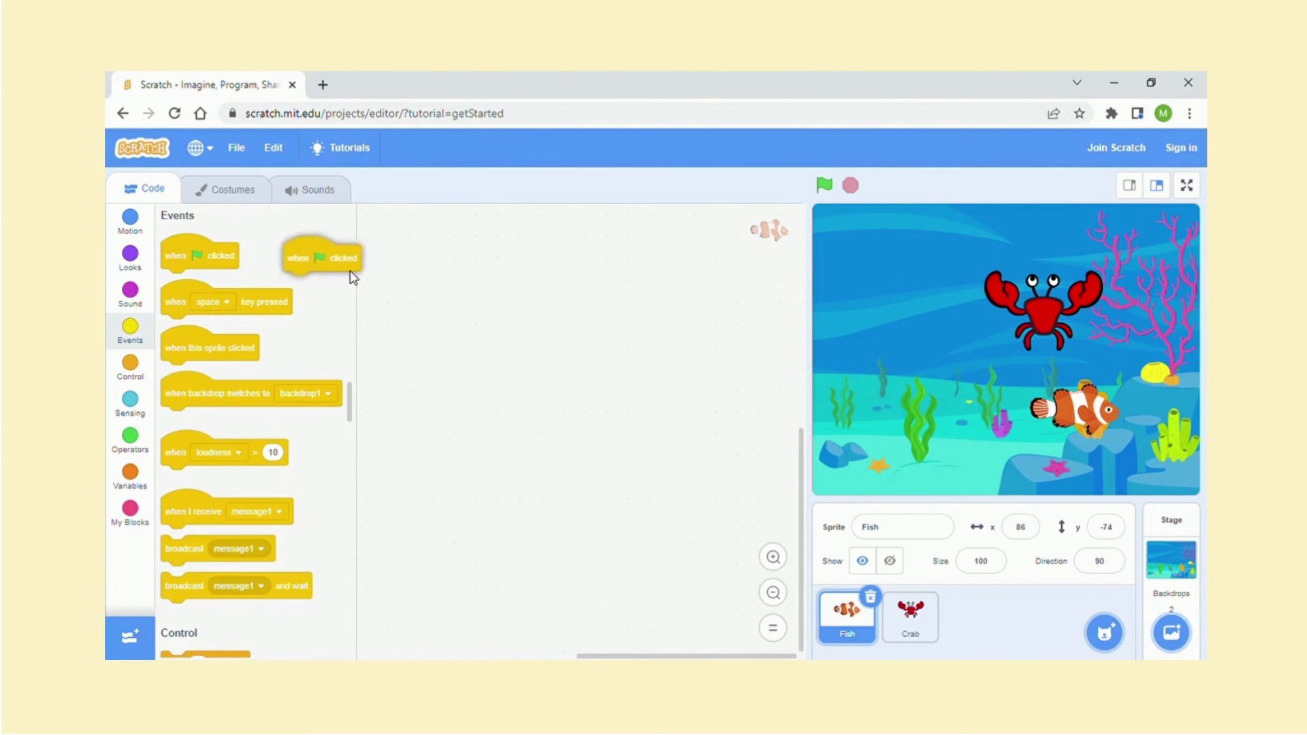
left_click_drag(321, 257, 543, 354)
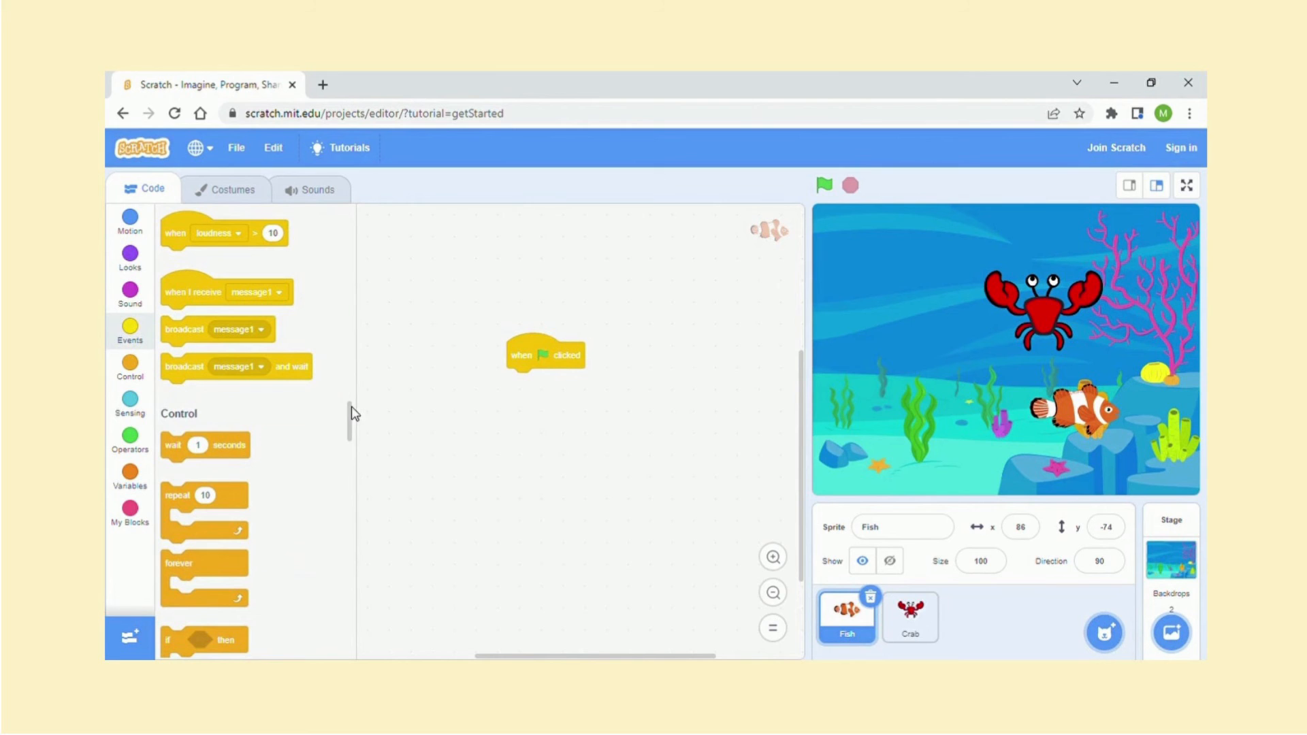
left_click_drag(179, 575, 452, 523)
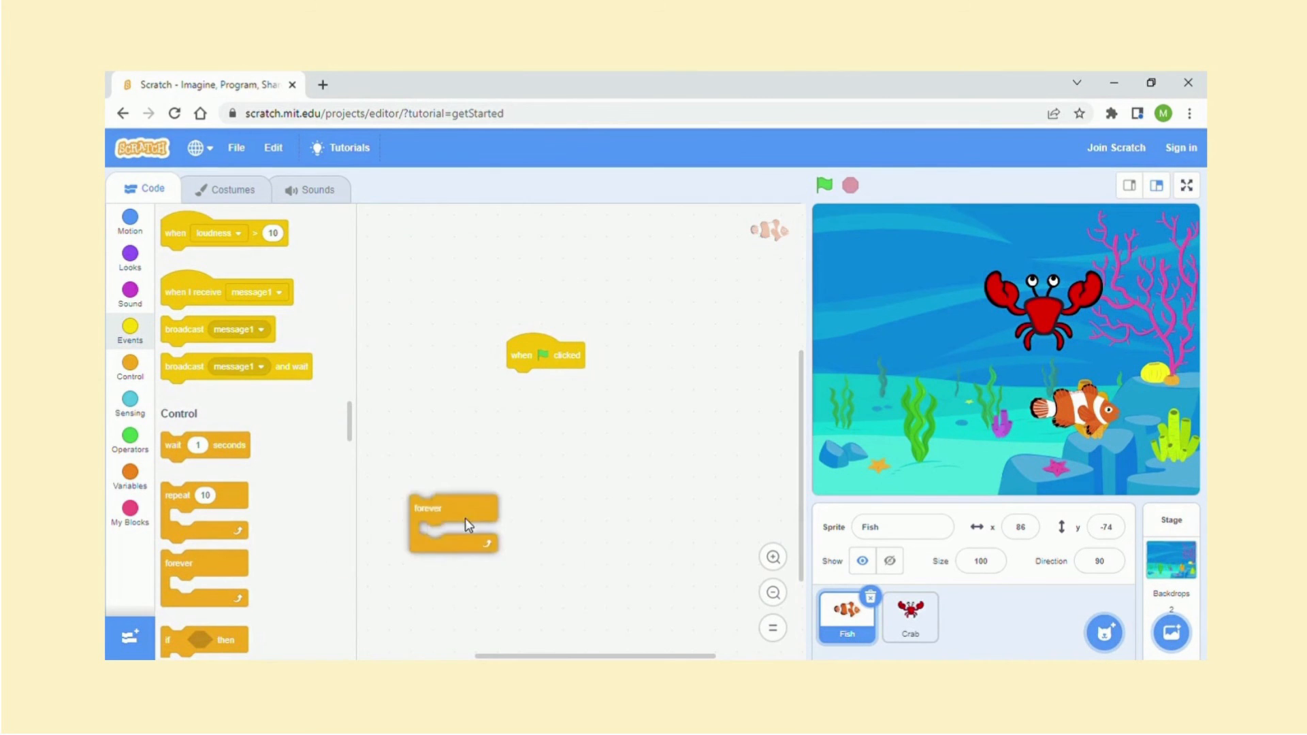
left_click_drag(452, 524, 550, 383)
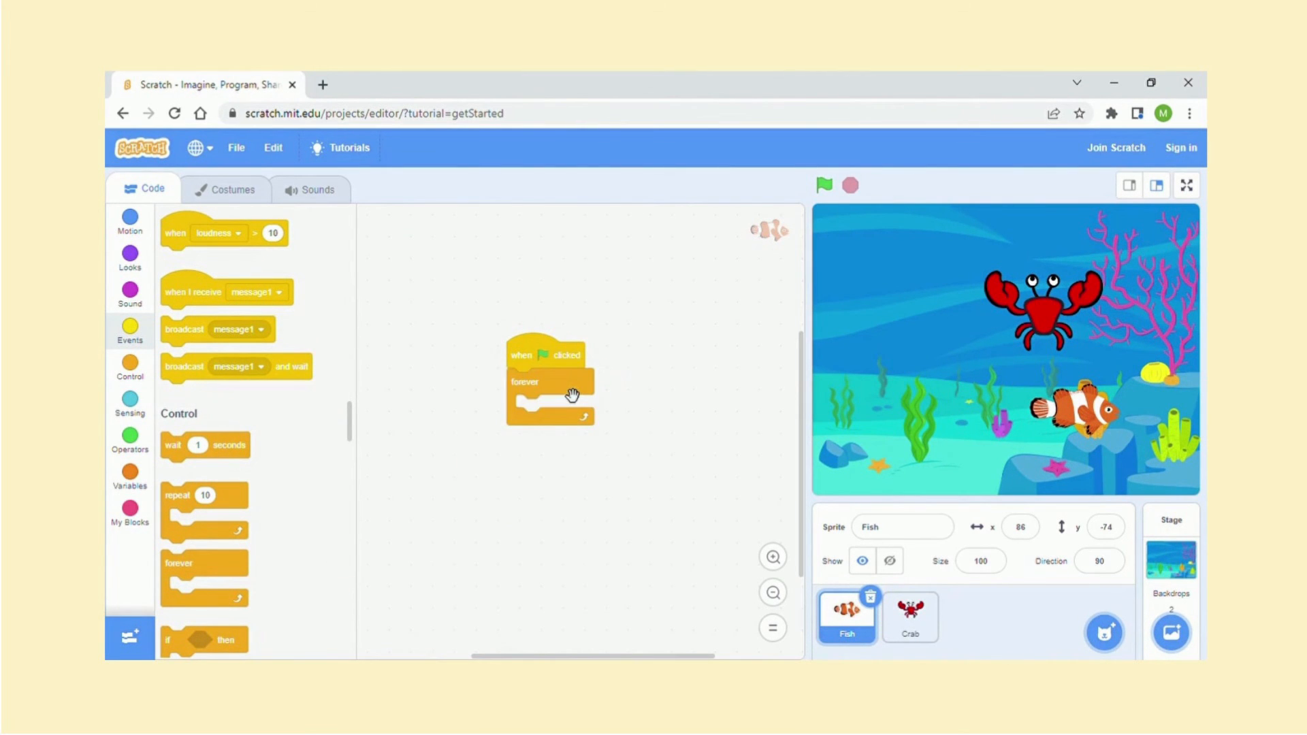
mouse_move(133, 219)
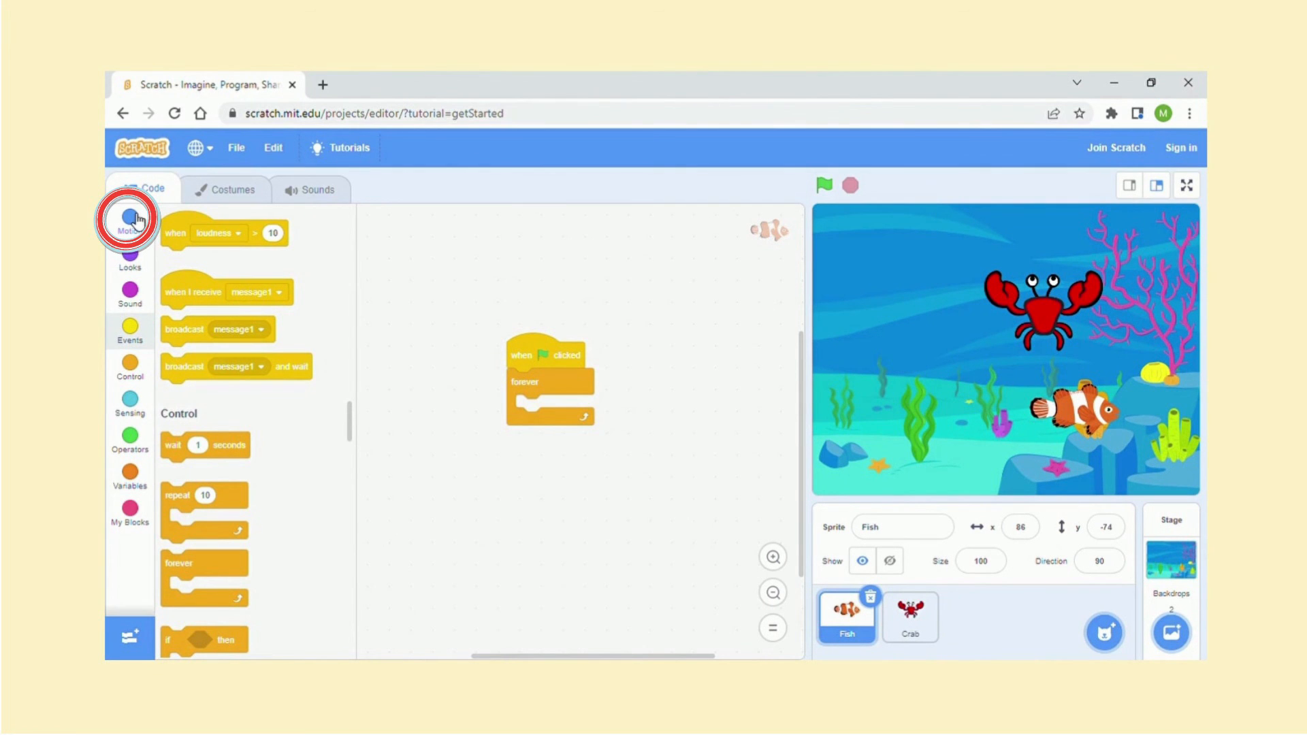
Fill the loop with 'point towards mouse-pointer' and 'move 10 steps'.
left_click(129, 219)
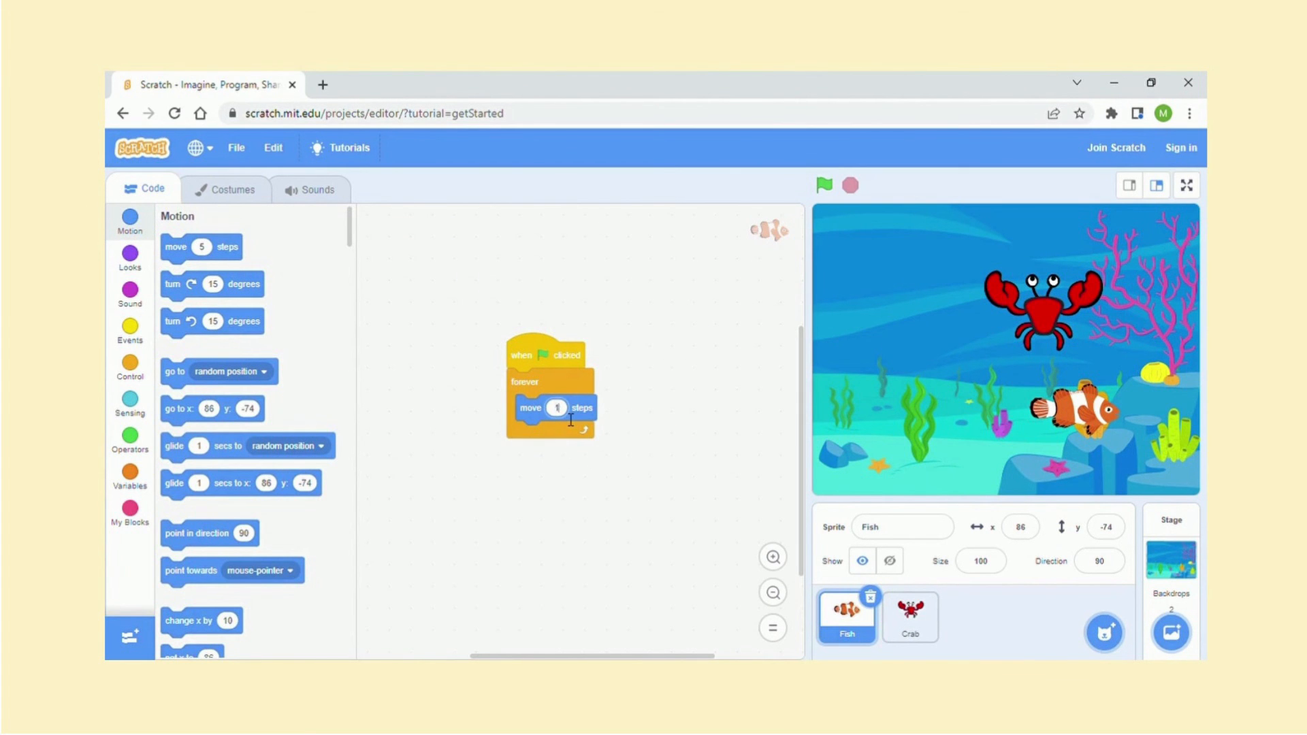
type("10")
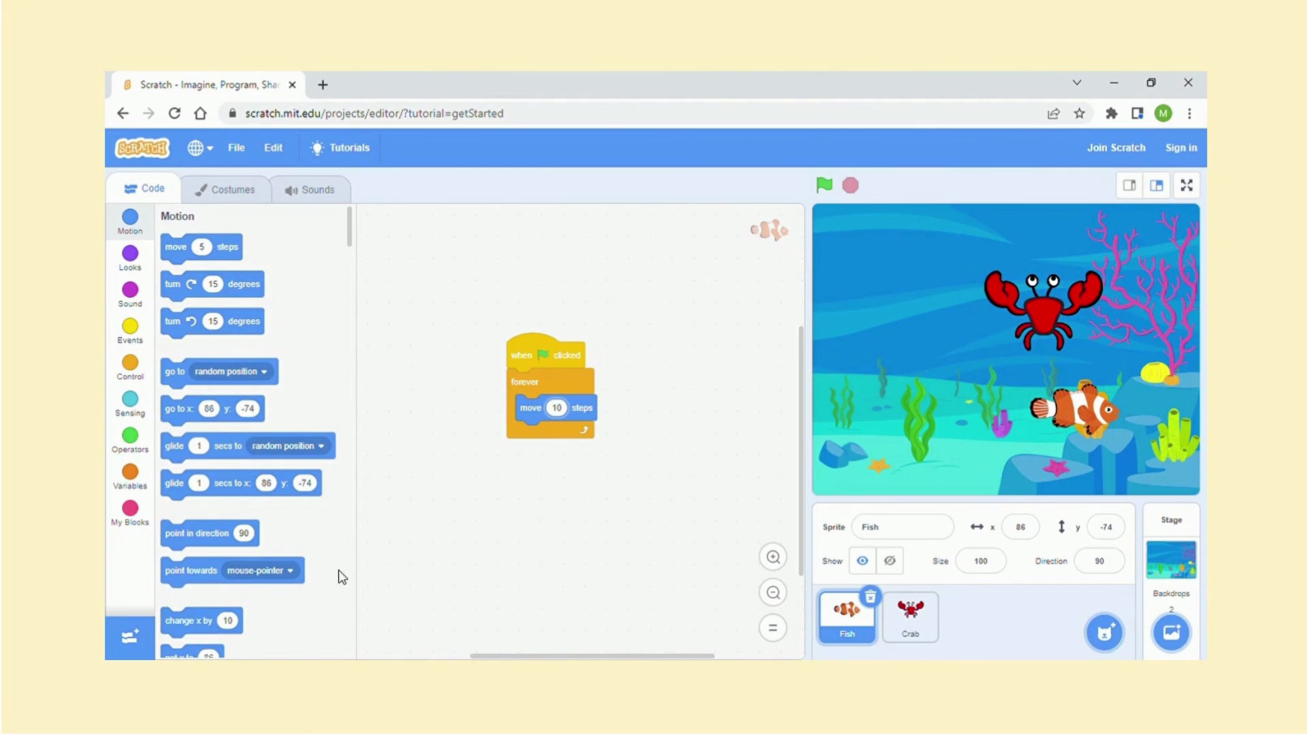
left_click_drag(190, 571, 600, 359)
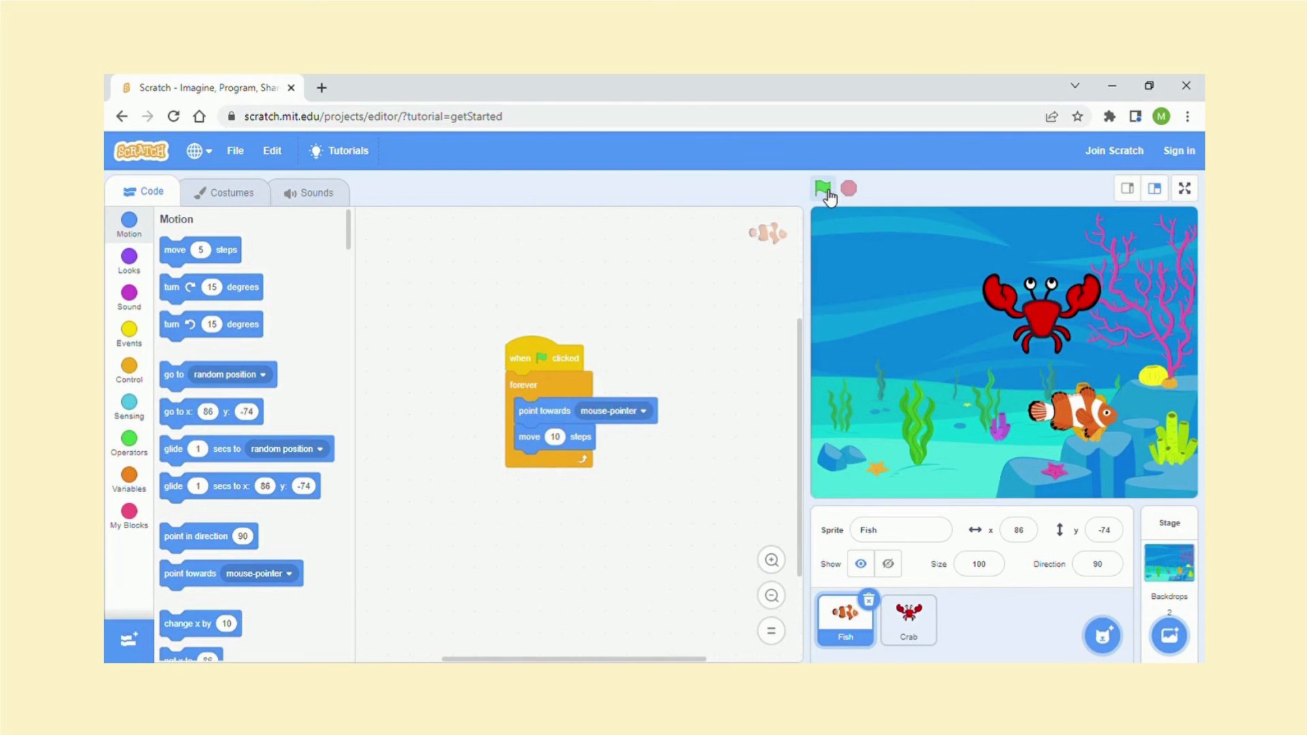
Run with the green flag so Fish follows the mouse and Crab chases Fish.
left_click(822, 188)
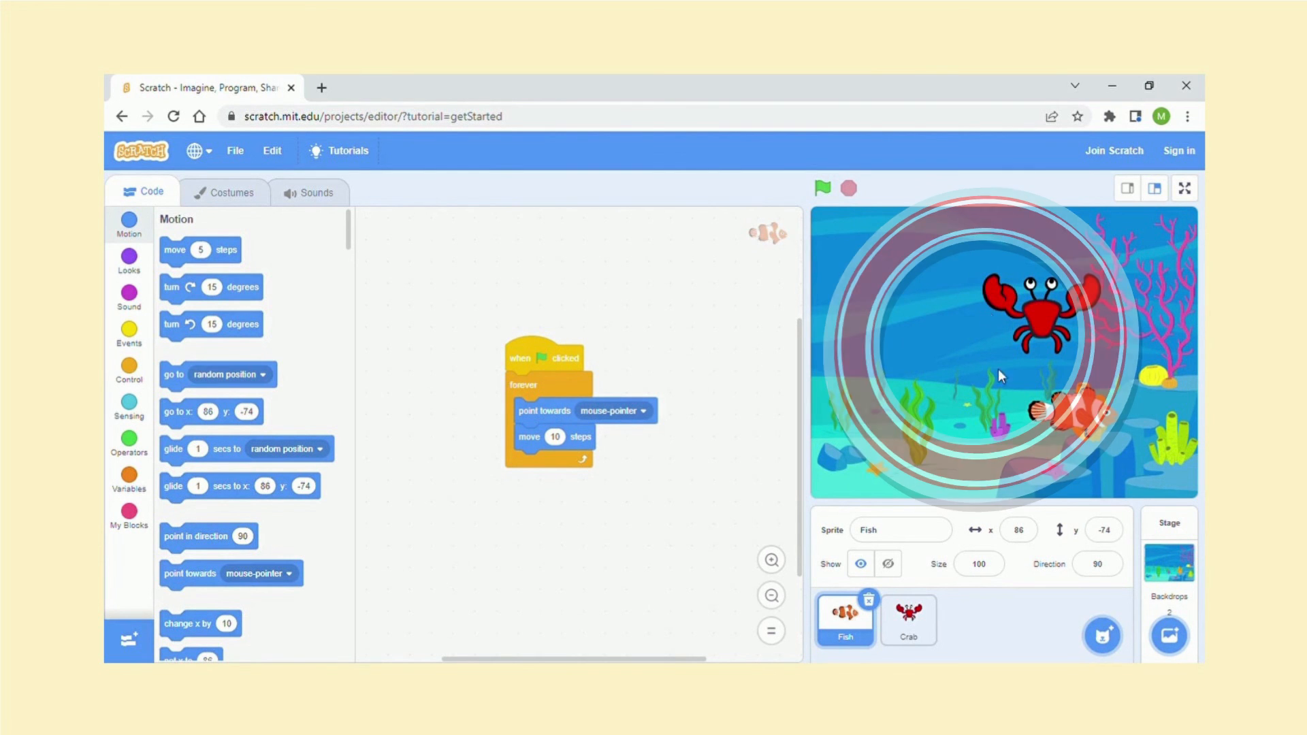
left_click(821, 188)
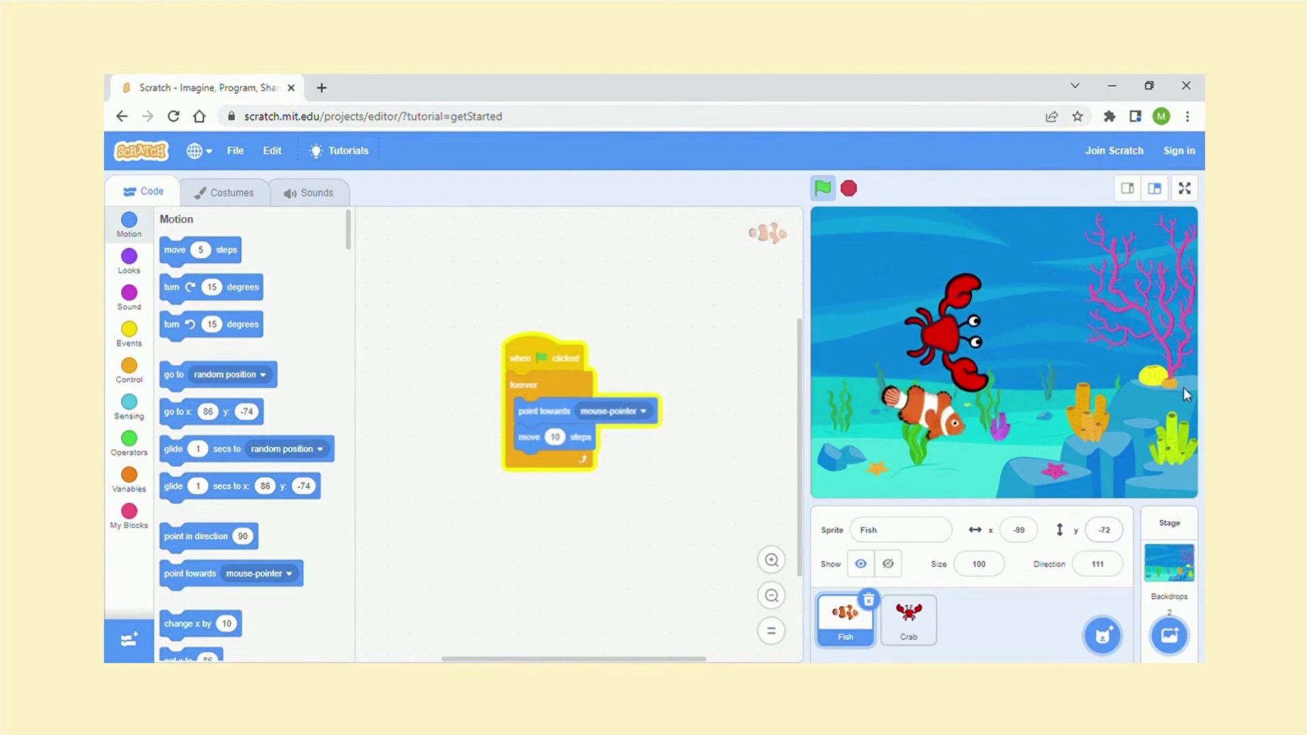
mouse_move(1119, 275)
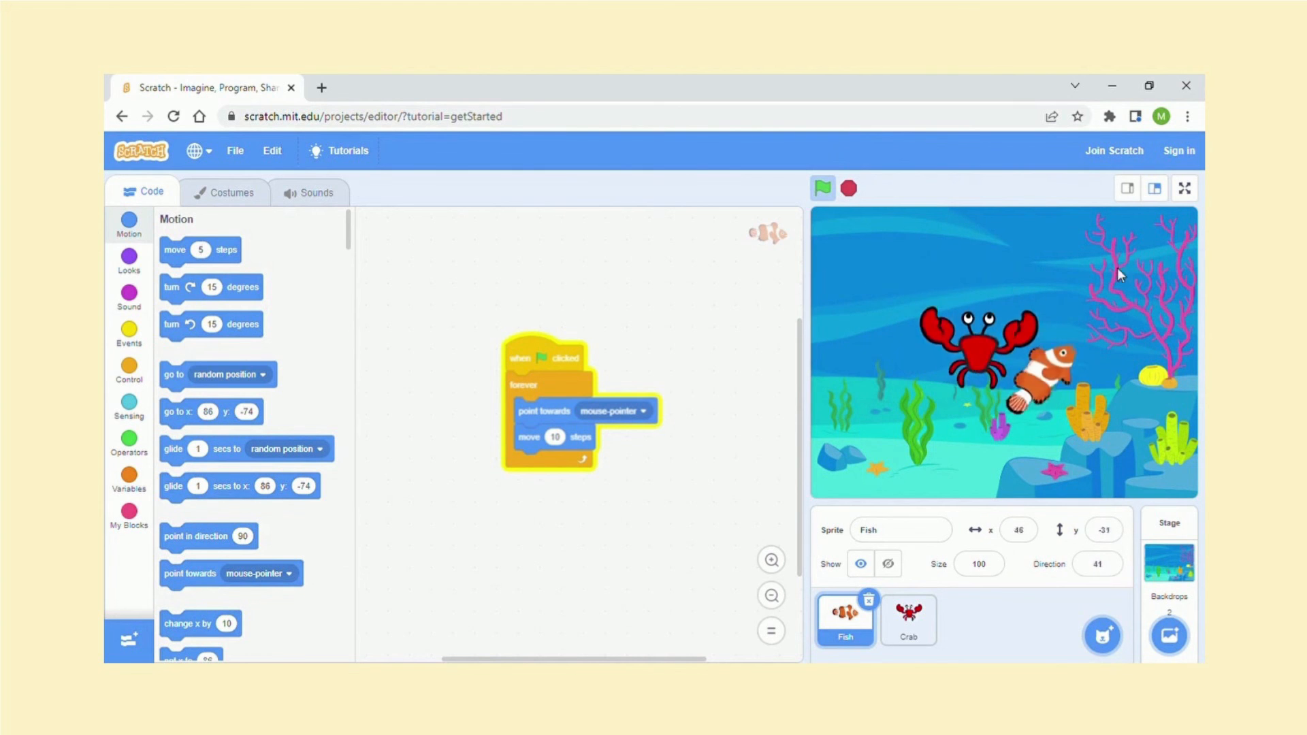